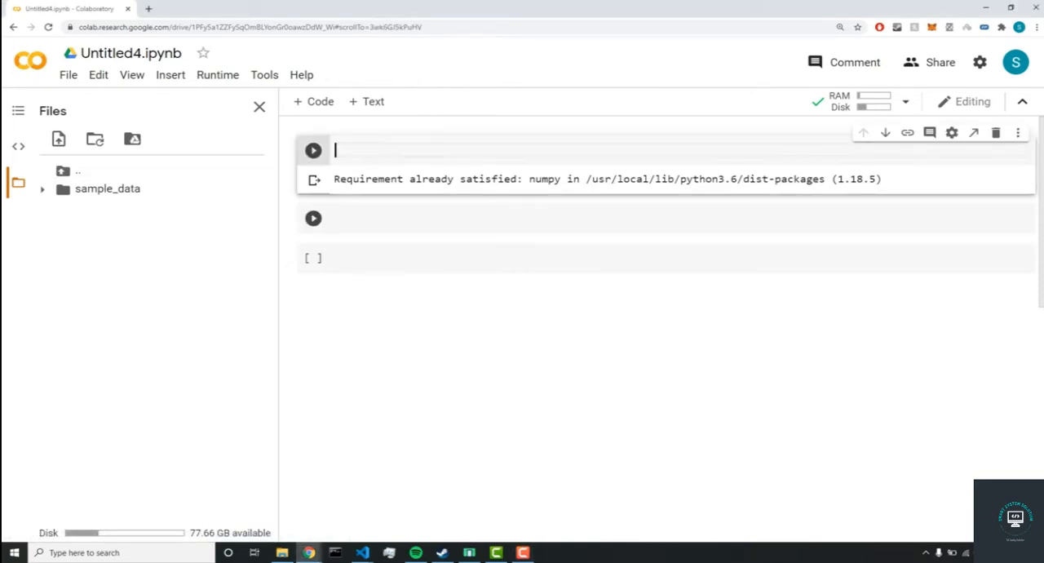
Write and run 'import tensorflow as tf' and 'import os', then move to the empty cell below.
text(import)
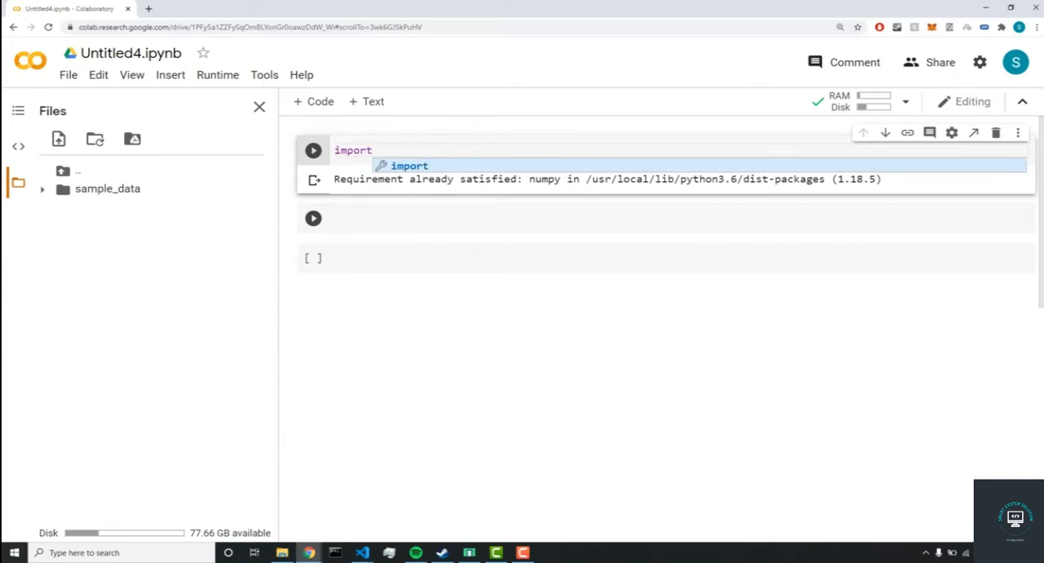
text(tensr)
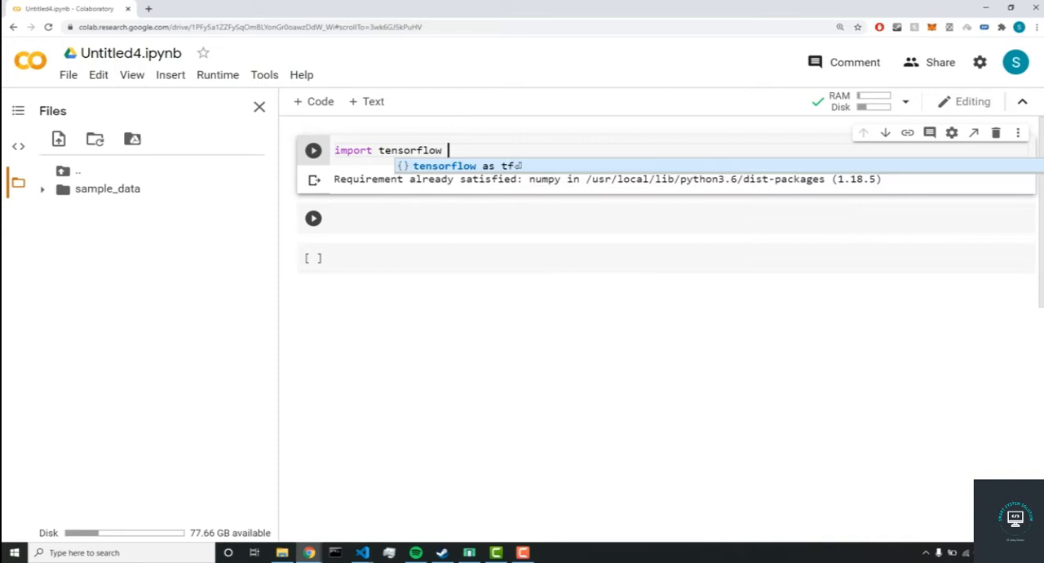
key(enter)
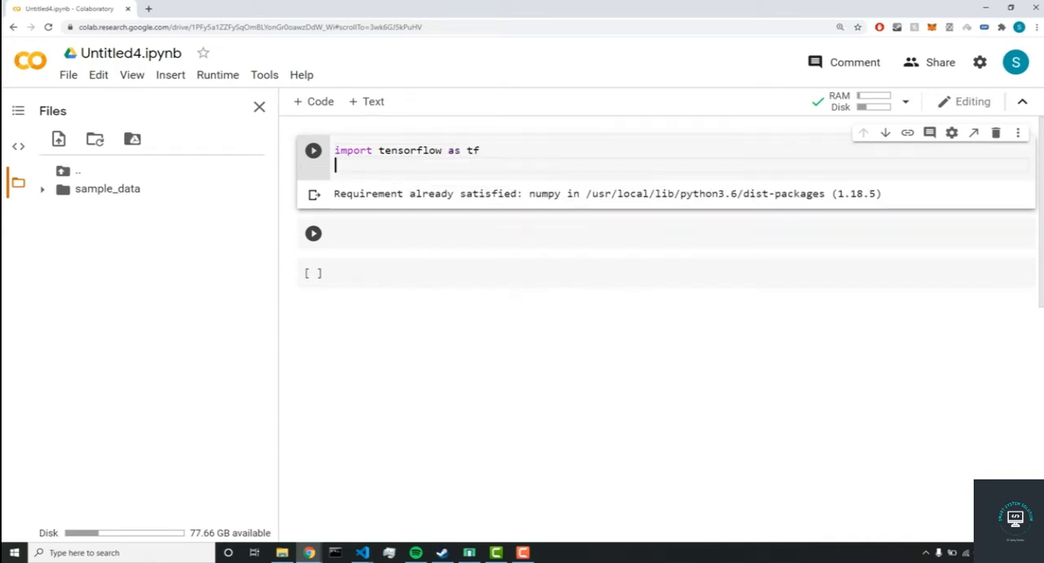
text(import os)
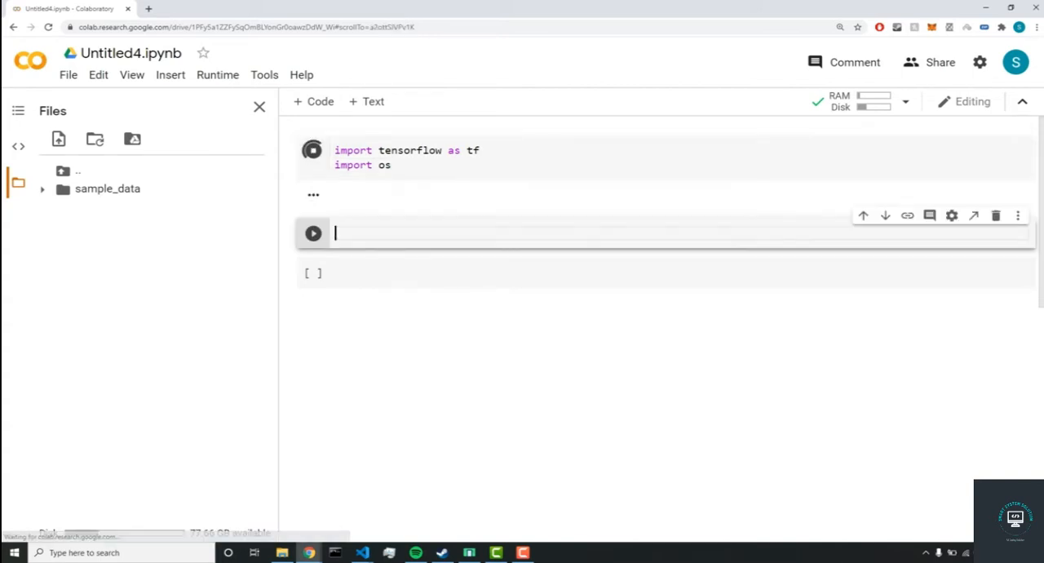
click(313, 150)
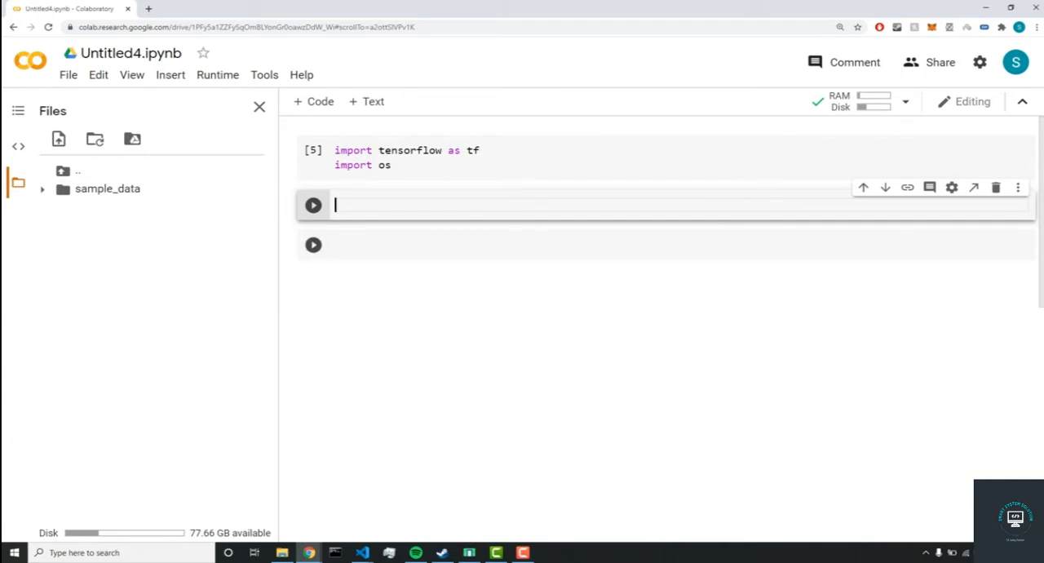
text(_URL)
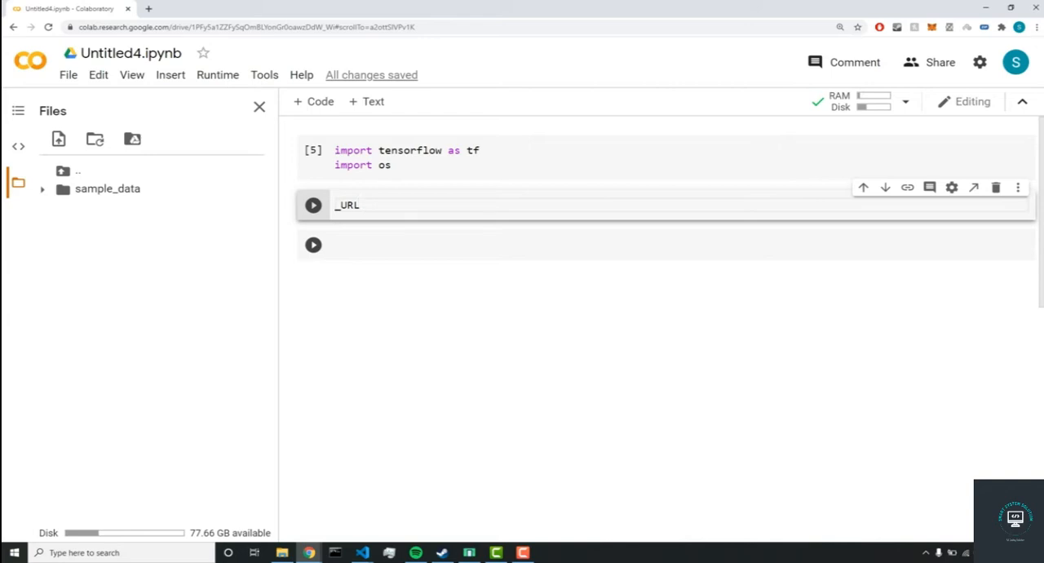
text(= ')
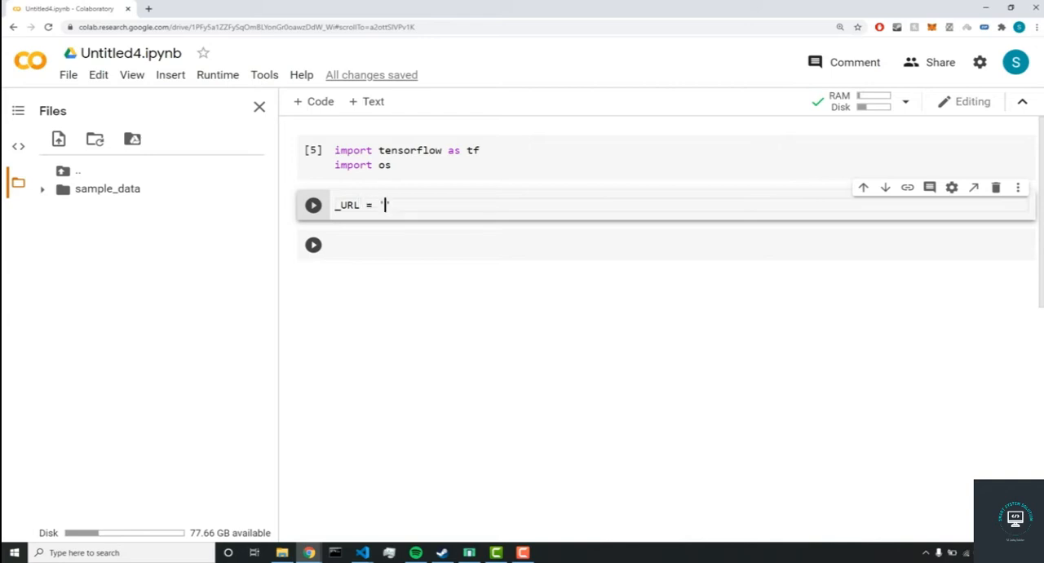
text(https)
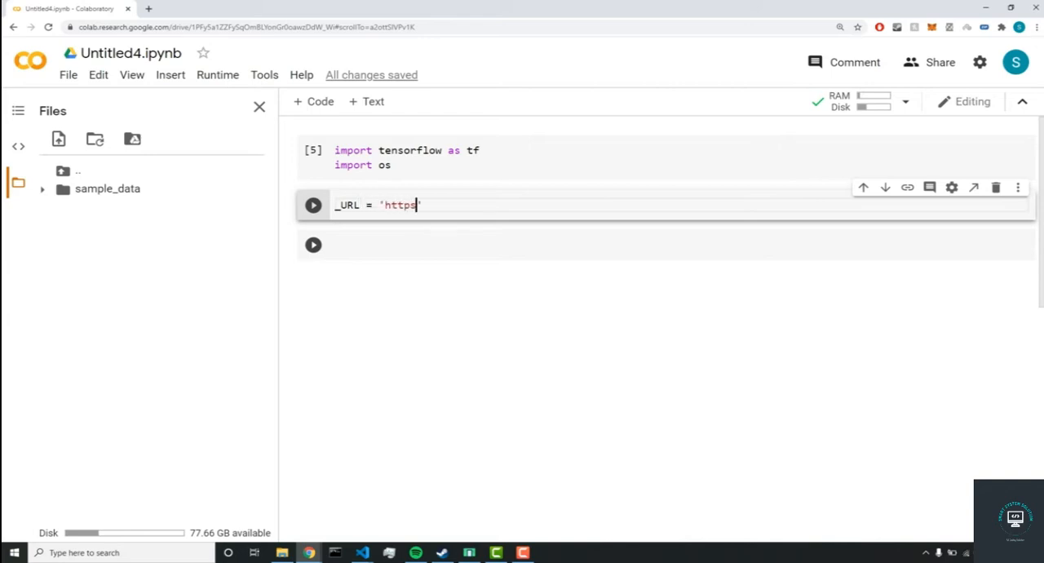
text(://)
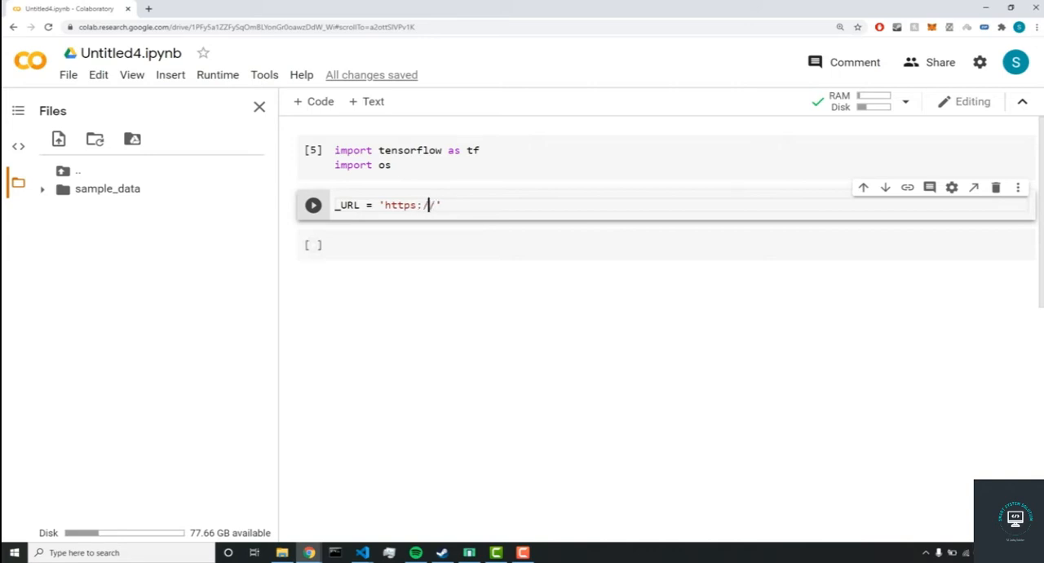
text(std)
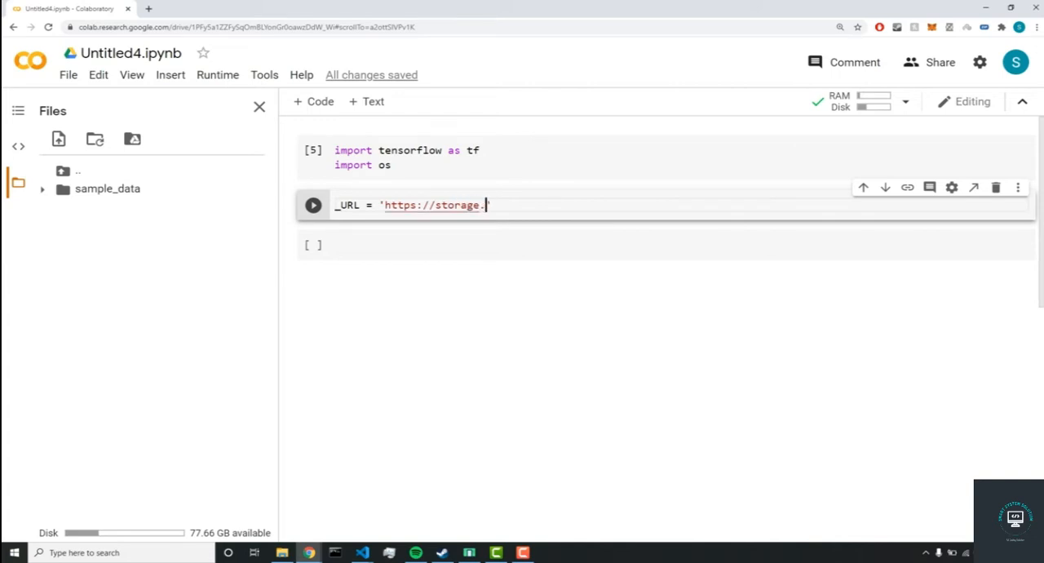
text(googleapis)
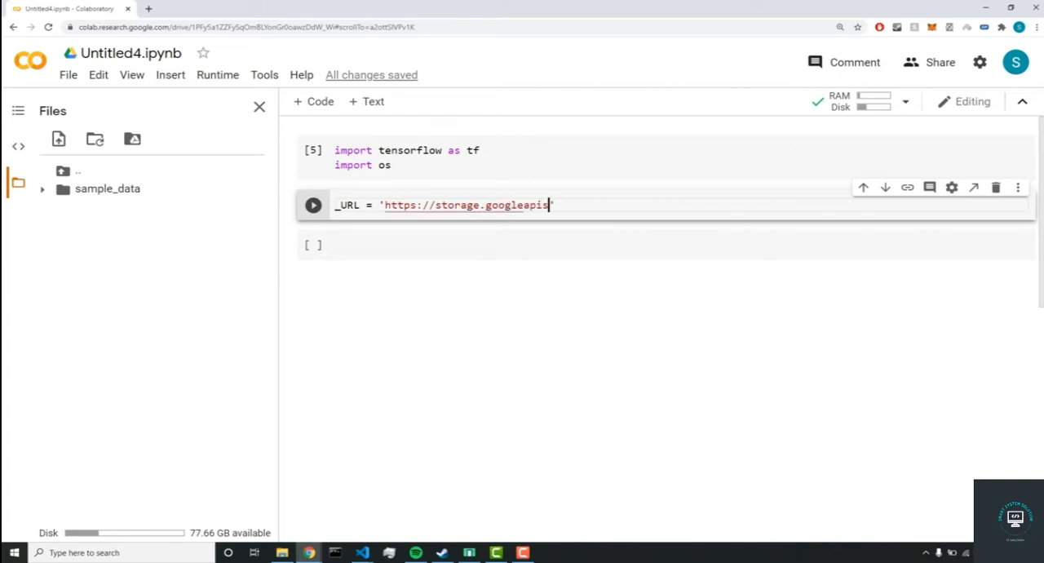
text(.com/)
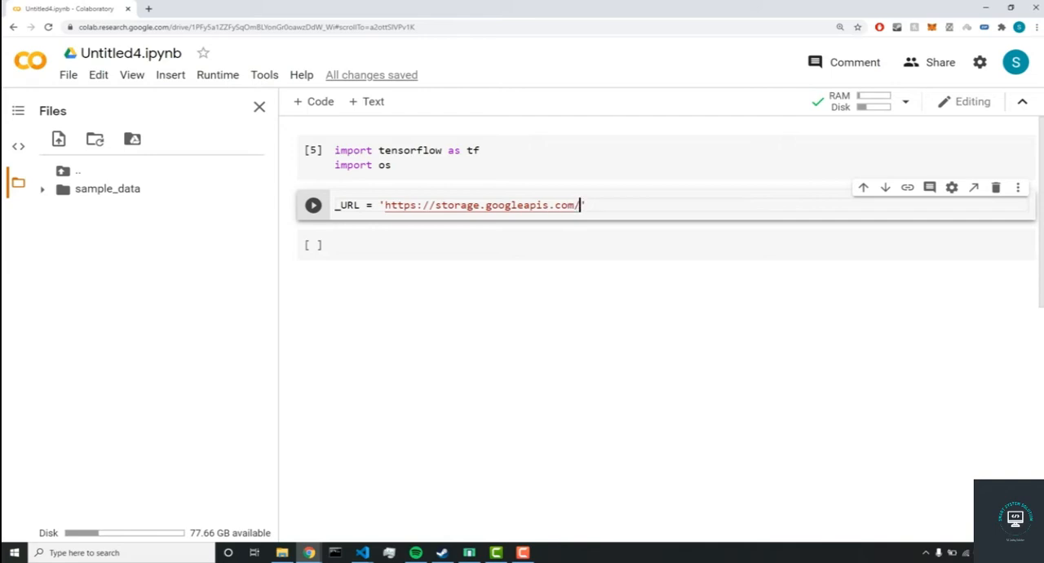
text(downl)
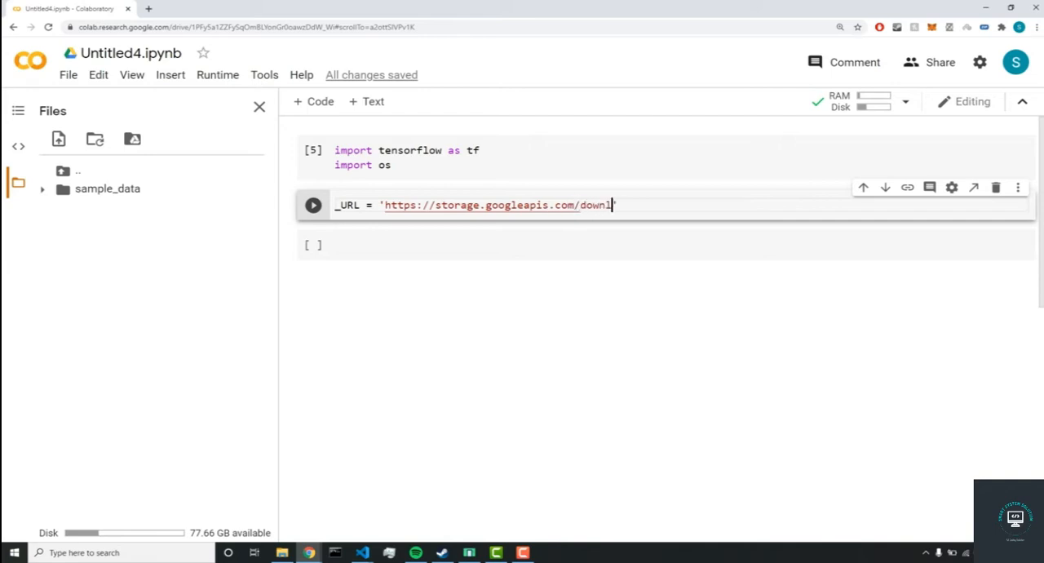
text(oad.ten)
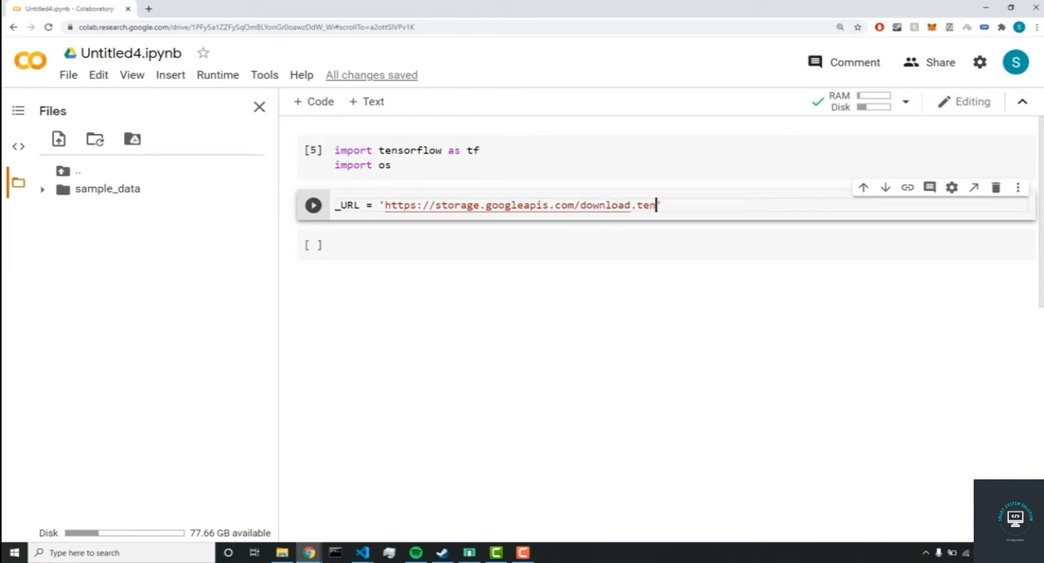
Finish the link as .../example_images/flower_photos.tgz', save the notebook, and begin the zip line.
text(sorflow')
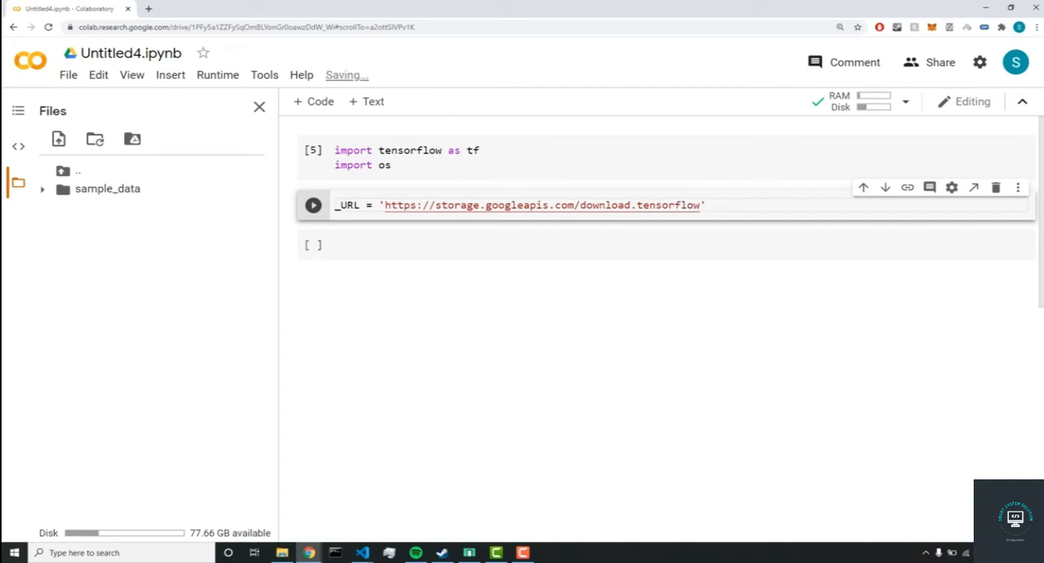
text(.org)
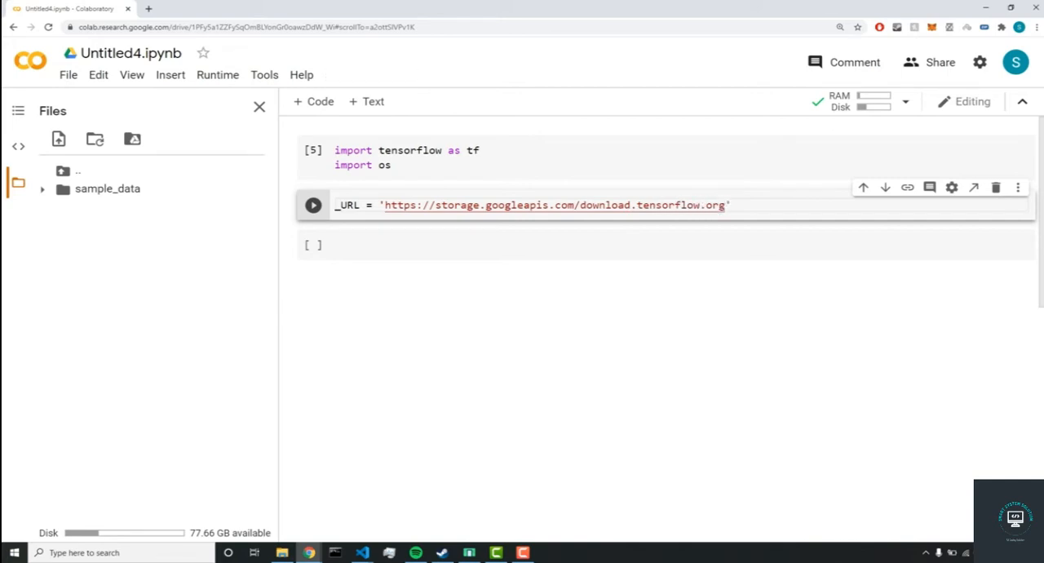
text(/exampl)
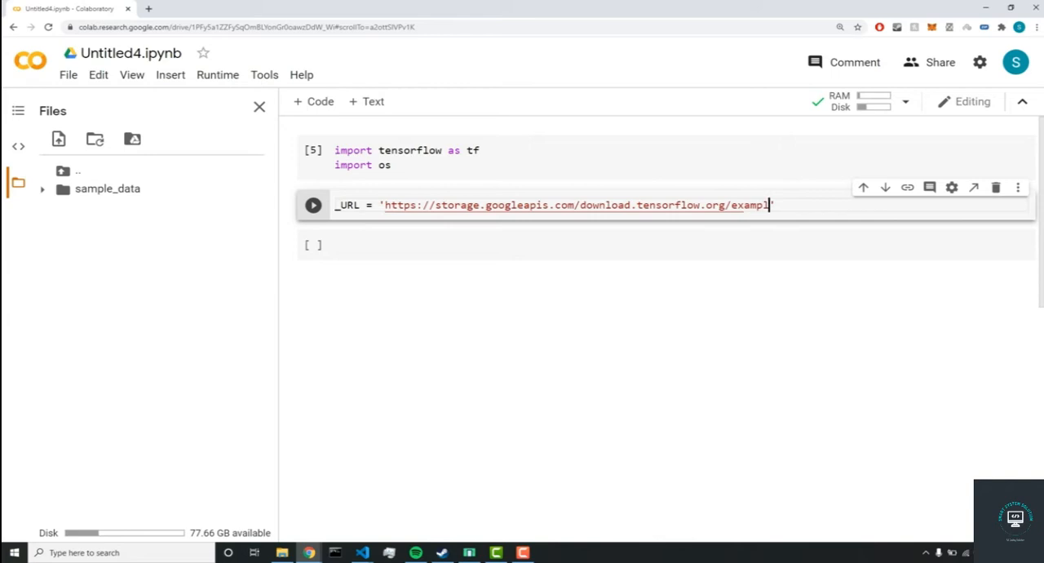
text(e_images)
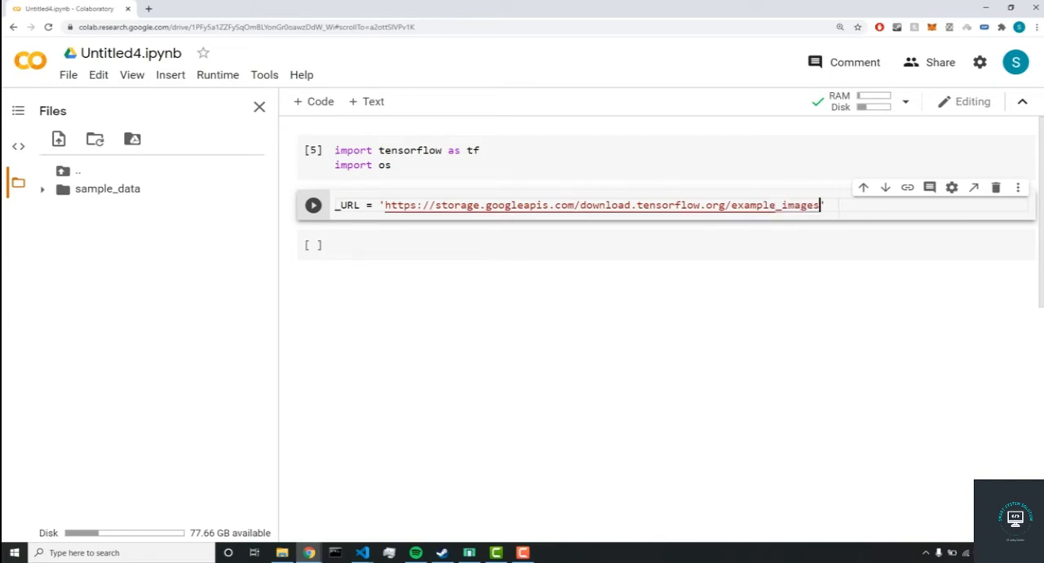
text(/flower')
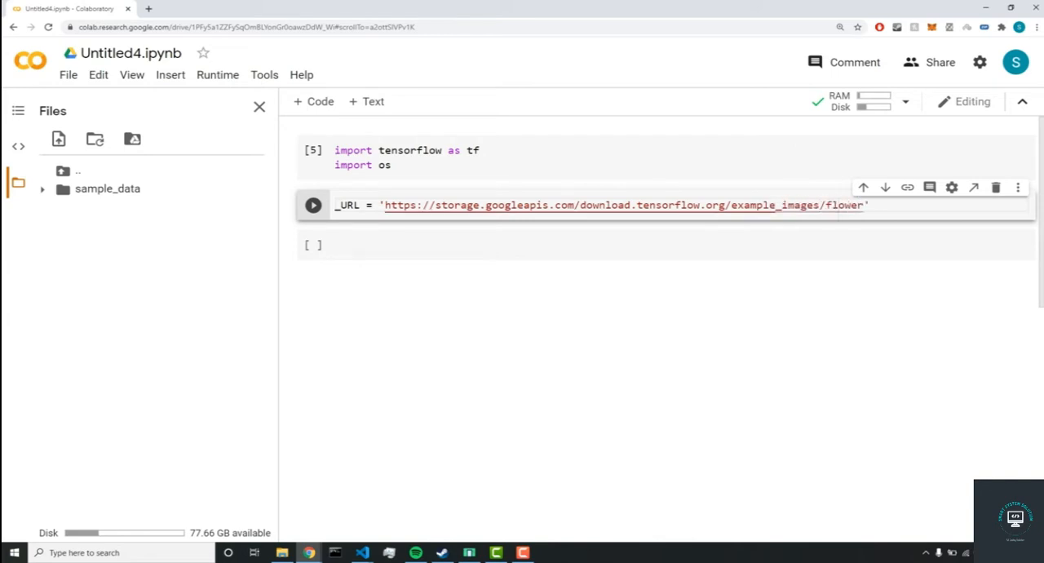
text(_photo)
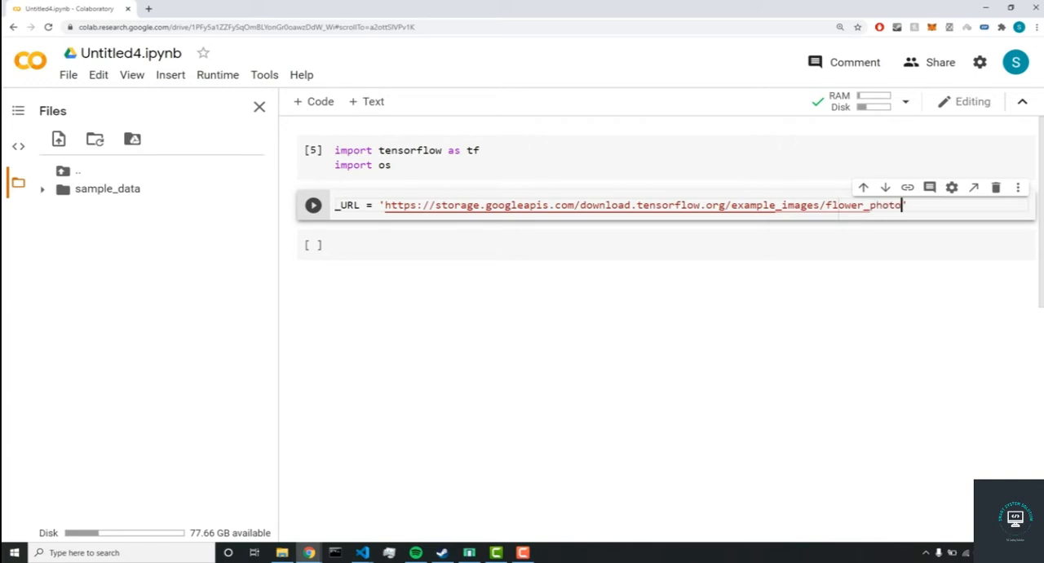
text(.tgz)
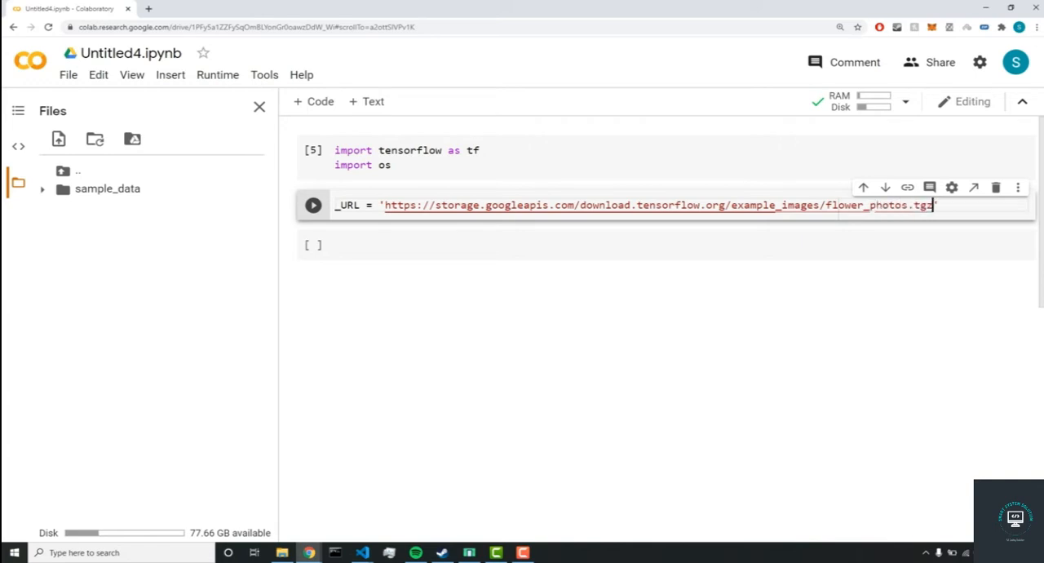
key(ctrl+s)
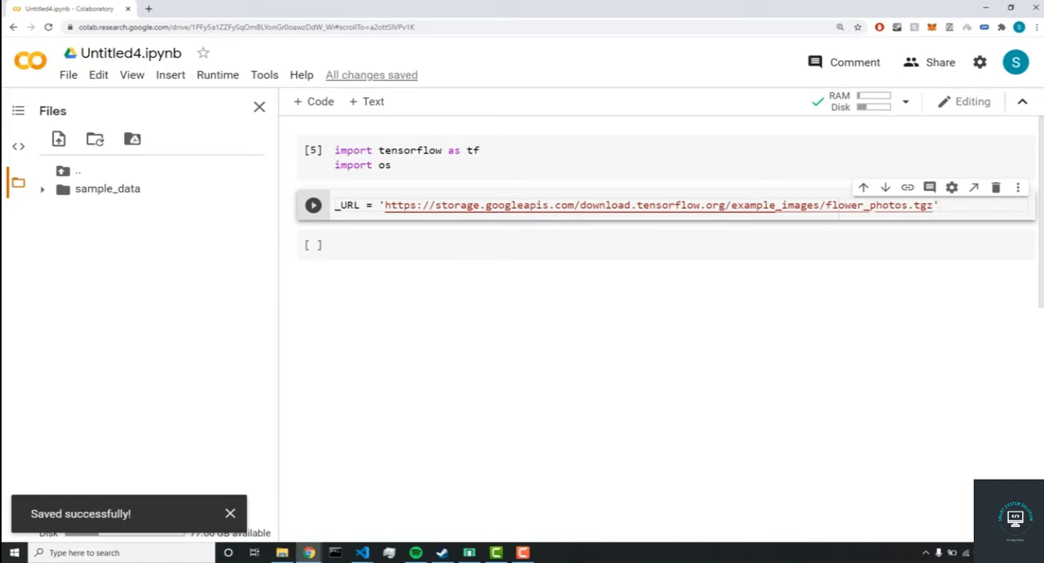
text(zip)
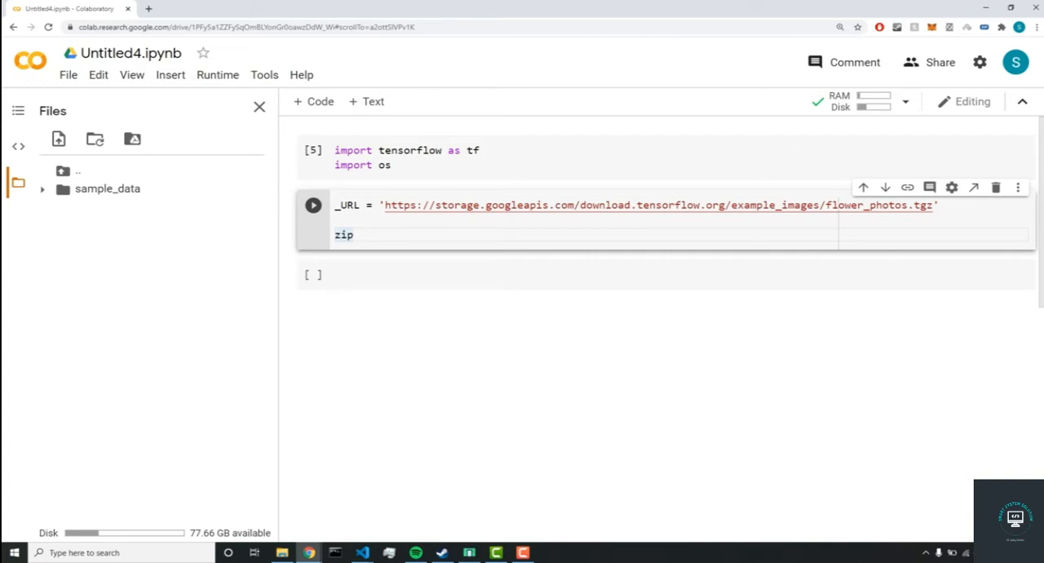
Write zip_file = tf.keras.utiles.get_file(origin=_URL, (utils misspelled).
text(_file =)
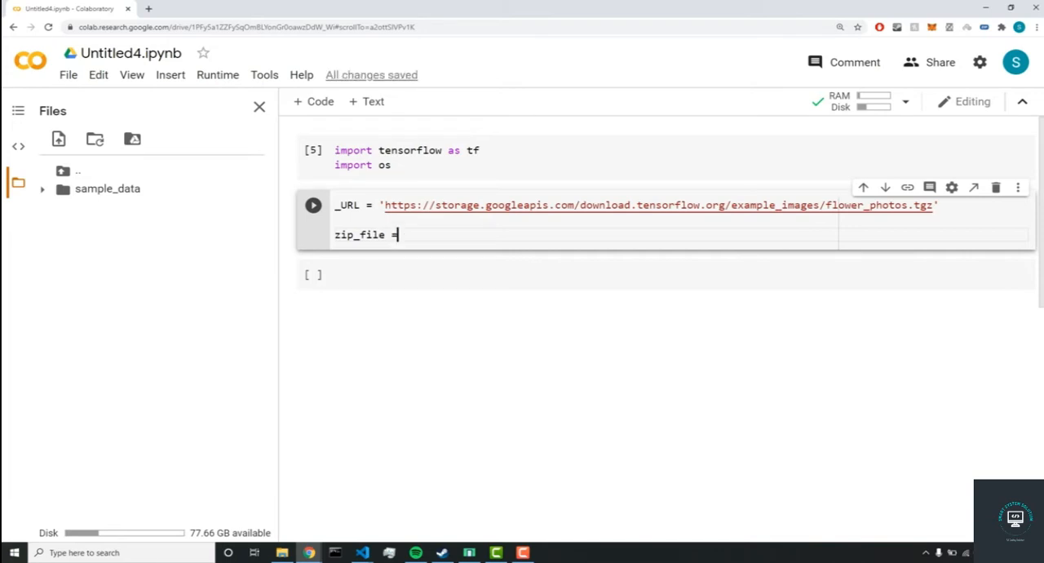
text(tf)
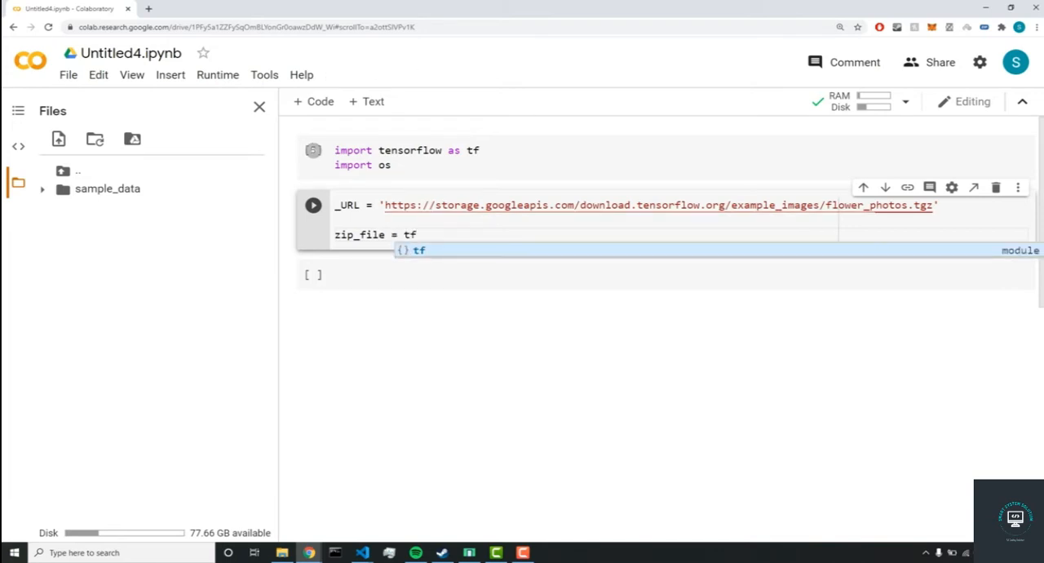
text(e)
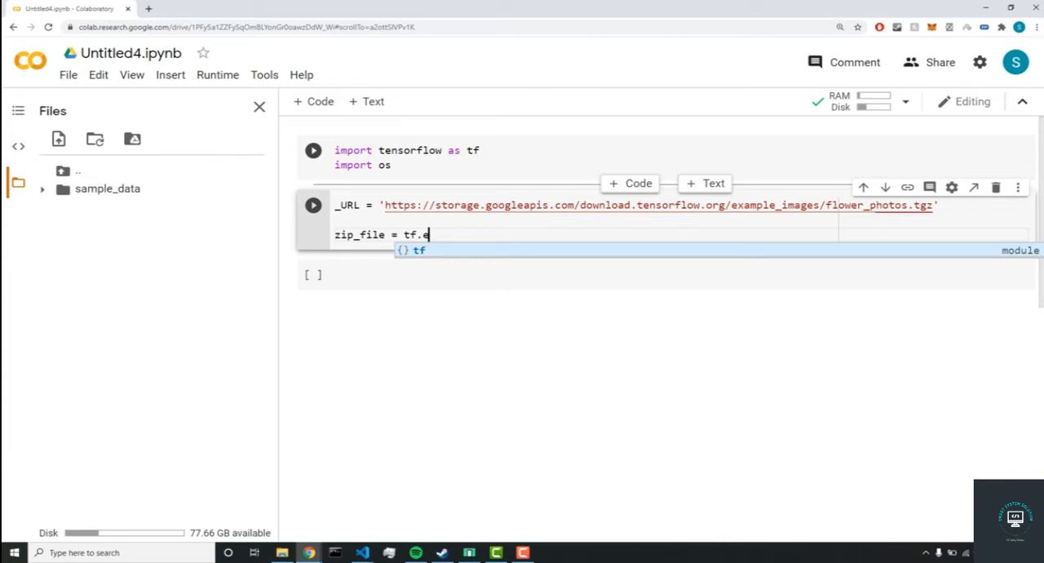
text(keras.)
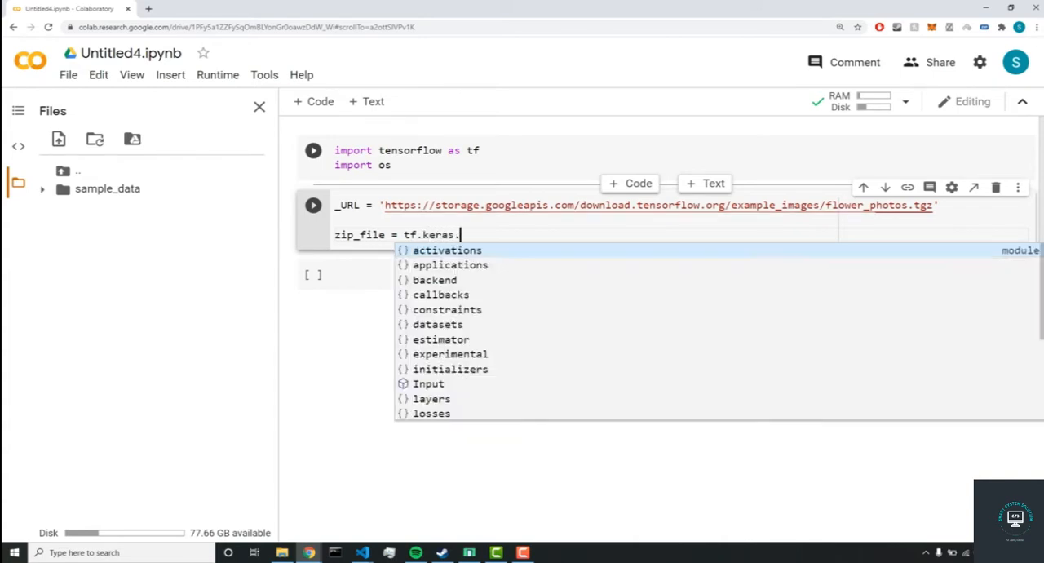
text(utiles.)
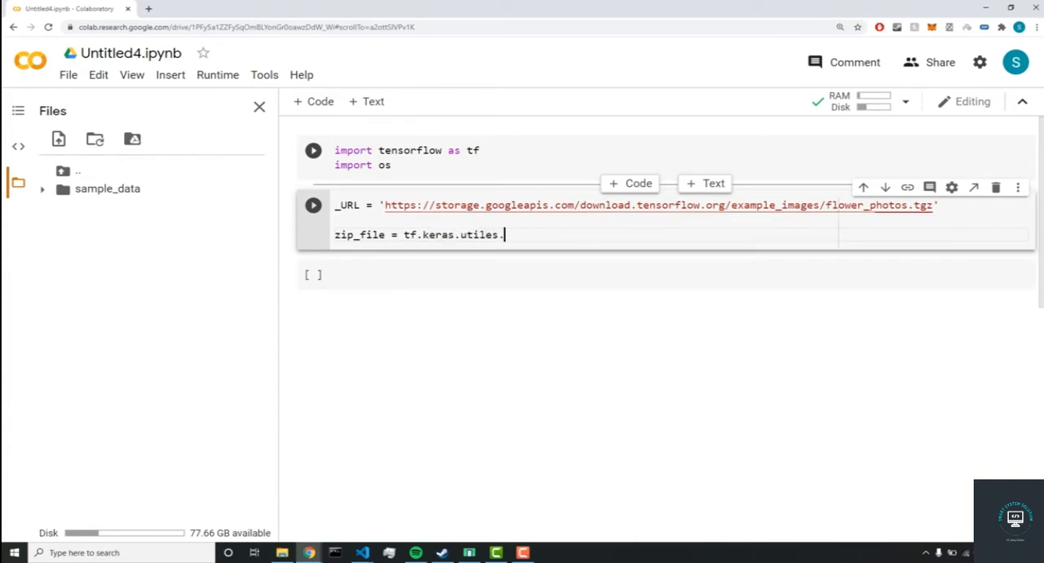
text(get_fi)
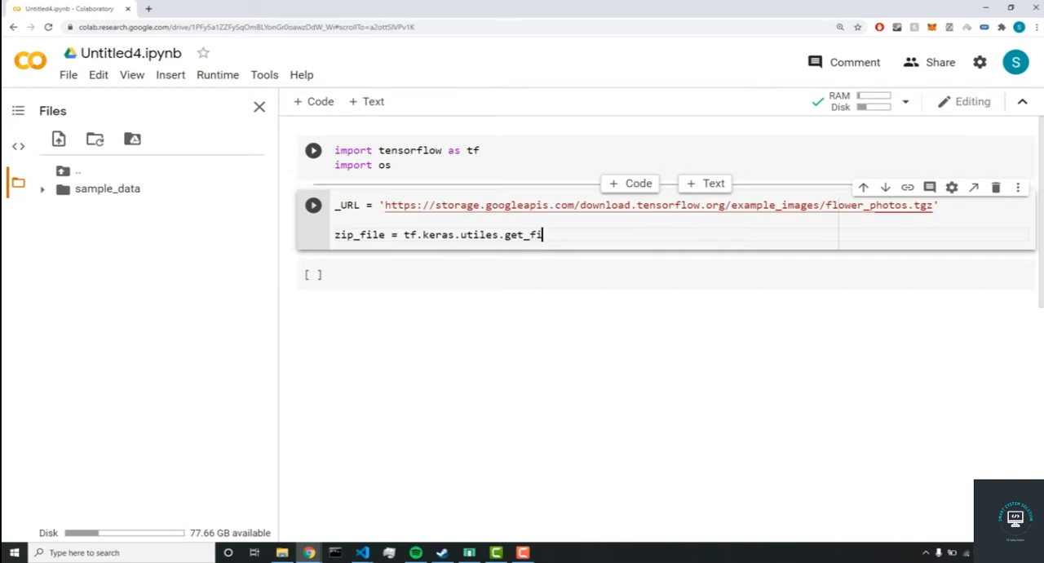
text(le())
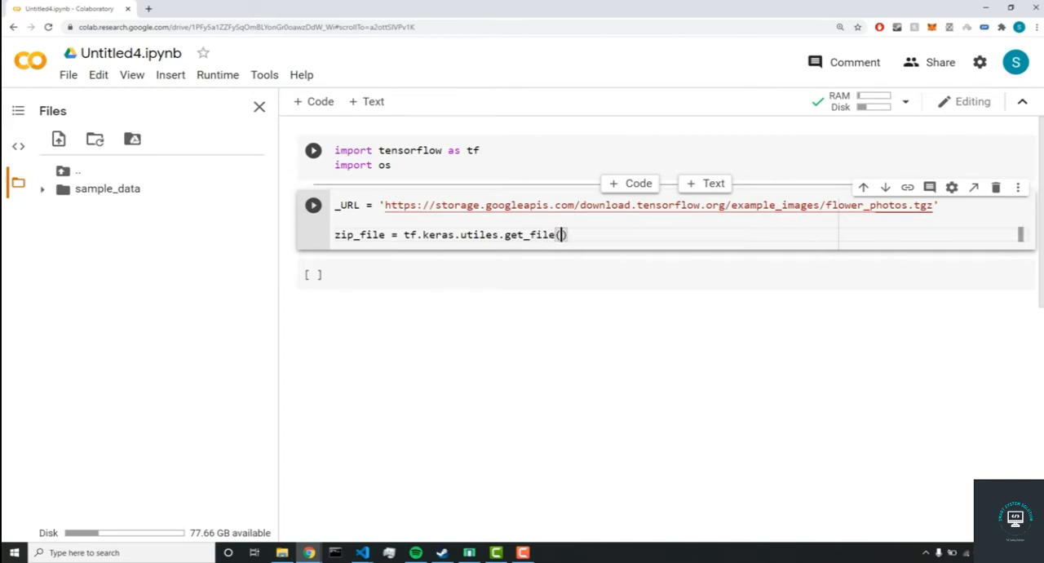
text(origin=_U)
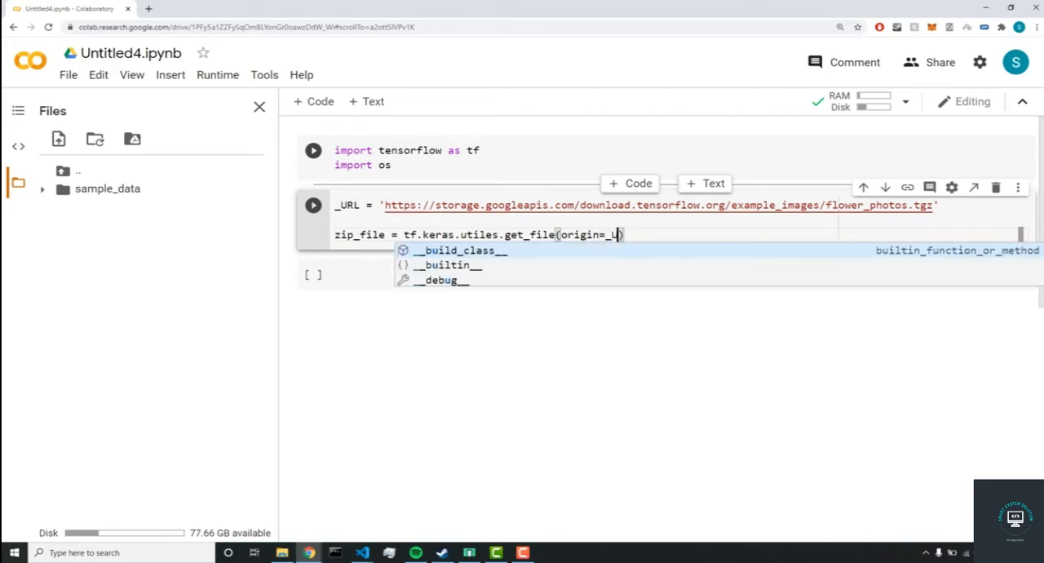
text(RL,)
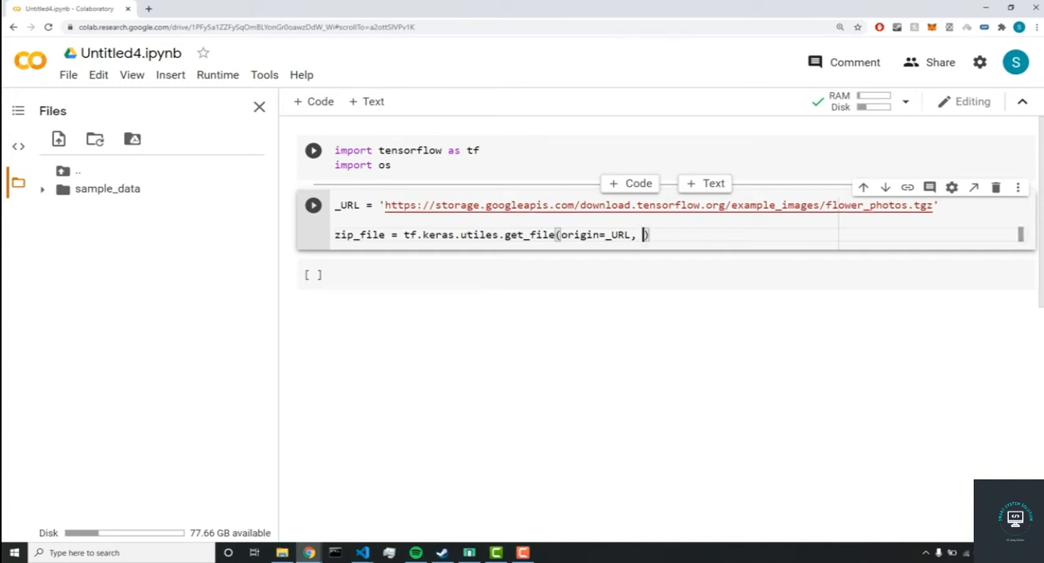
Add fname='flower_photos.tgz', extract=True and cache_subdir='/content' to get_file.
text(fname)
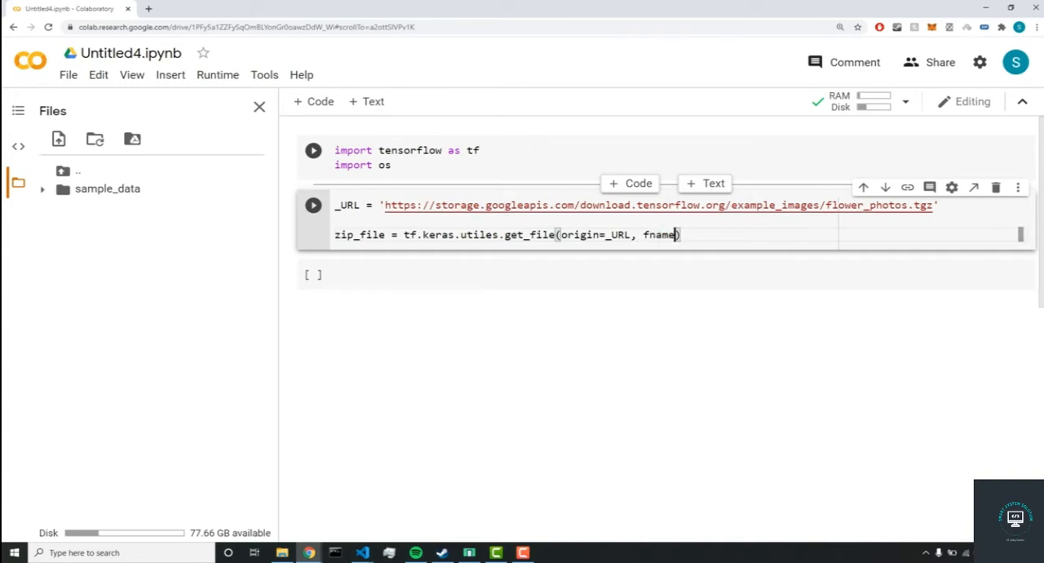
text('flo')
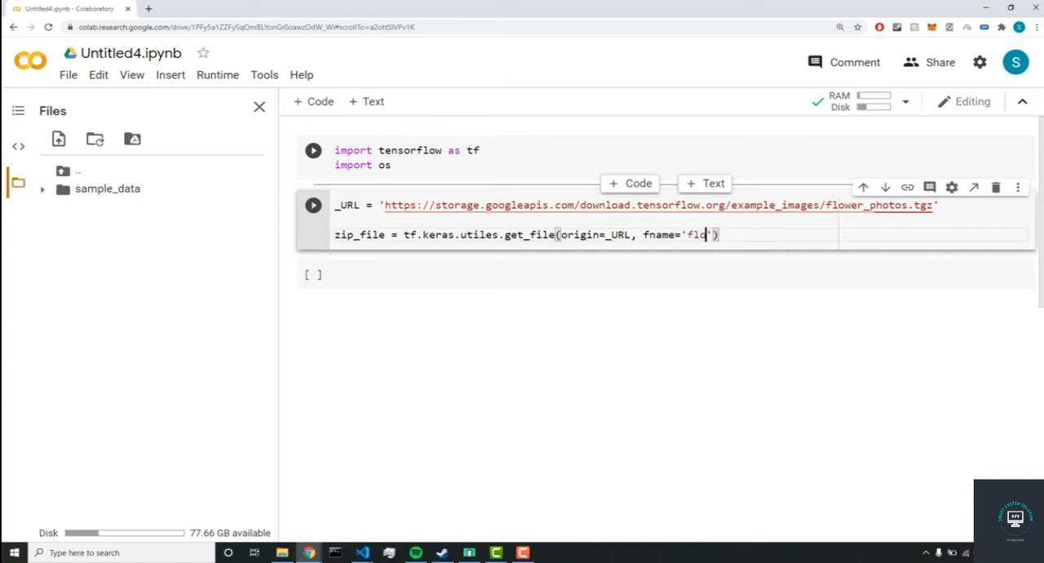
text(wer_phot)
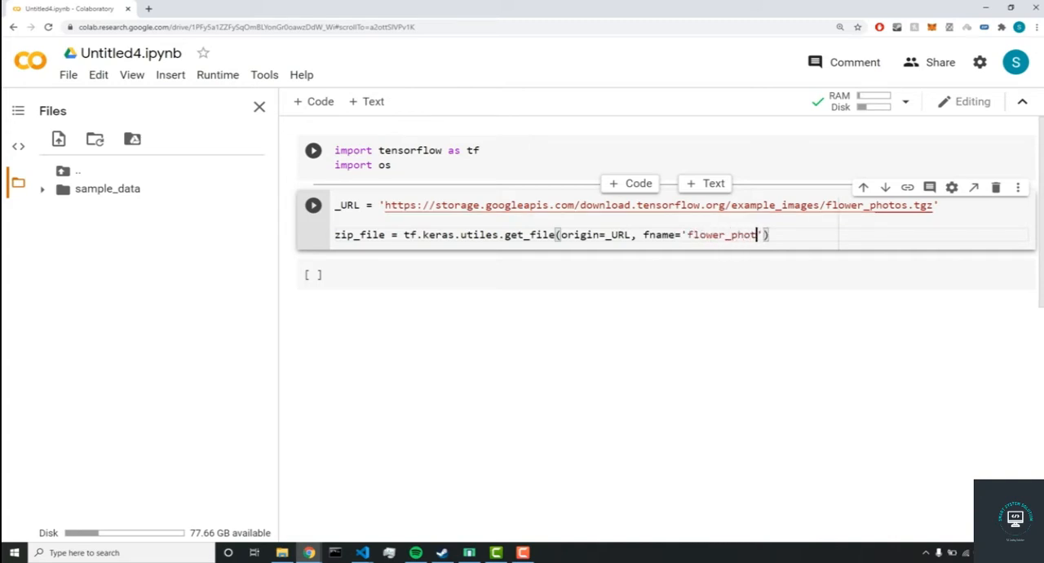
text(os.tgz)
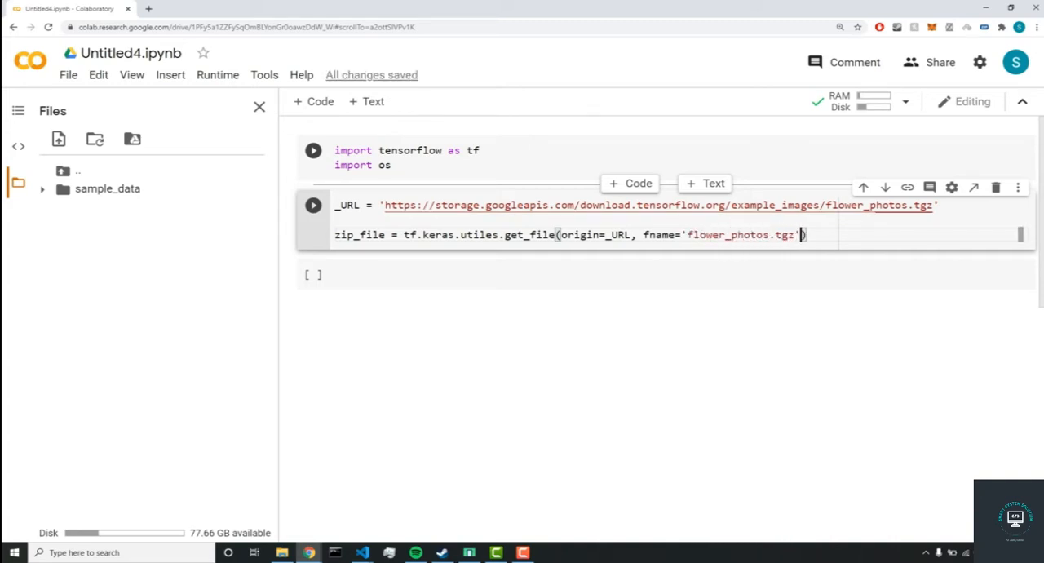
text(, extract)
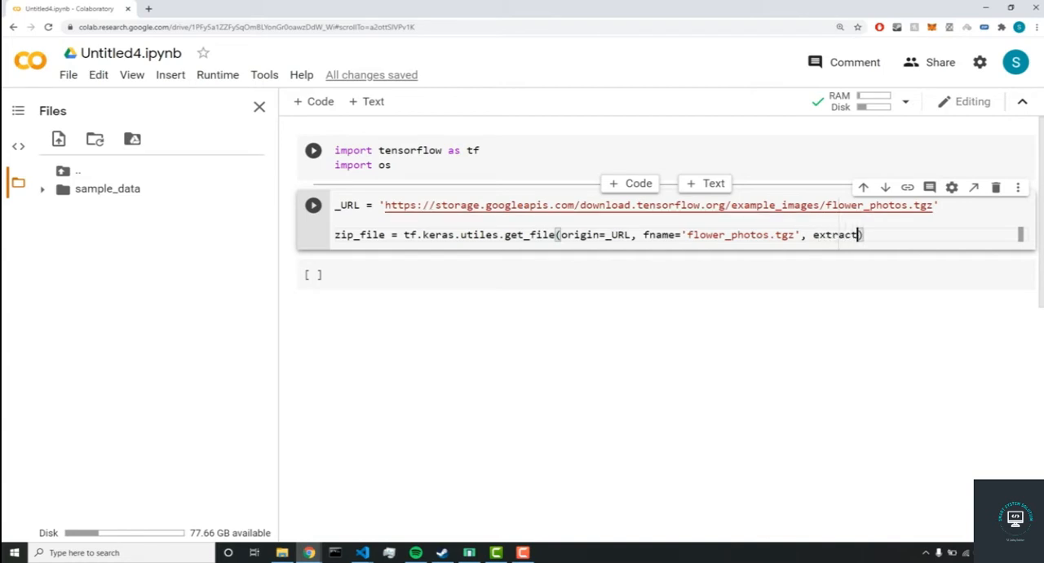
text(=True)
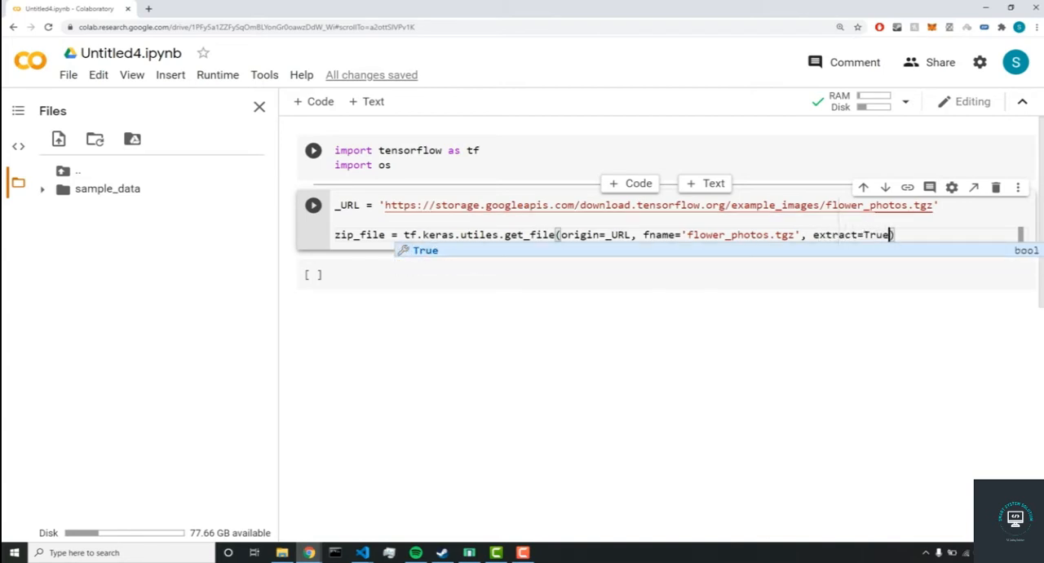
text(, cah)
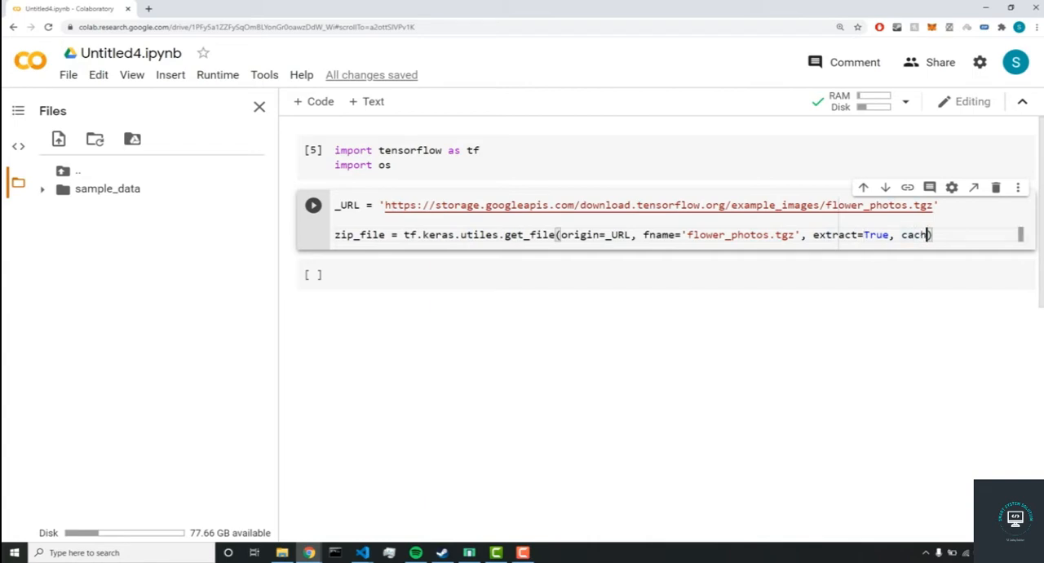
text(e_su)
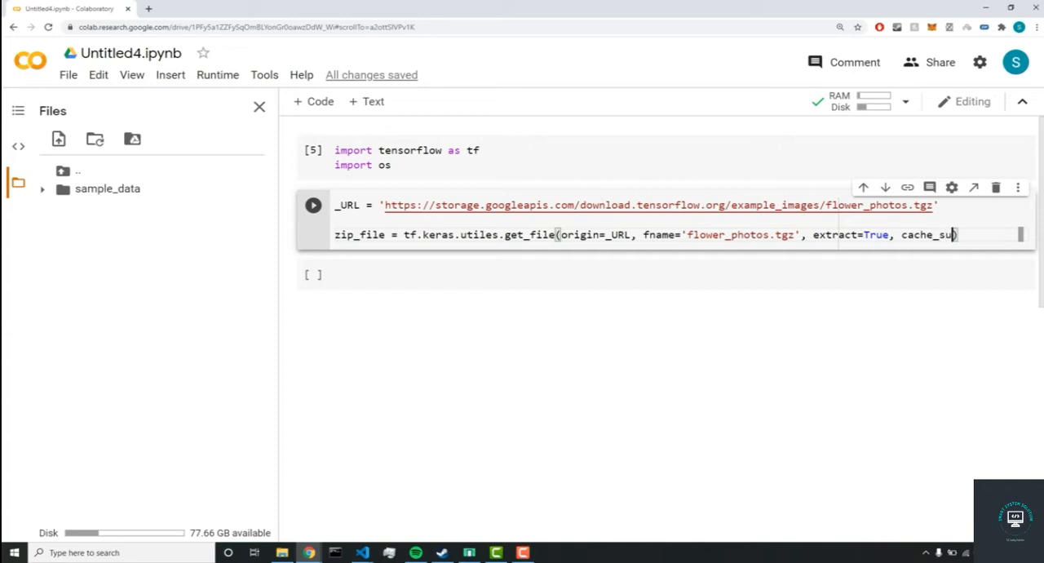
text(dir=')
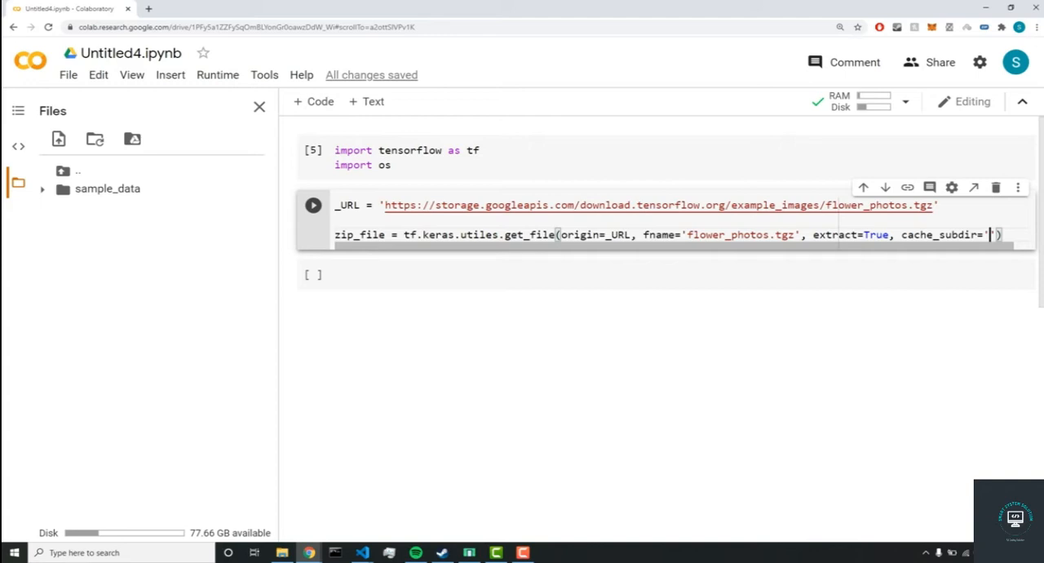
text(/content)
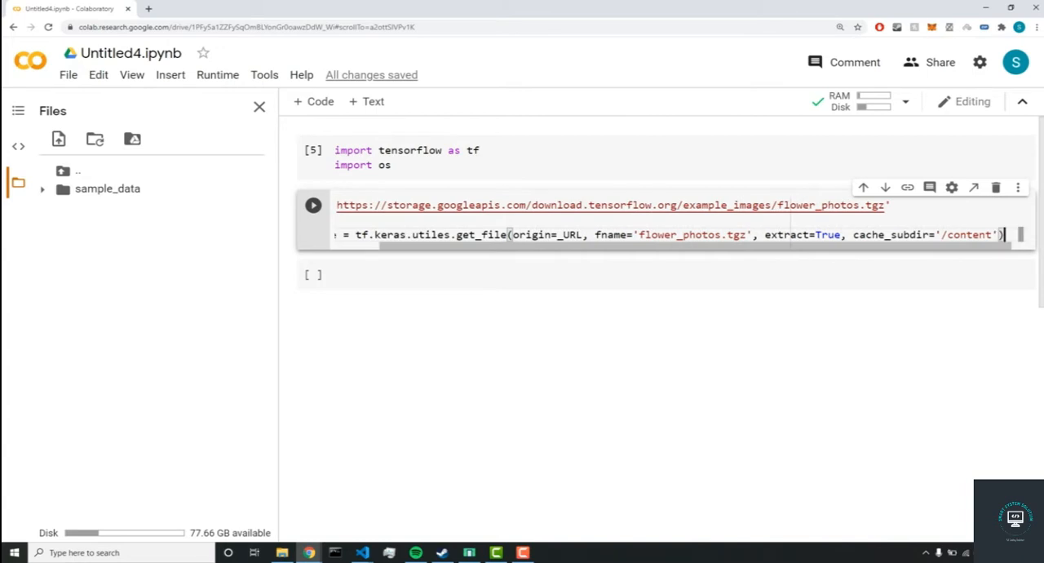
Add base_dir = os.path.join(os.path.dirname(zip_file), 'flower_photos').
text(base)
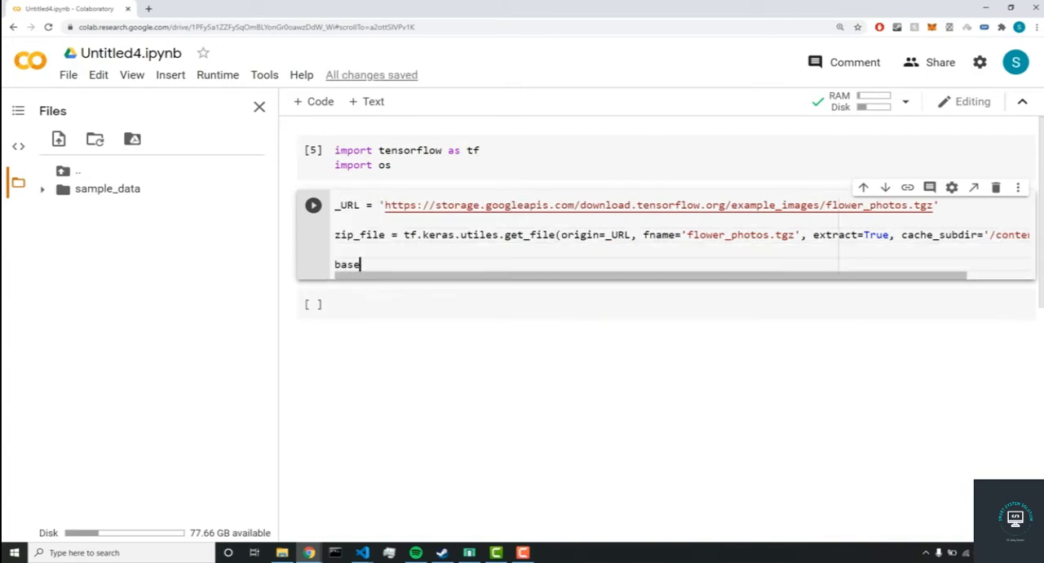
text(_dir =)
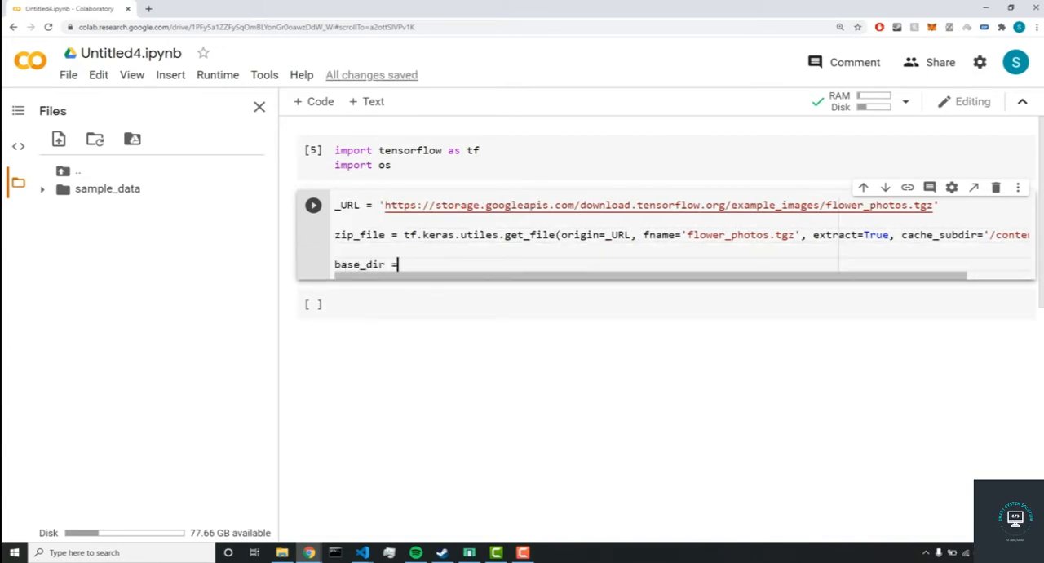
text(os.p)
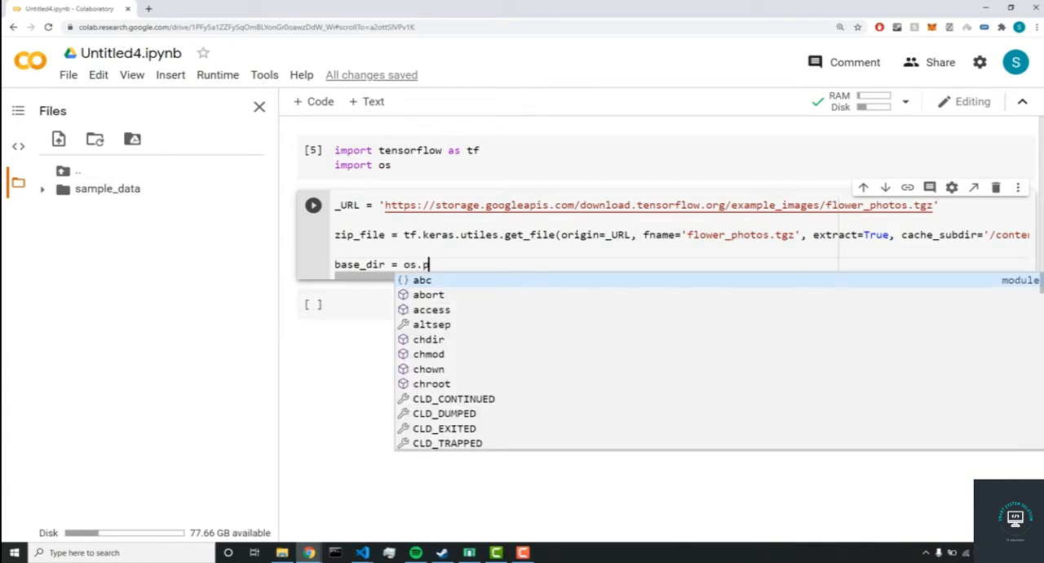
text(ath.)
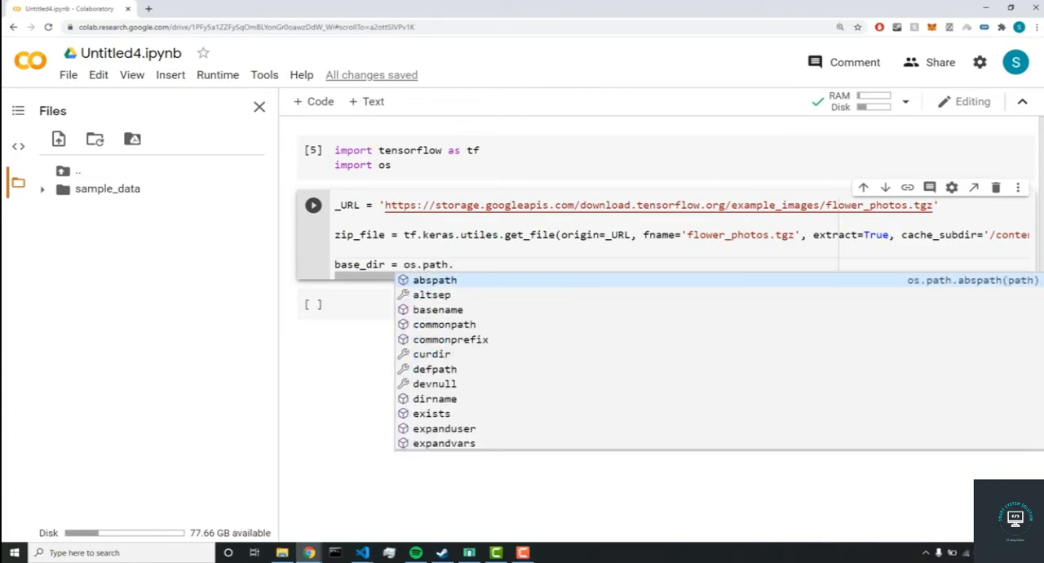
text(join)
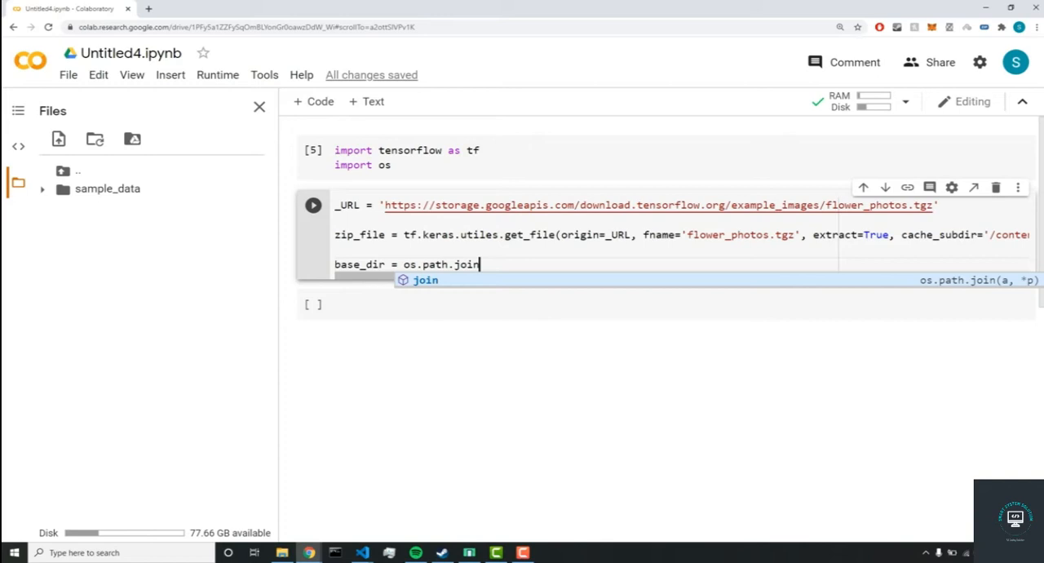
text((os.path.dirname)
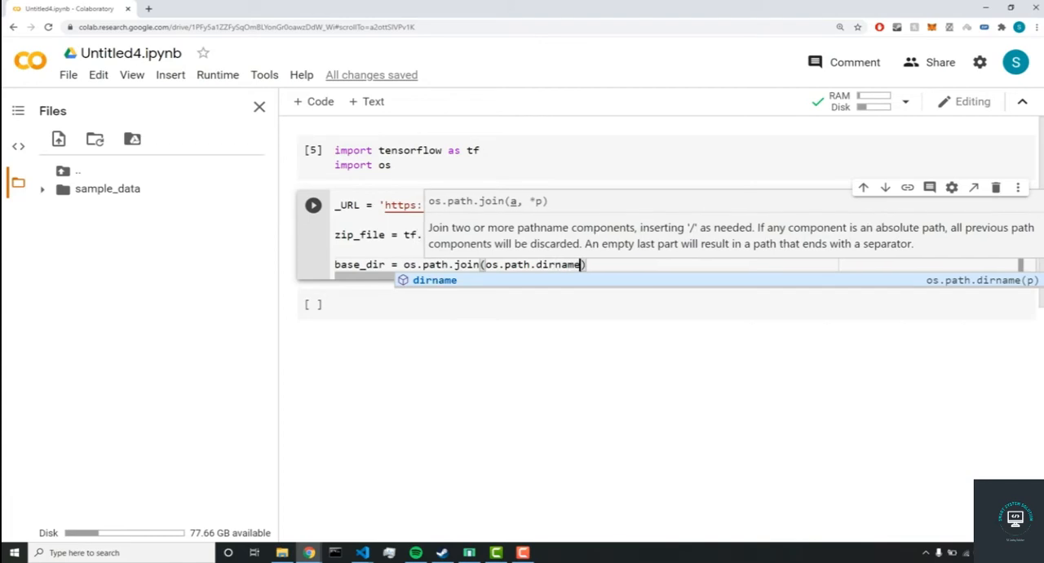
text(z)
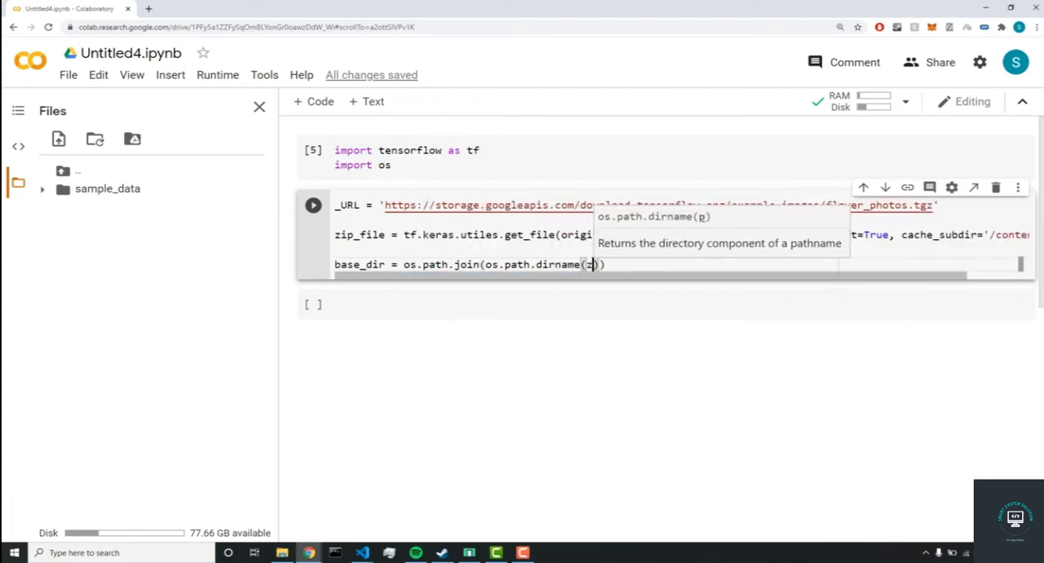
text(ip_file)
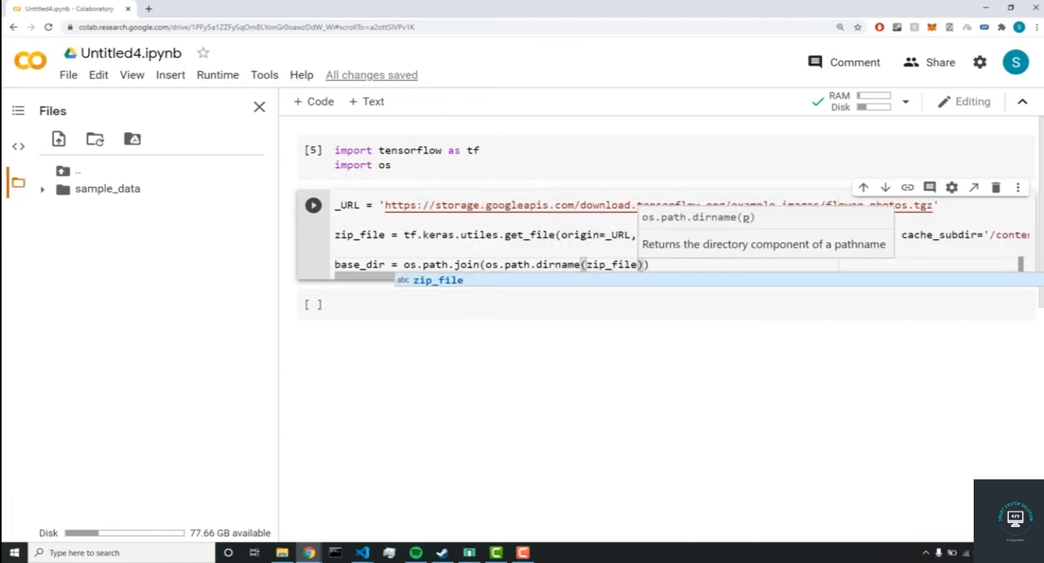
text(flower_p')
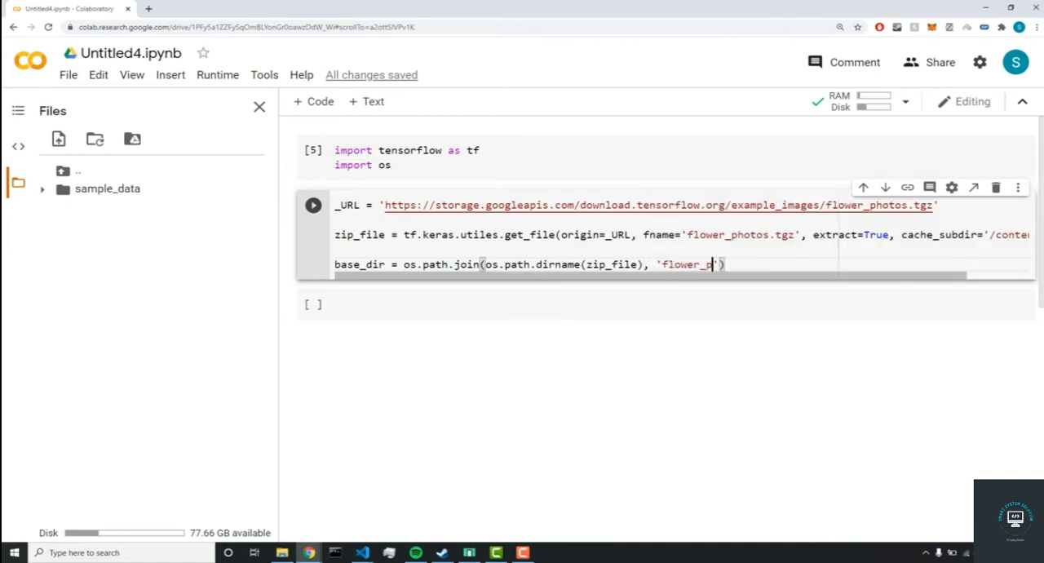
text(hotos)
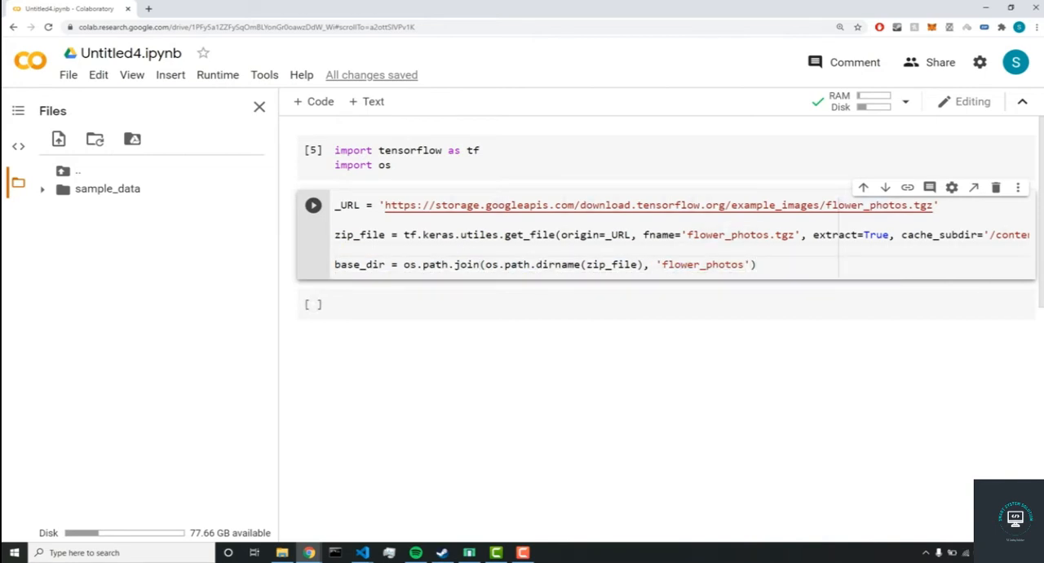
double_click(612, 265)
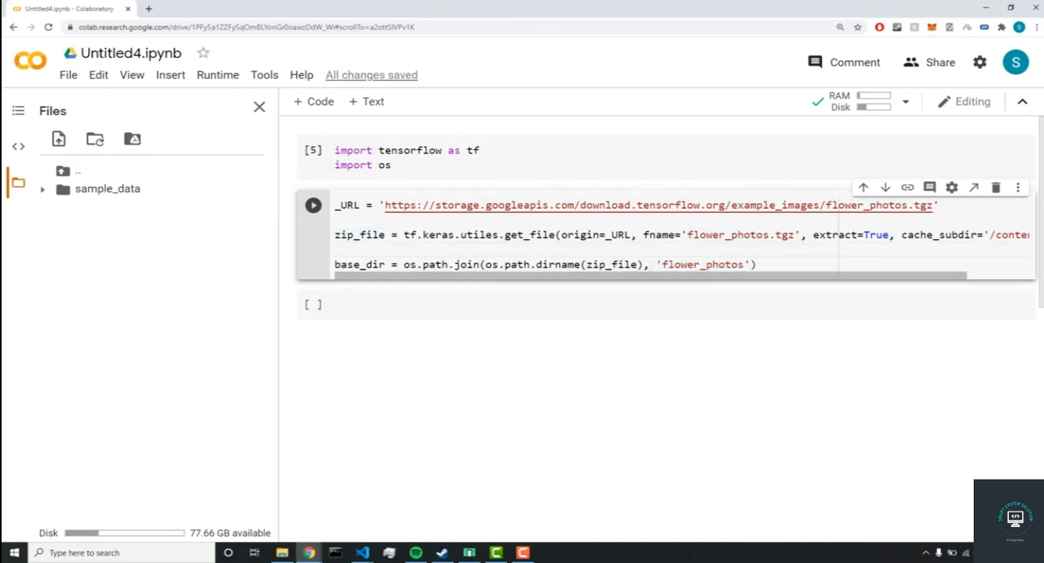
Run the cell, fix 'utiles' to 'utils' after the error, rerun to download flower_photos, and move to a new cell.
click(313, 204)
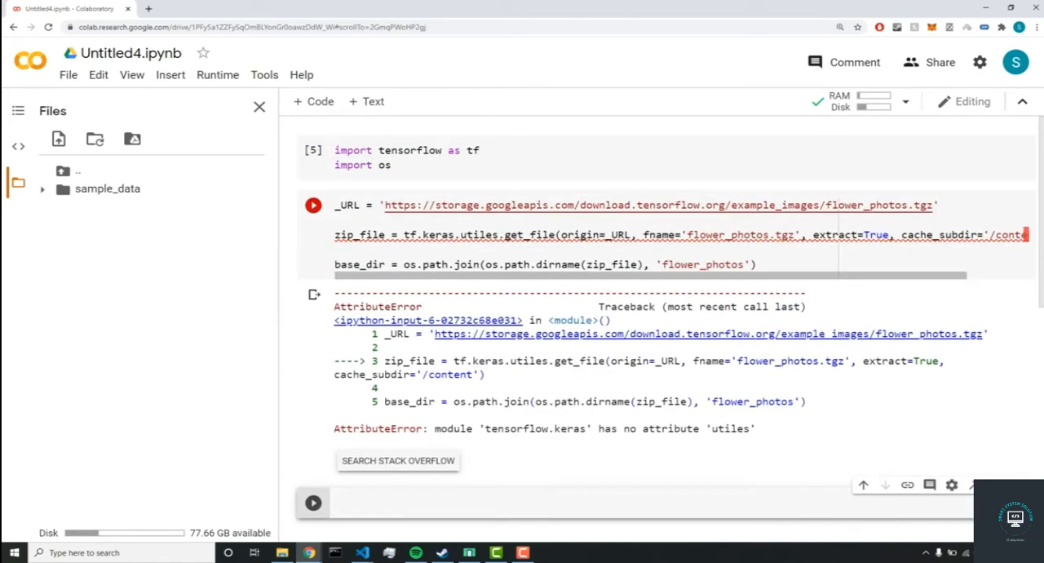
click(486, 234)
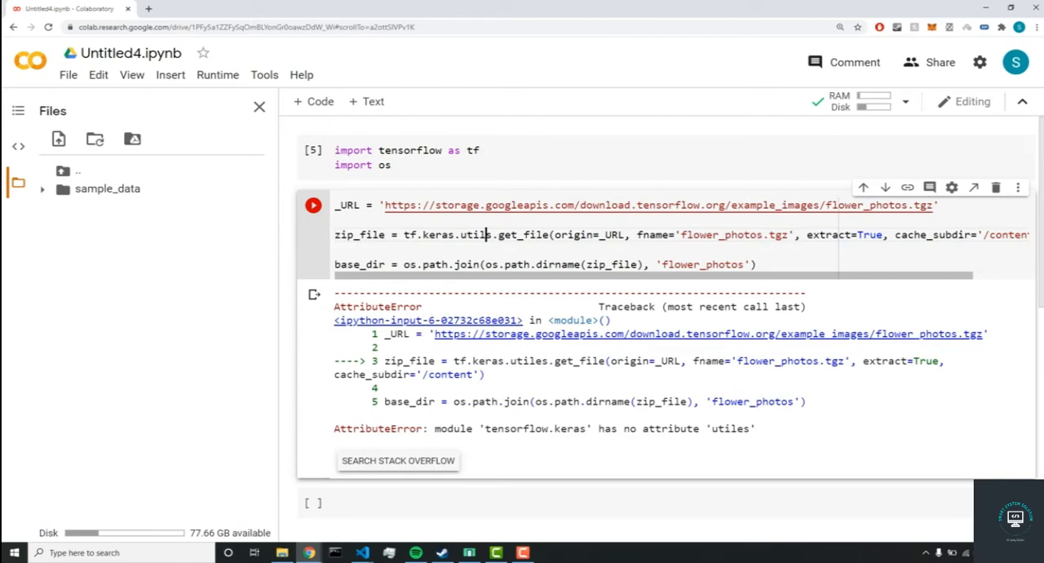
click(313, 204)
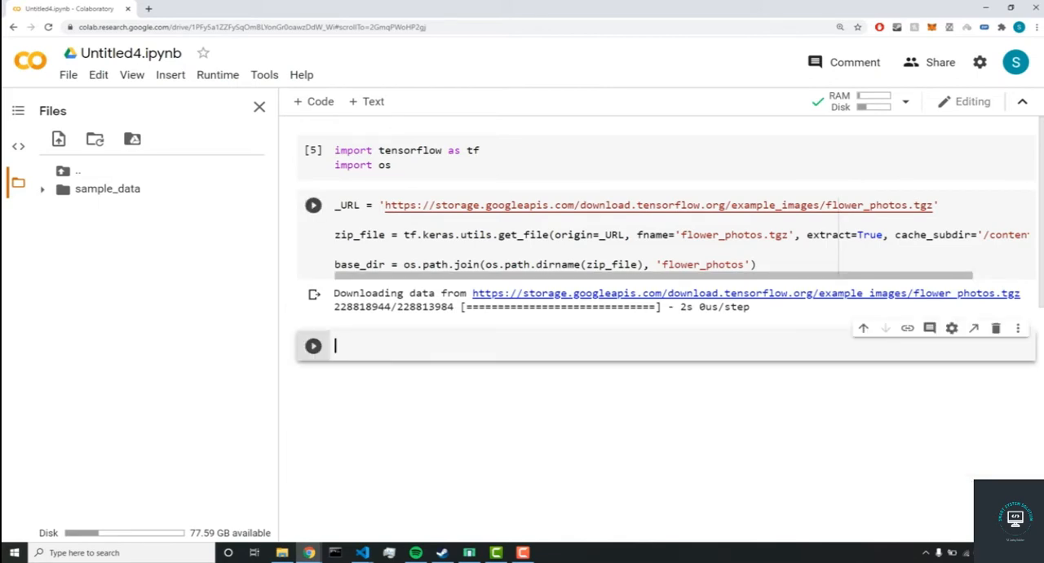
click(571, 264)
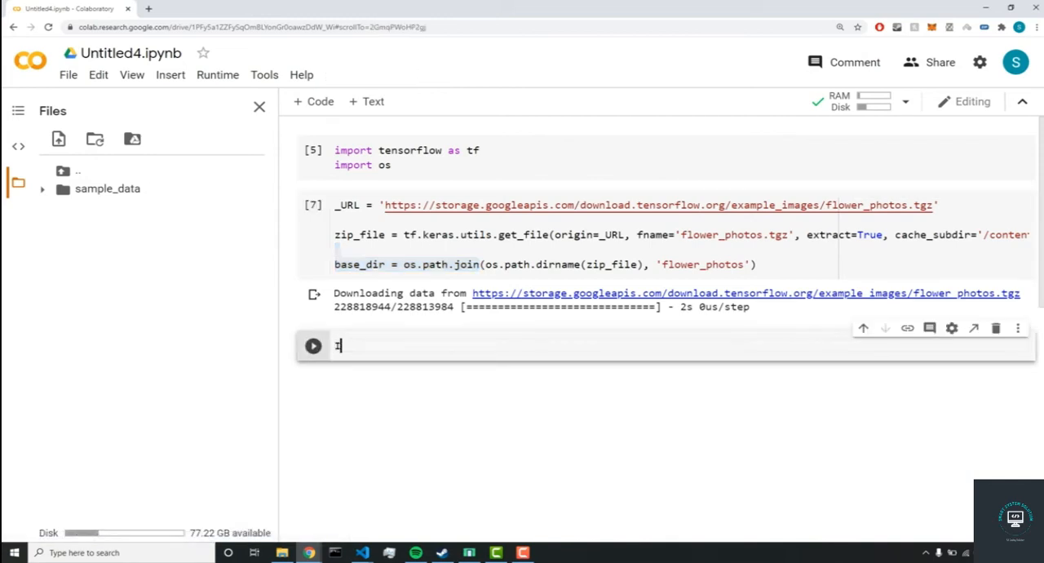
Write IMAGE_SIZE = 224 and BATCH_SIZE = 64 in the third cell.
text(IMAGE_SIZE = 224)
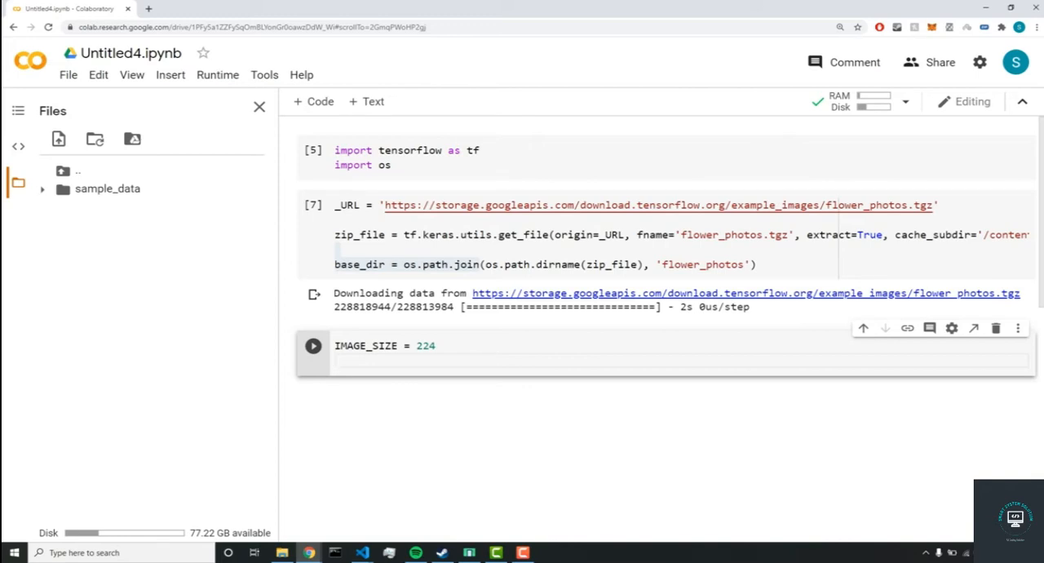
text(BATCH)
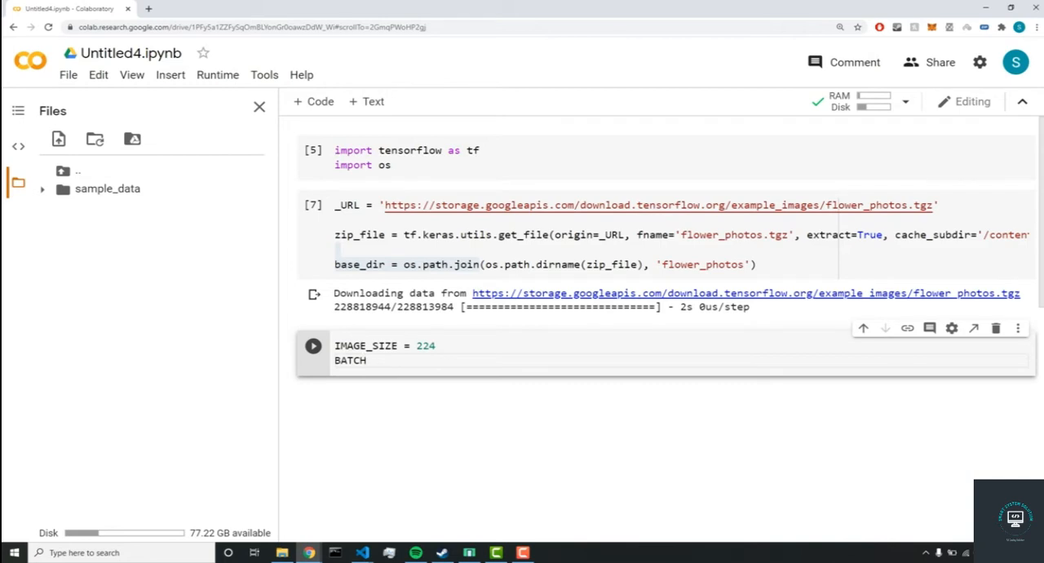
text(_SIZE)
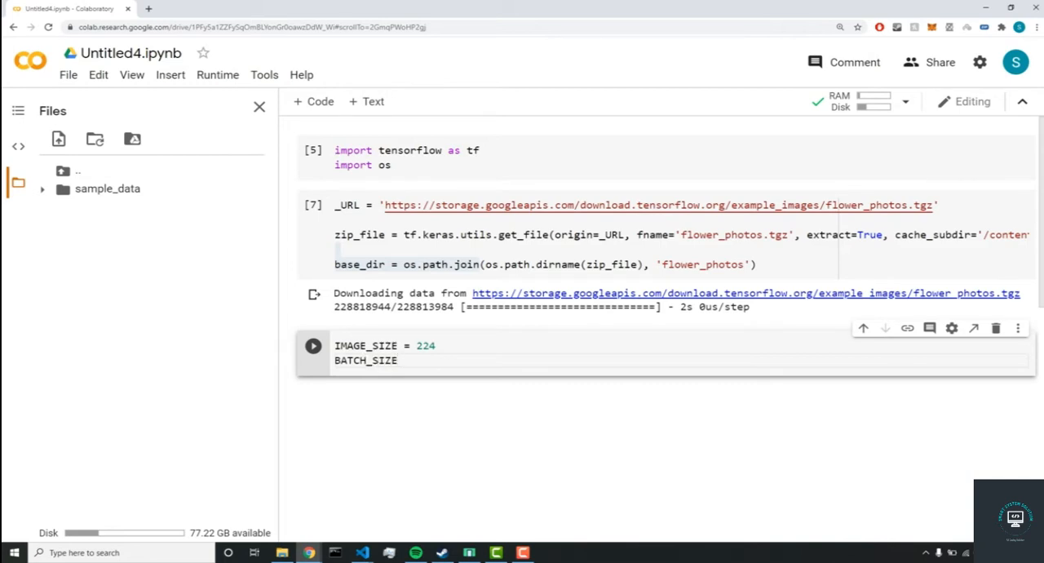
text(= 64)
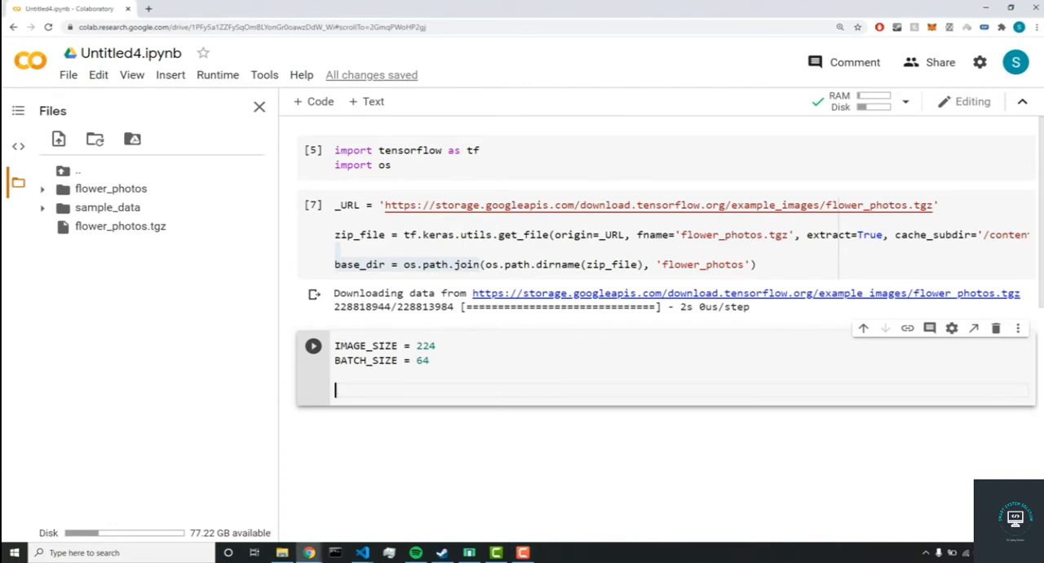
Write datagen = tf.keras.preprocessing.image.ImageDataGenerator( using autocomplete.
text(datagen)
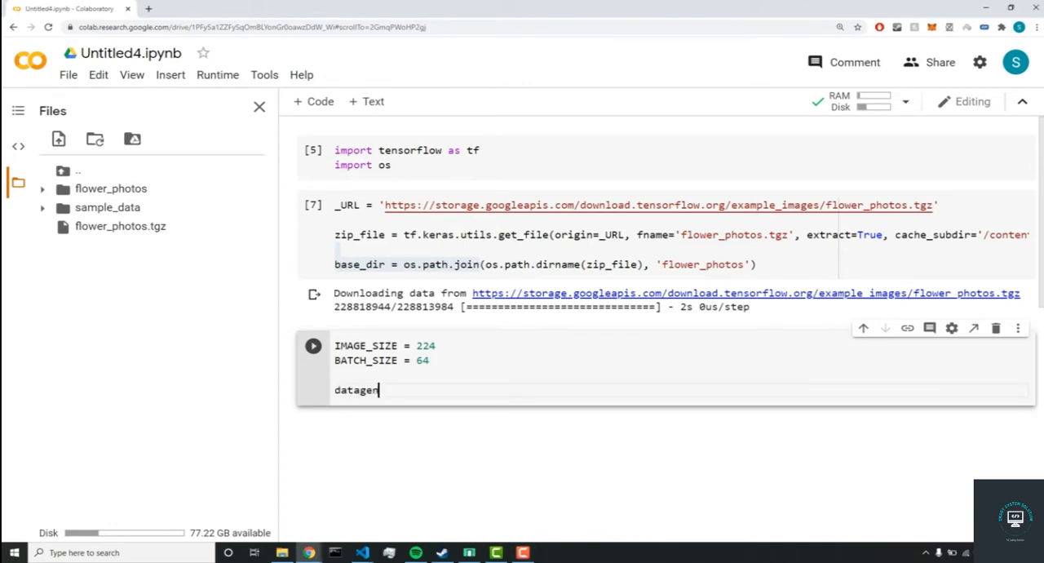
text(=)
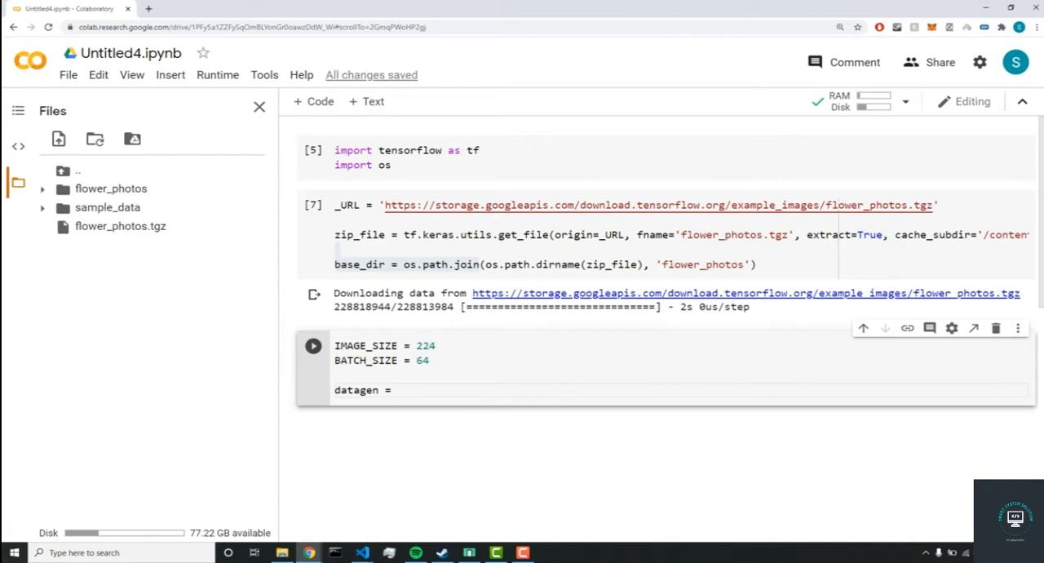
text(tf.keras.)
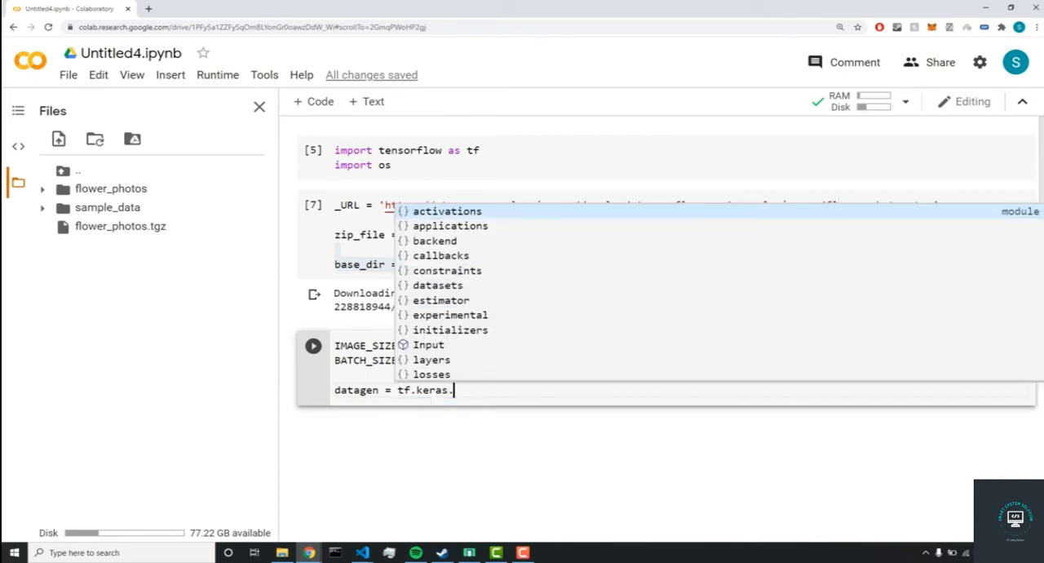
text(preprocessing)
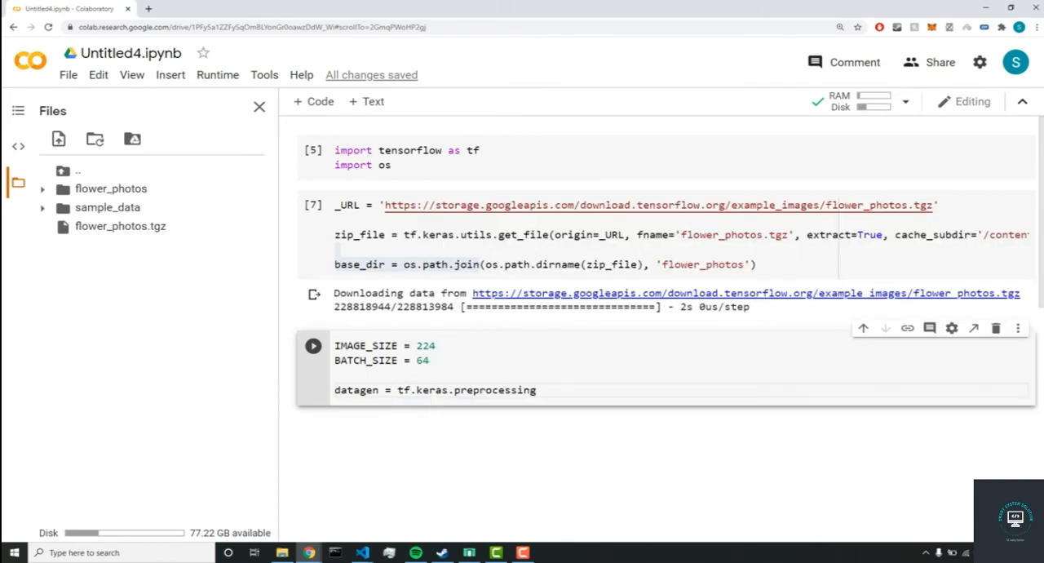
text(.image.I)
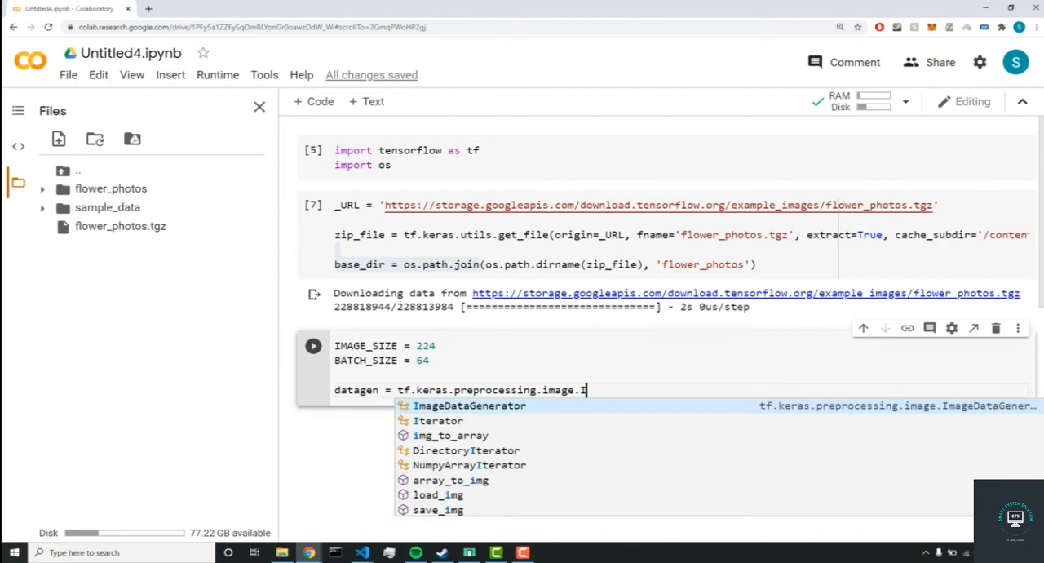
click(470, 404)
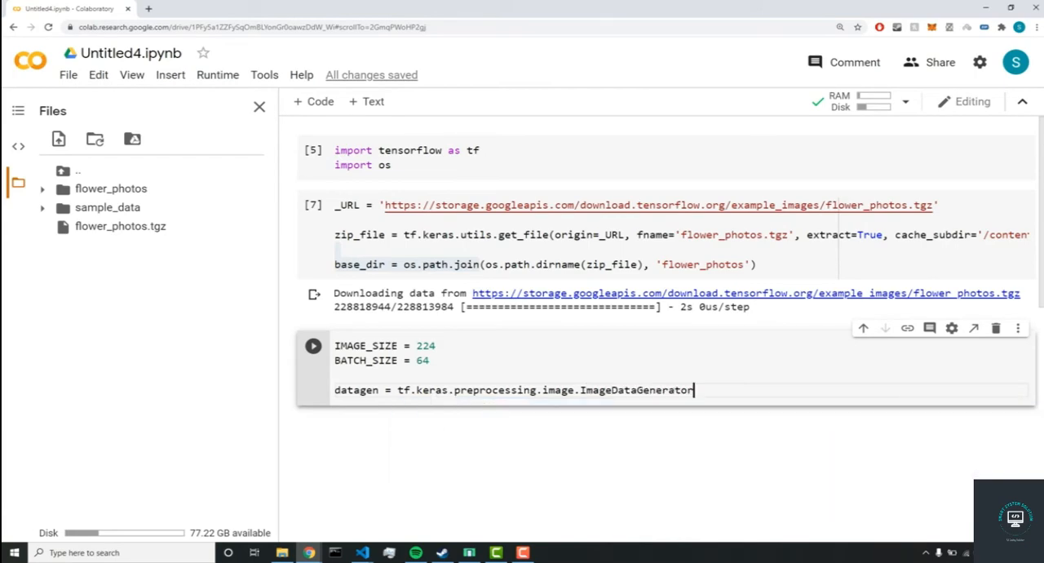
text(()
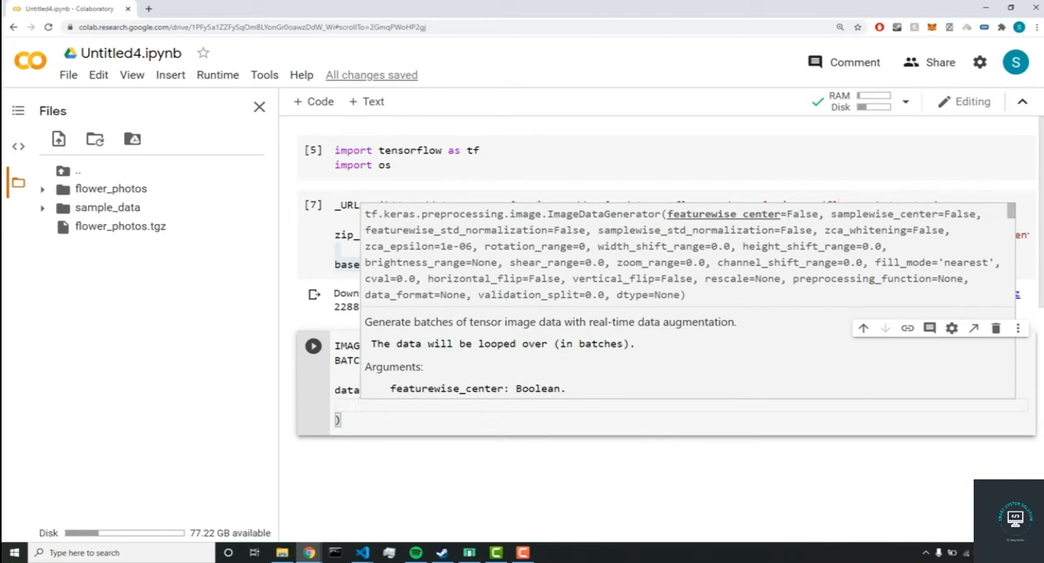
Give the generator rescale=1./255 and validation_split=0.2.
text(rescale)
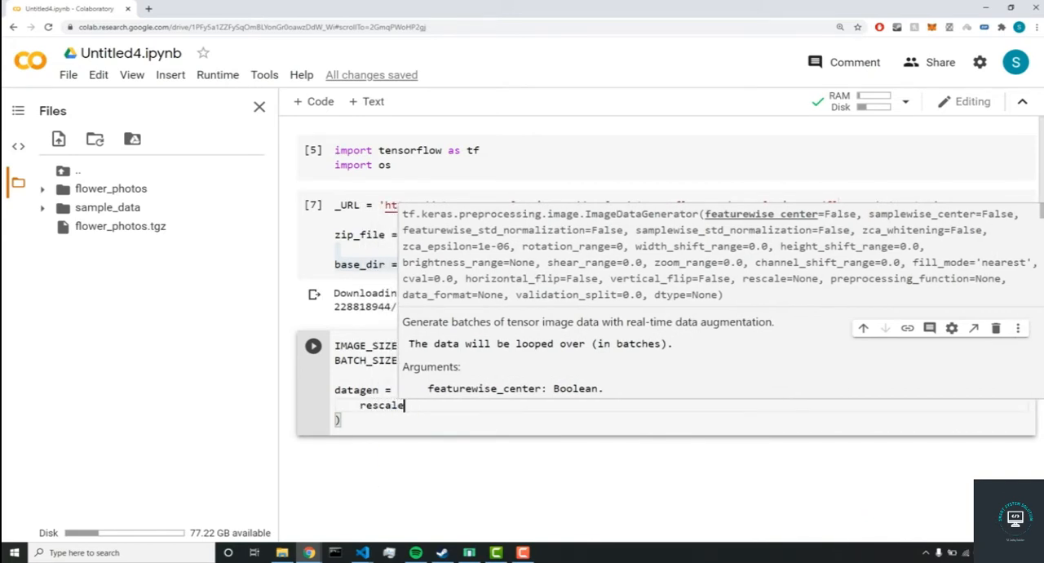
text(=1/255)
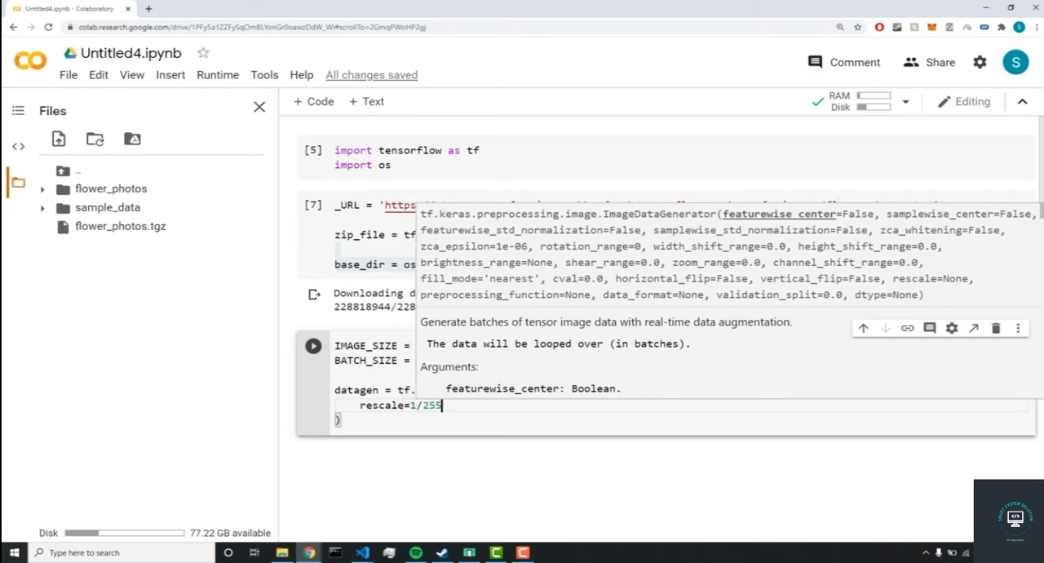
text(.)
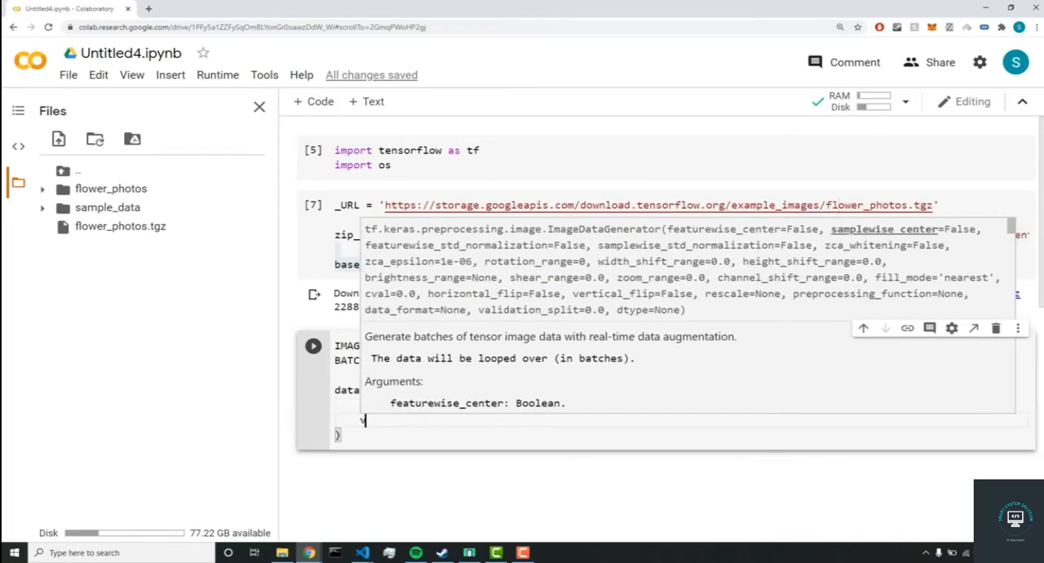
text(validation_sp)
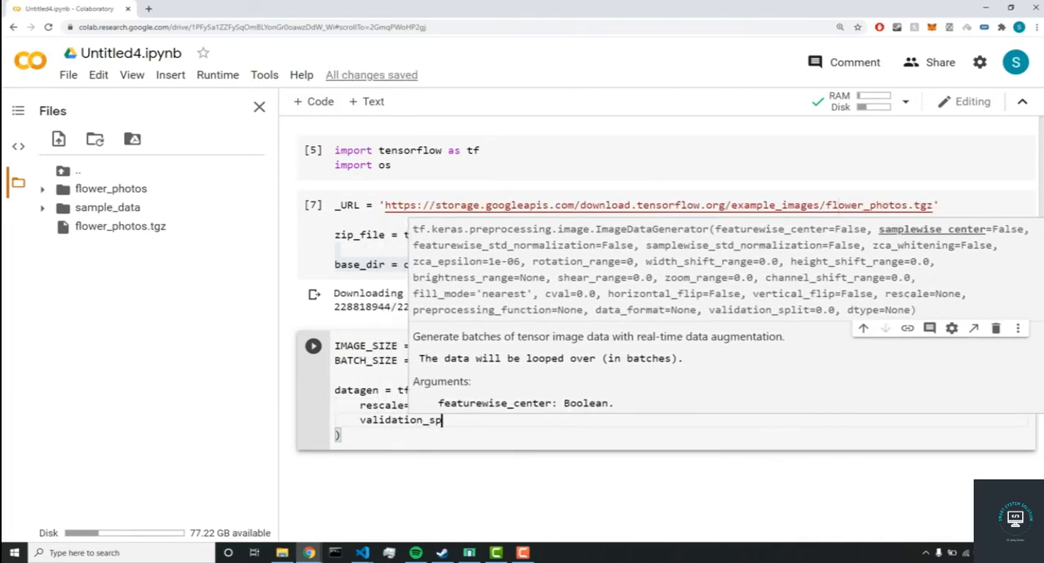
text(0.2)
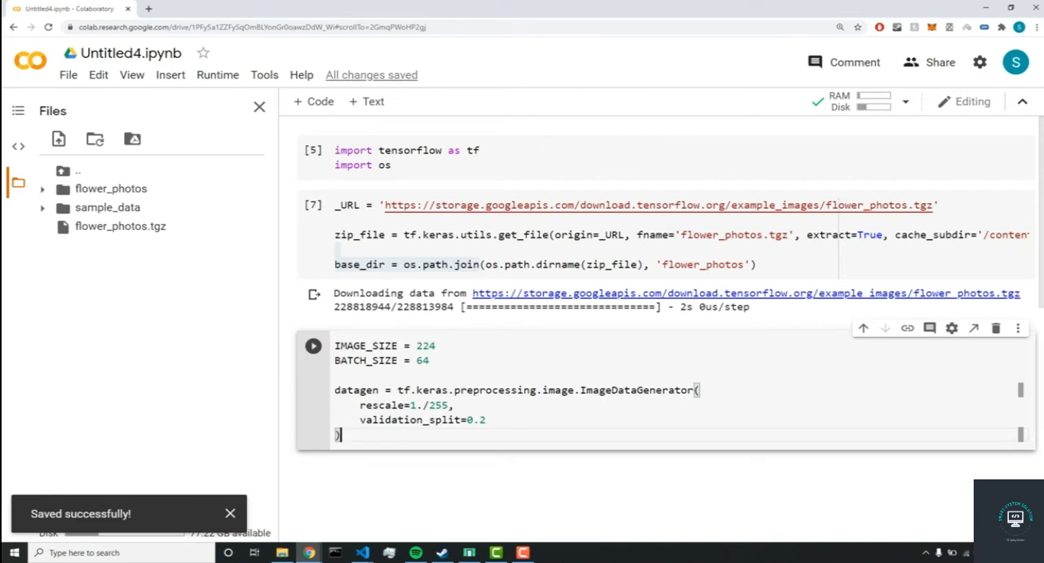
double_click(365, 405)
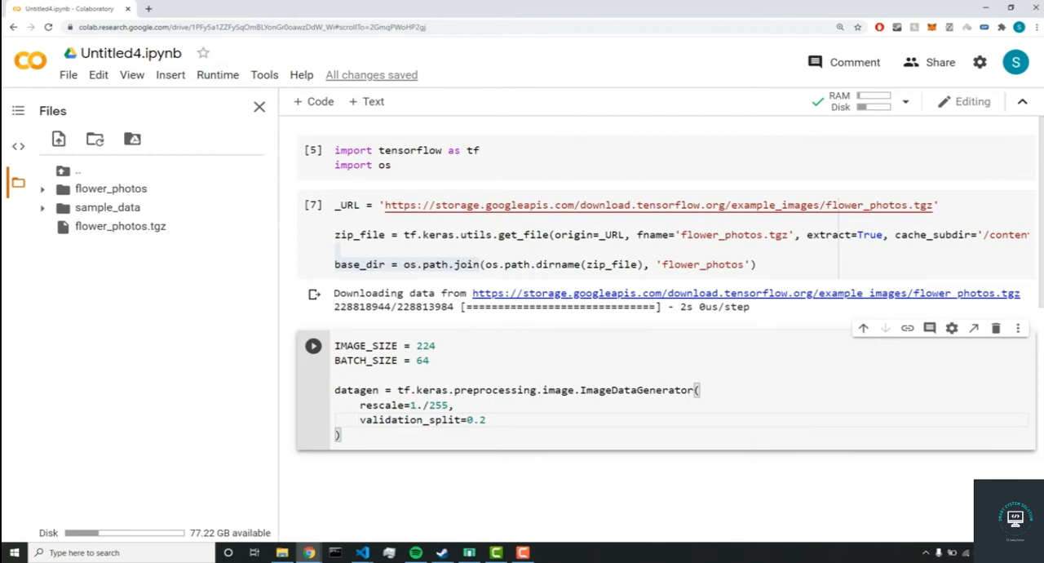
Expand flower_photos in Files to show the five class folders, then start a new code line.
click(43, 190)
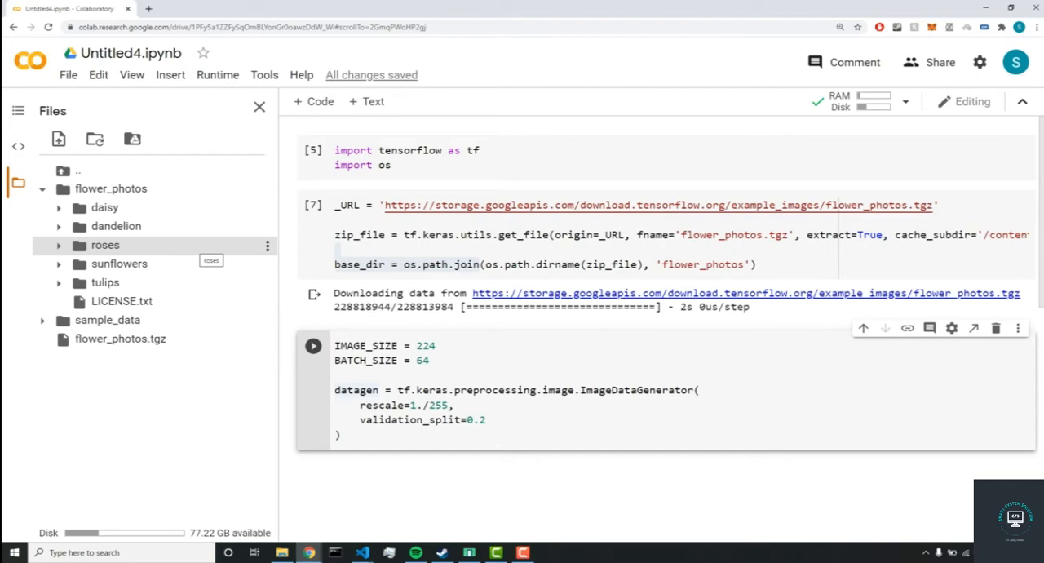
double_click(421, 420)
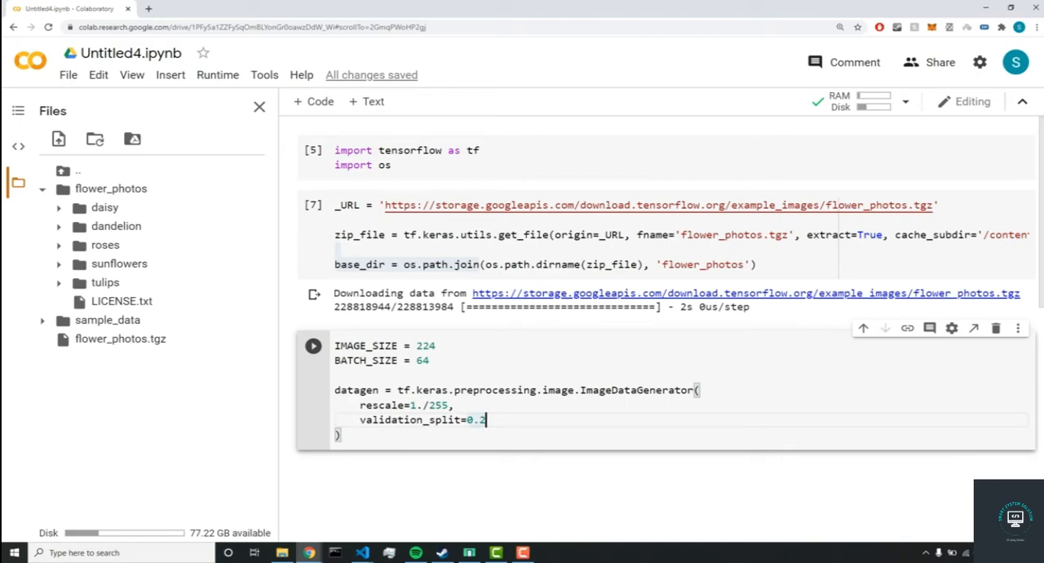
key(enter)
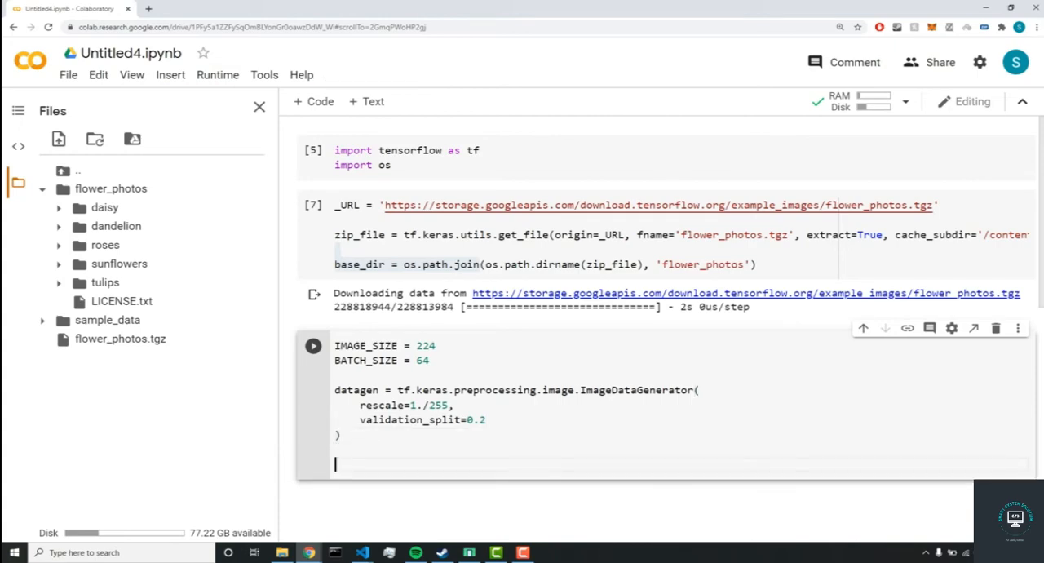
Write train_generator = datagen.flow_from_directory(base_dir,.
text(train)
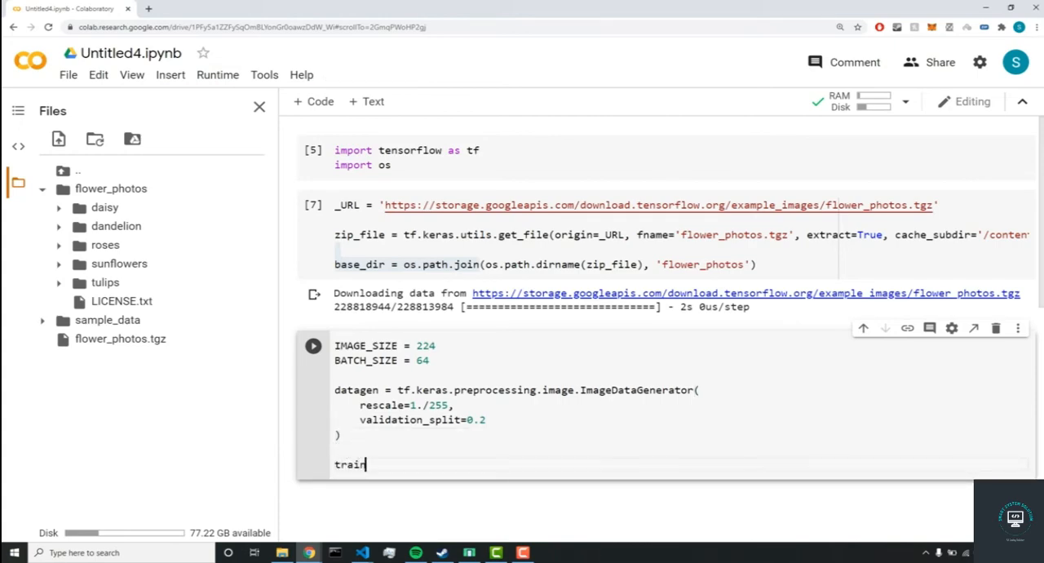
text(_generator)
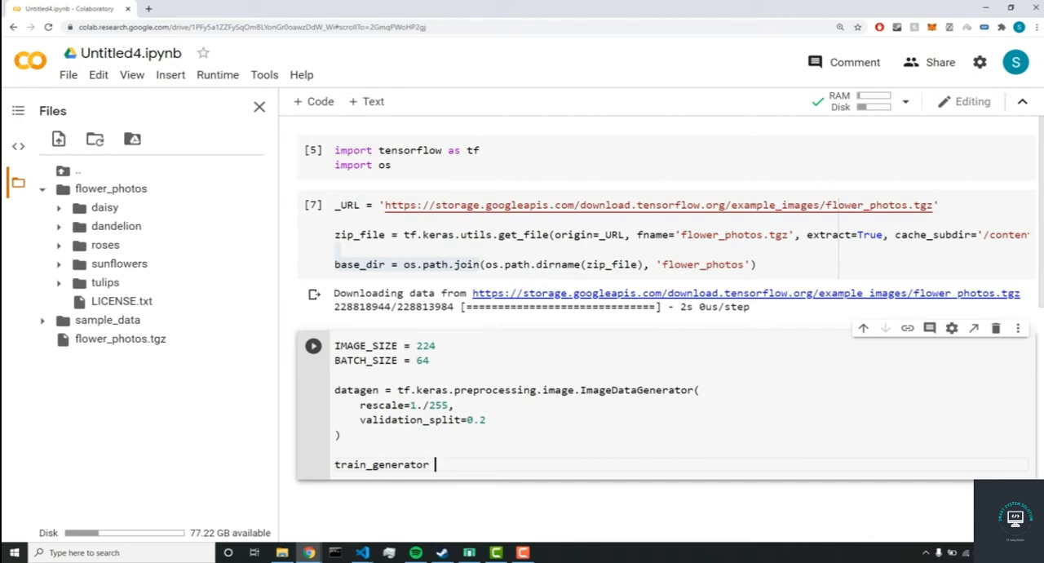
text(= datagen)
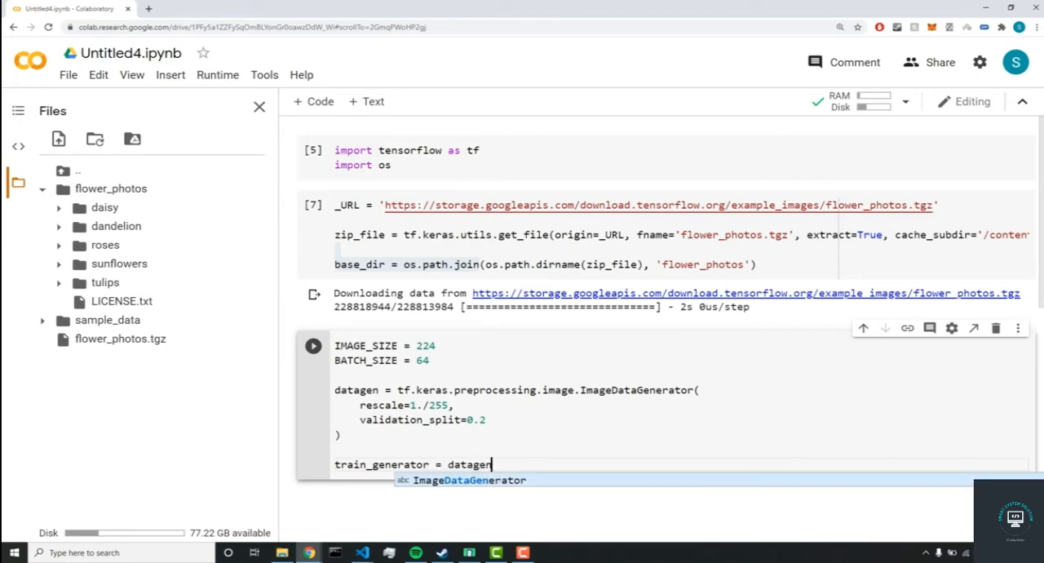
text(.)
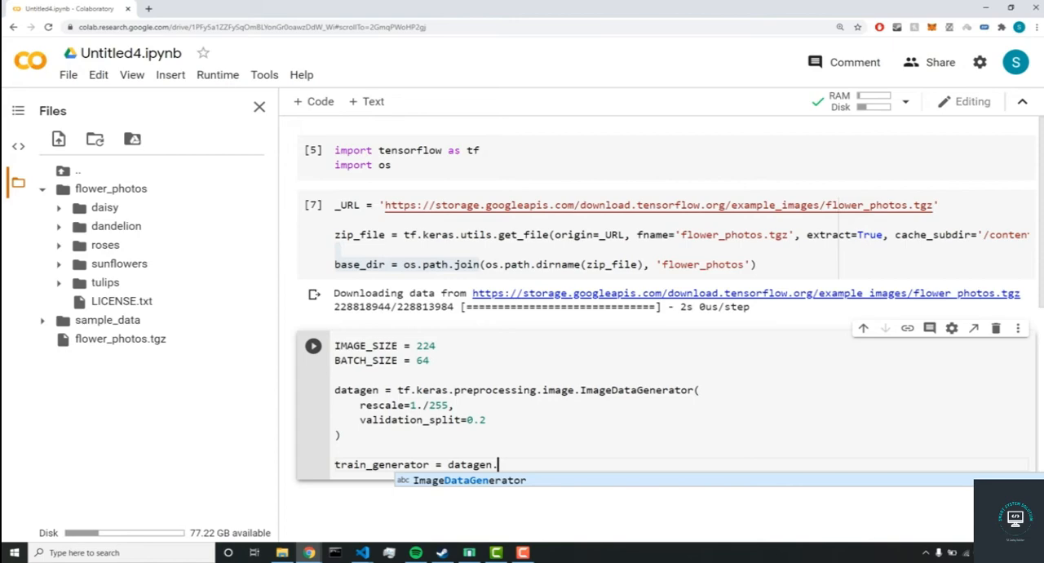
text(flow)
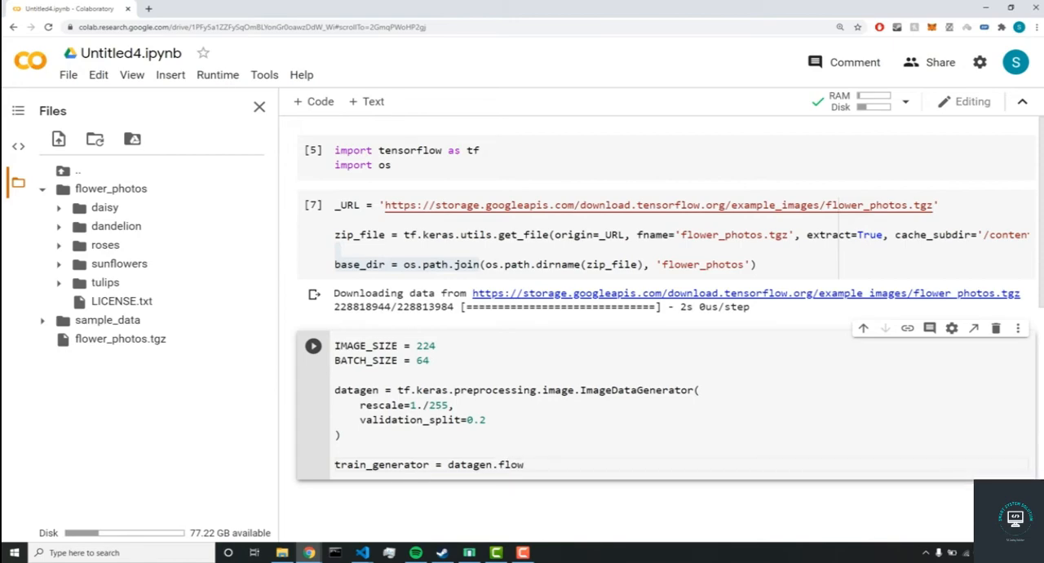
text(_from_dir)
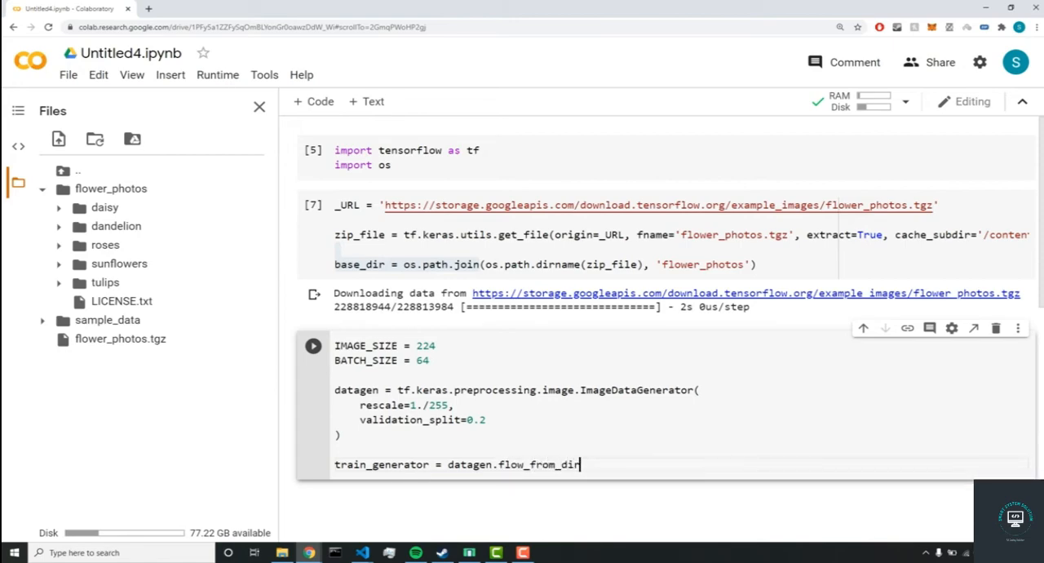
text(ectory)
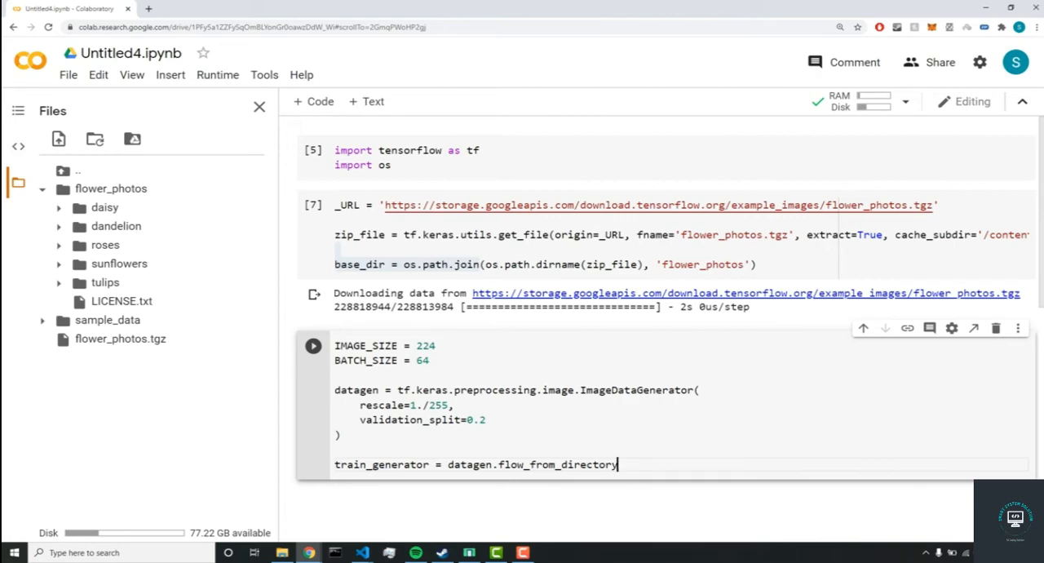
text(())
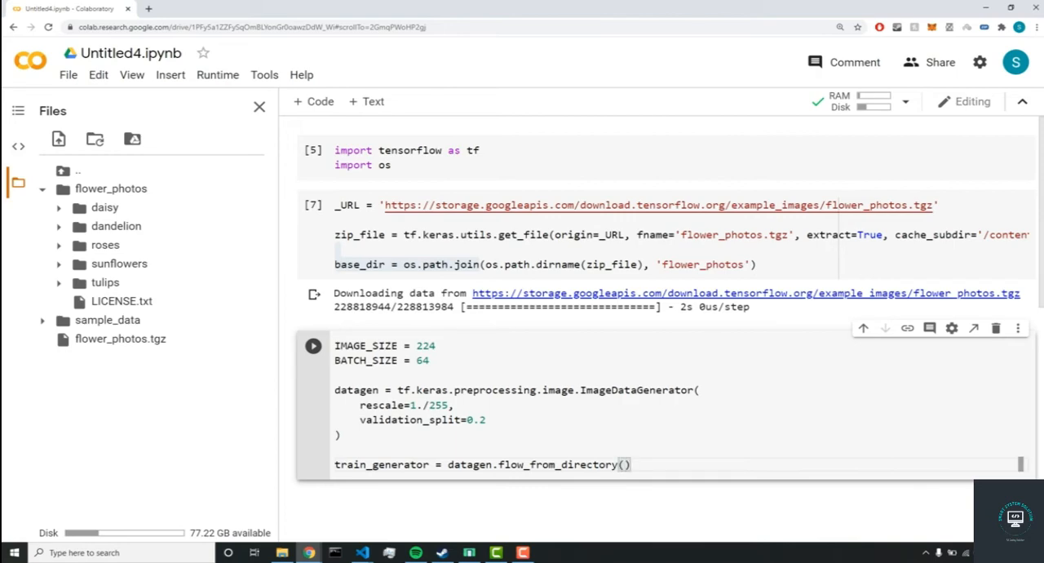
text(base_dir)
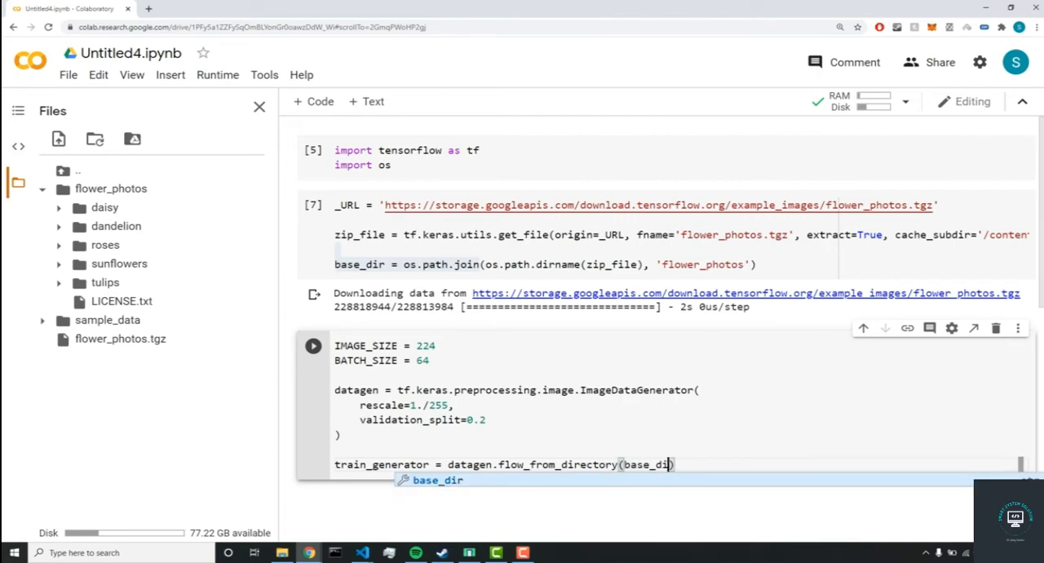
text(,)
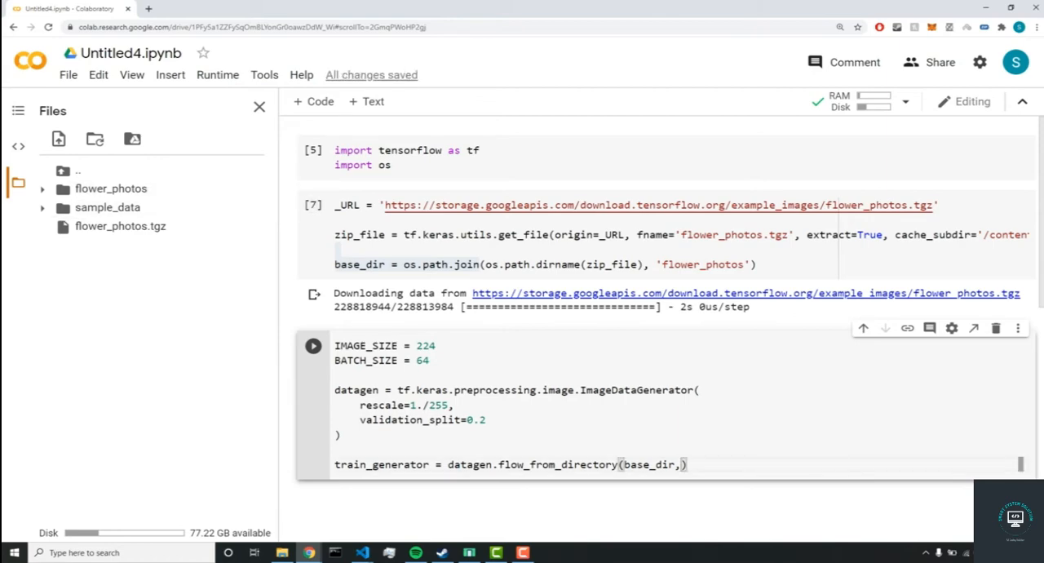
Add target_size=(IMAGE_SIZE, IMAGE_SIZE), batch_size=BATCH_SIZE and subset='training'.
text(target_s)
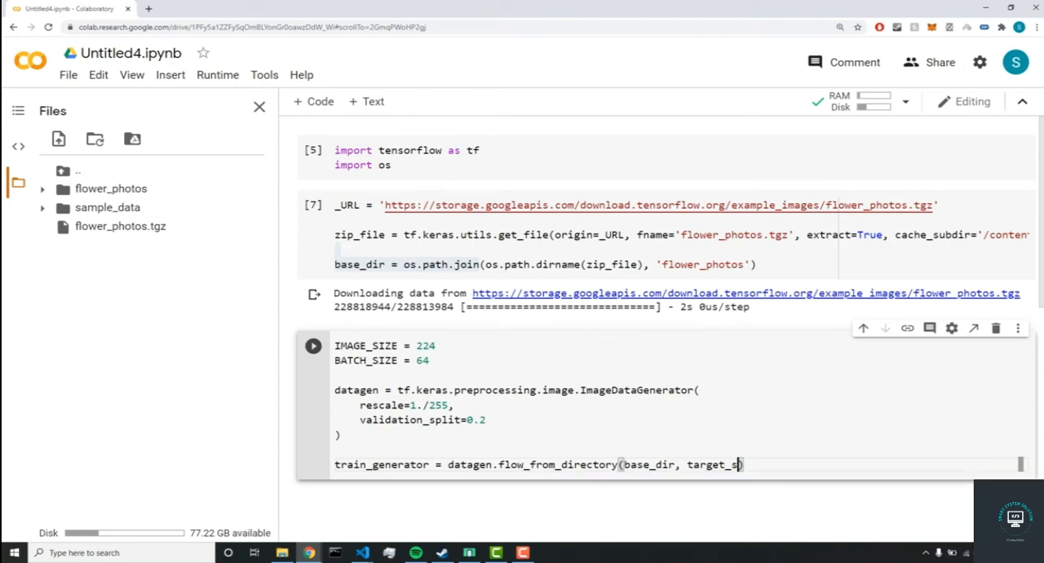
text(ize))
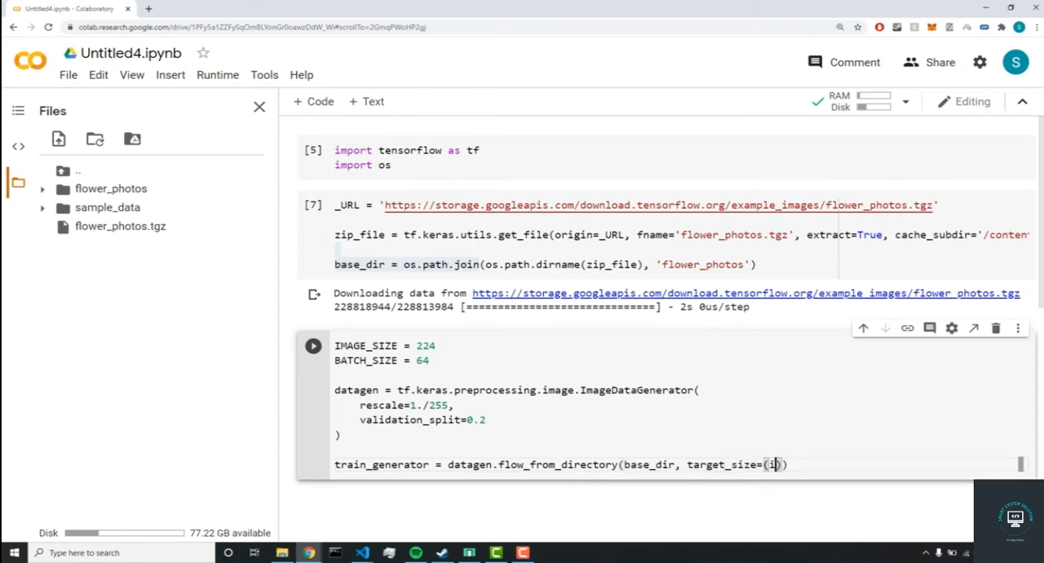
text(IMAGE_SIZE, IMAGE_SIZE)
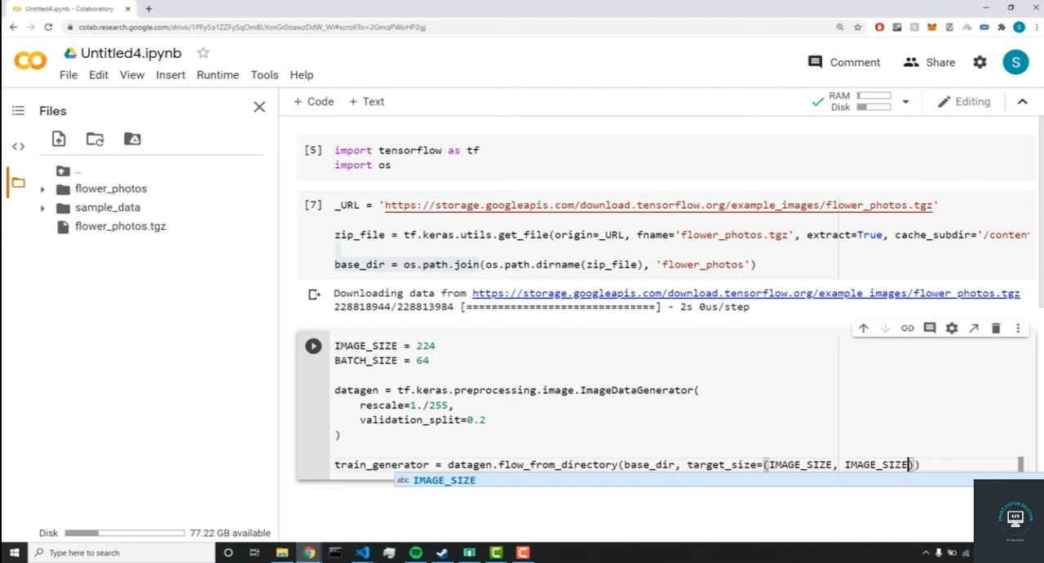
key(Escape)
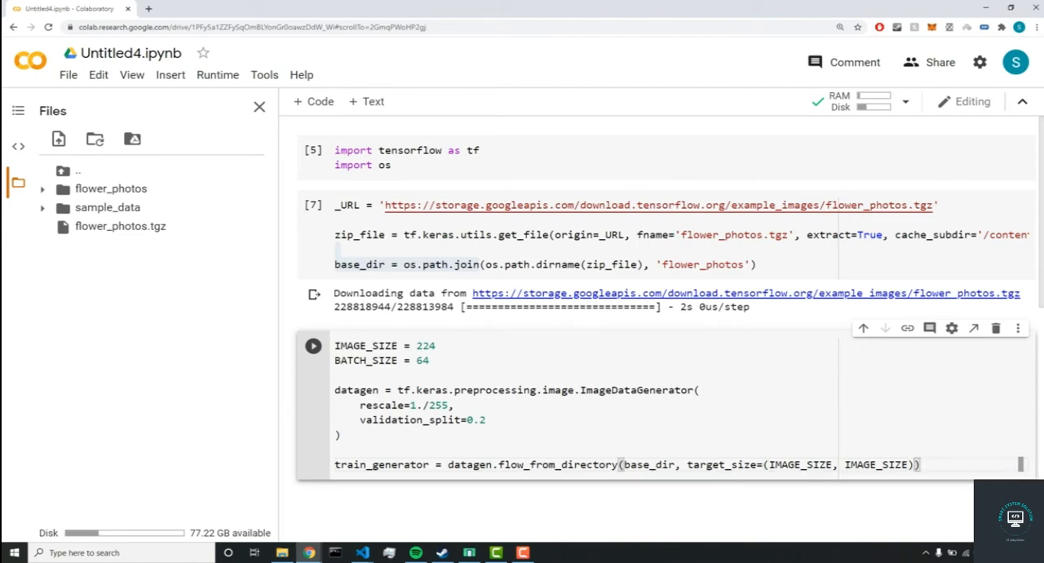
text(batch_size=BATCH_SIZE, subset='training)
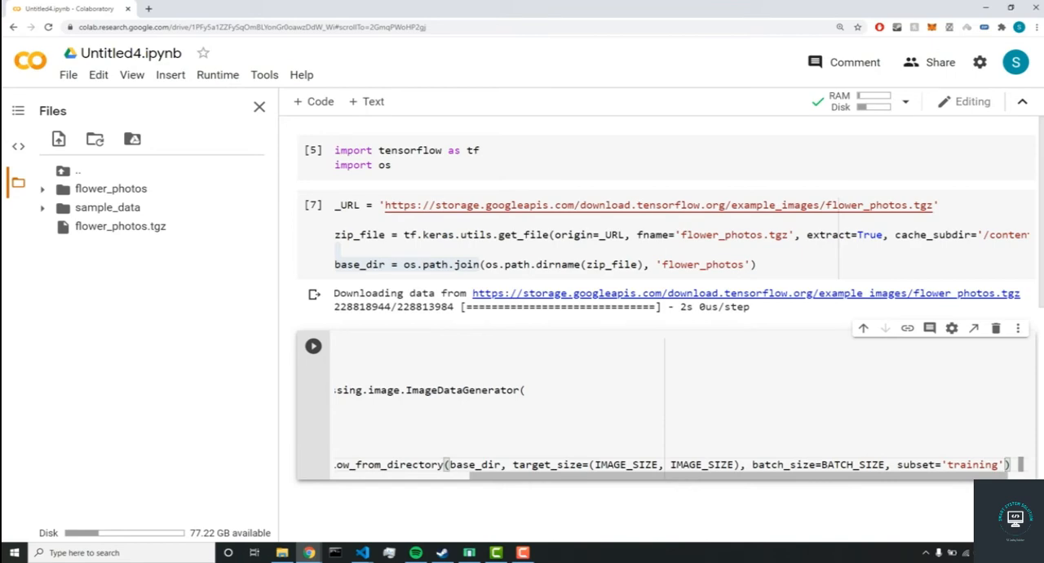
scroll(down, 3)
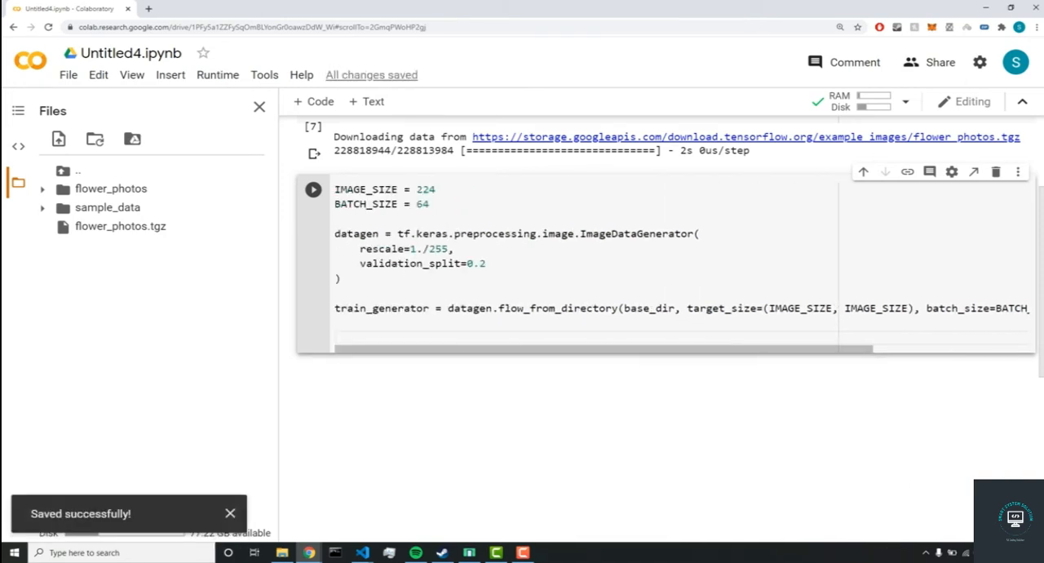
Start val_generator( and copy the training generator's arguments into it.
text(val)
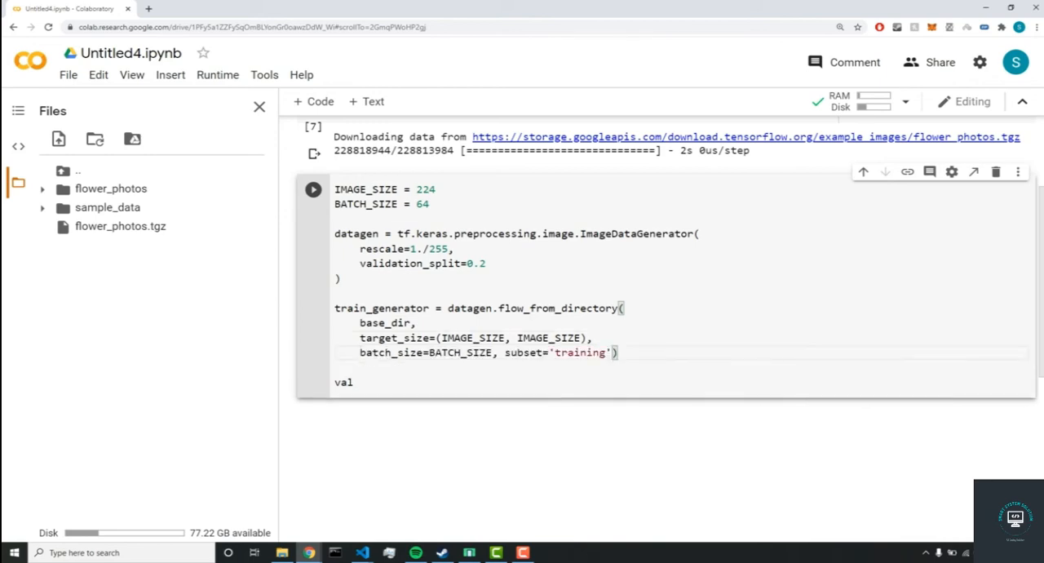
key(Enter)
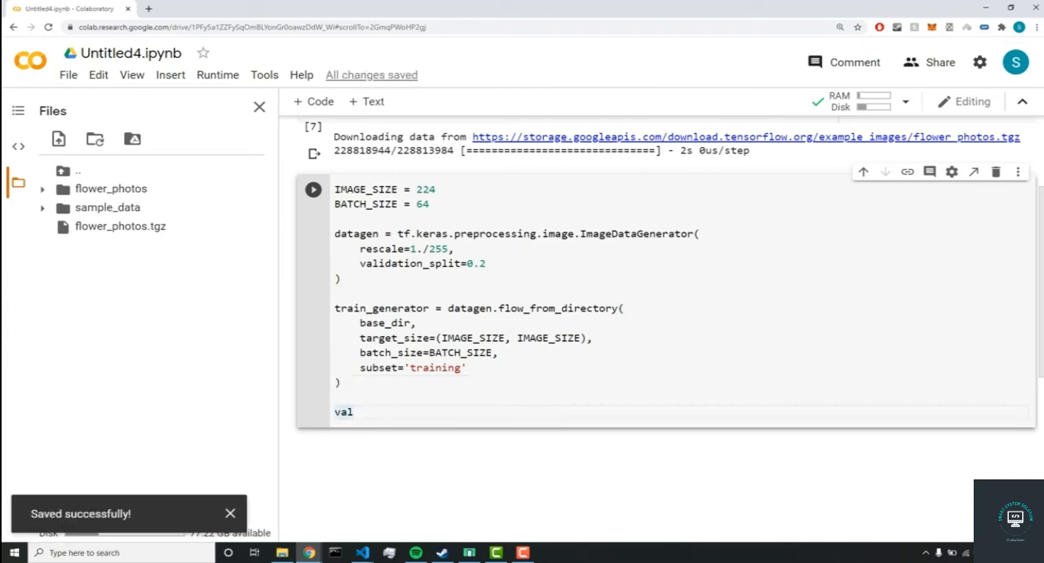
text(_)
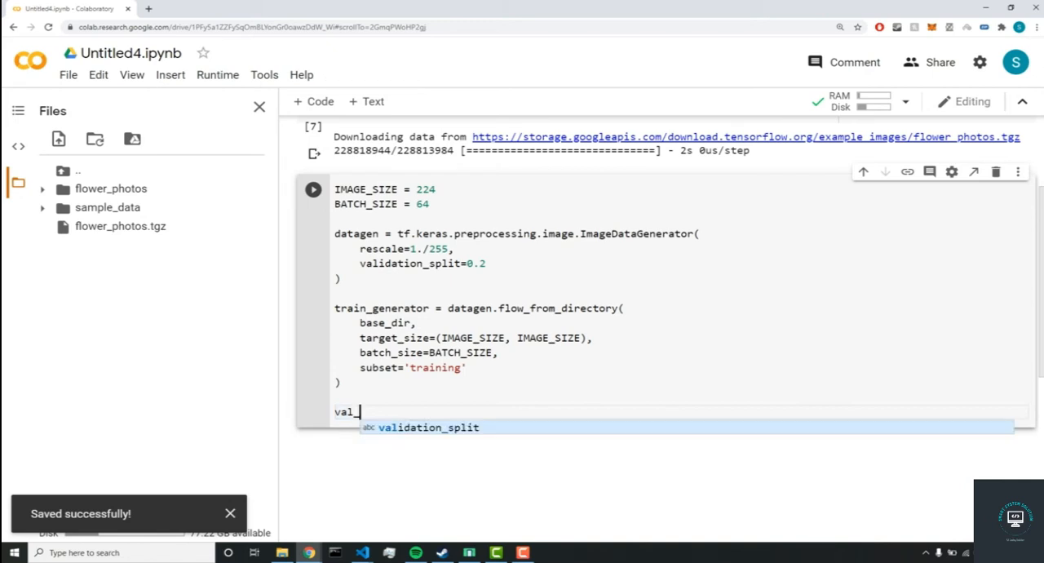
text(generator)
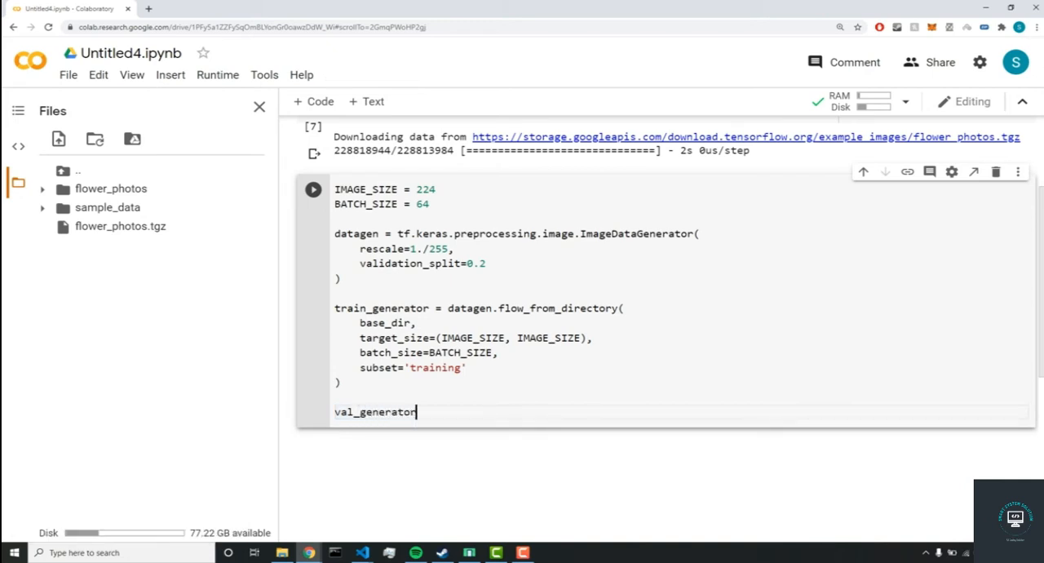
text(()
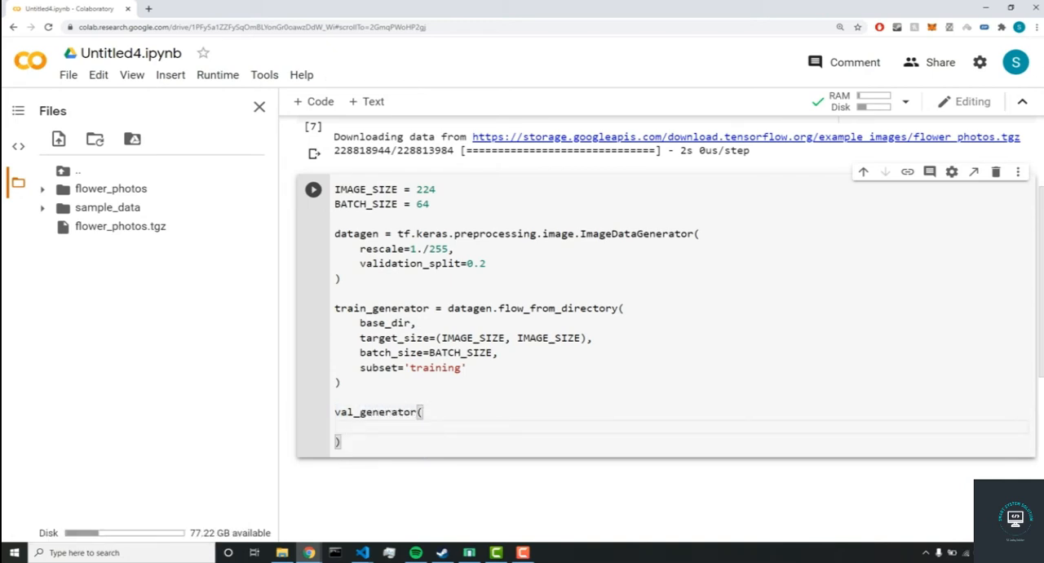
drag(365, 323, 466, 369)
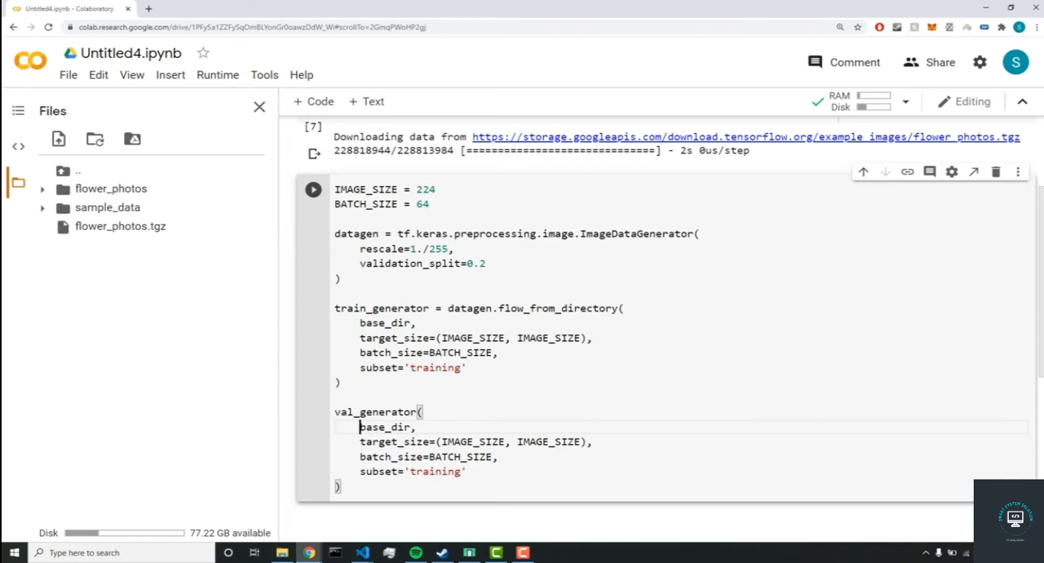
Change the new block's subset to 'validation' and run the cell, hitting a NameError.
double_click(434, 471)
text(v)
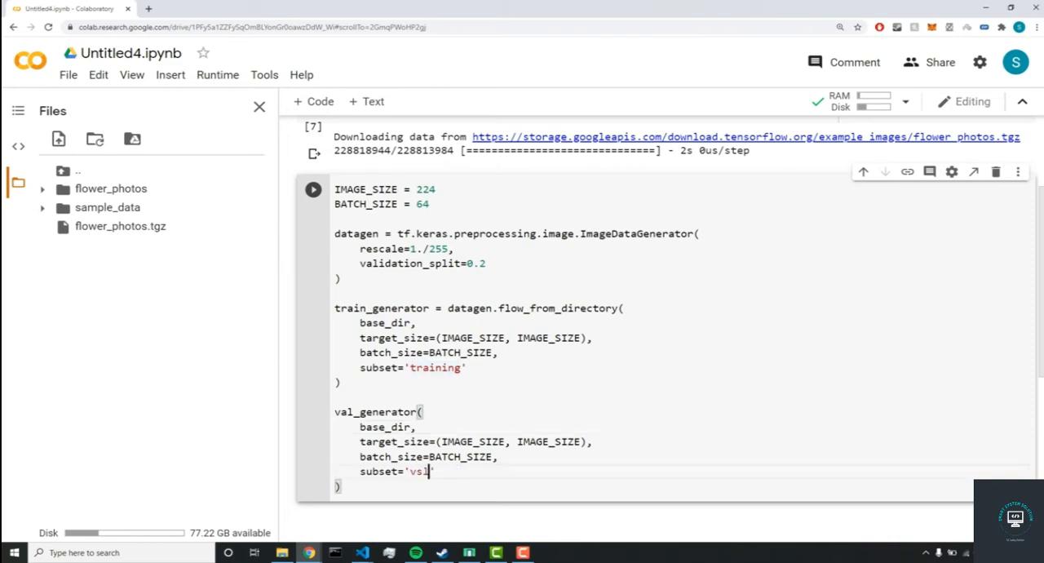
text(alidation)
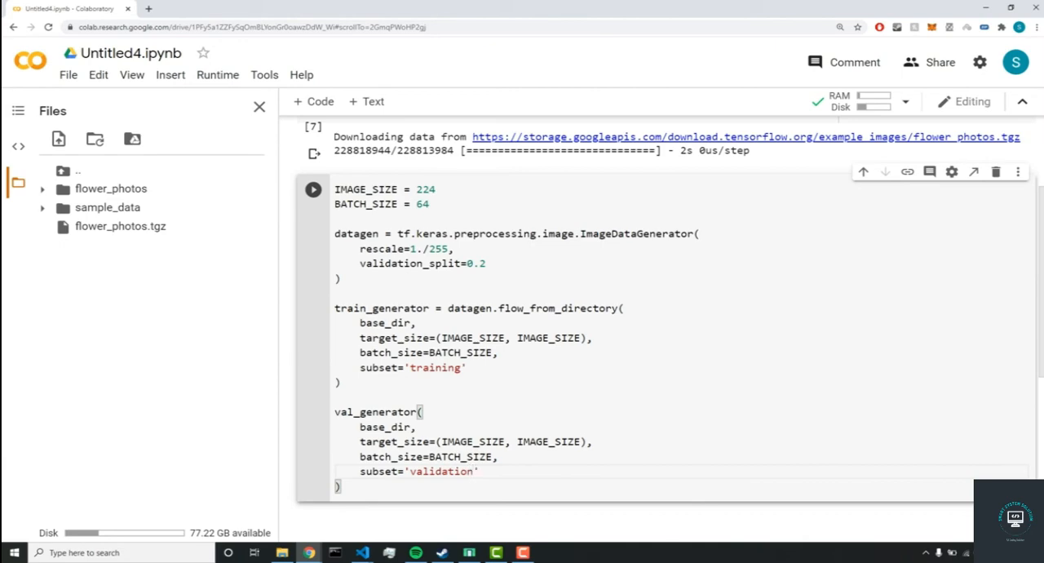
click(313, 189)
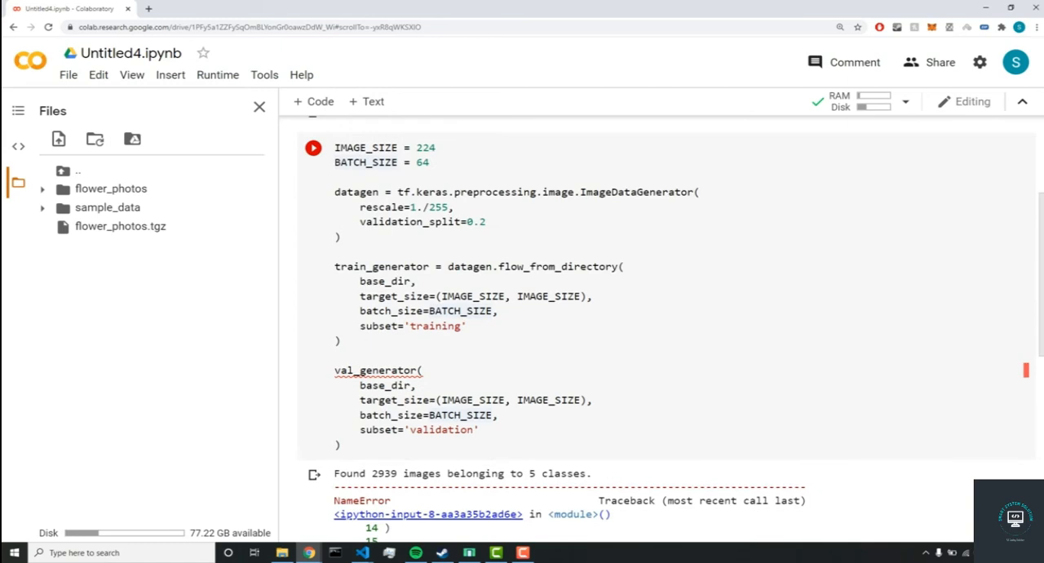
Fix val_generator to call datagen.flow_from_directory, rerun finding 731 validation images, and begin the class_indices cell.
click(421, 369)
text( = datagen.)
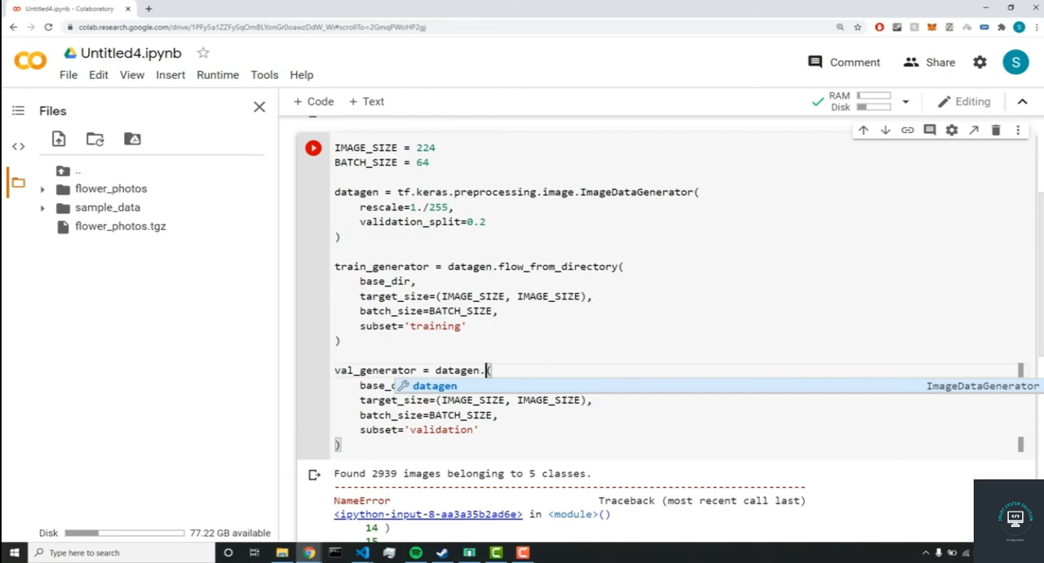
text(flow_from_directory)
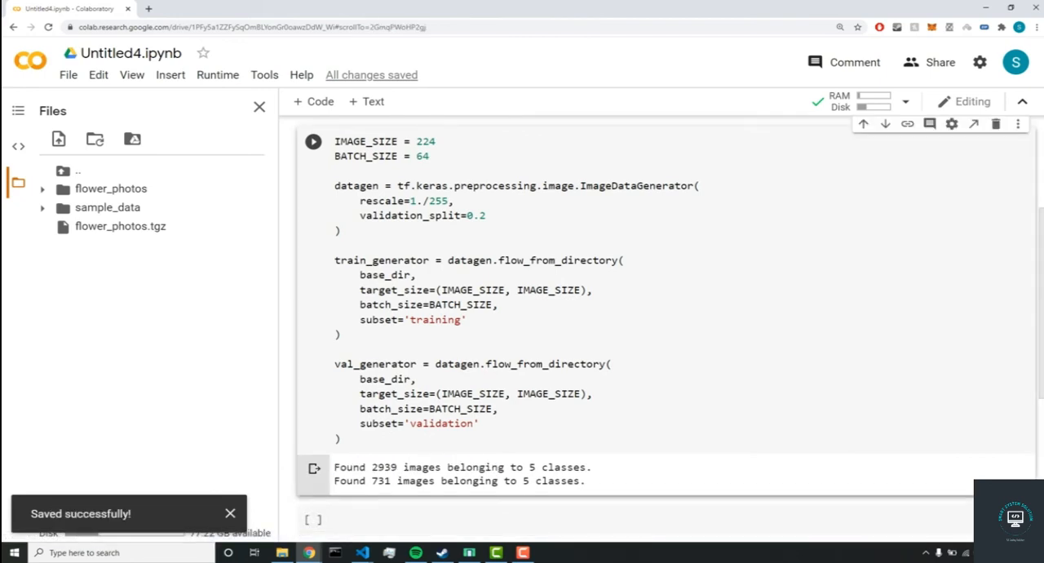
double_click(383, 466)
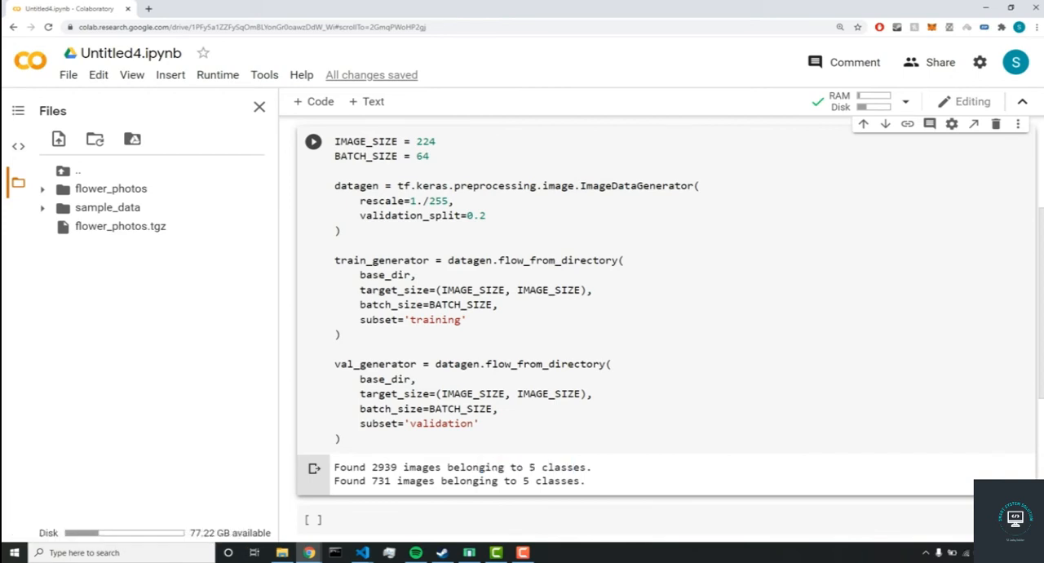
double_click(378, 479)
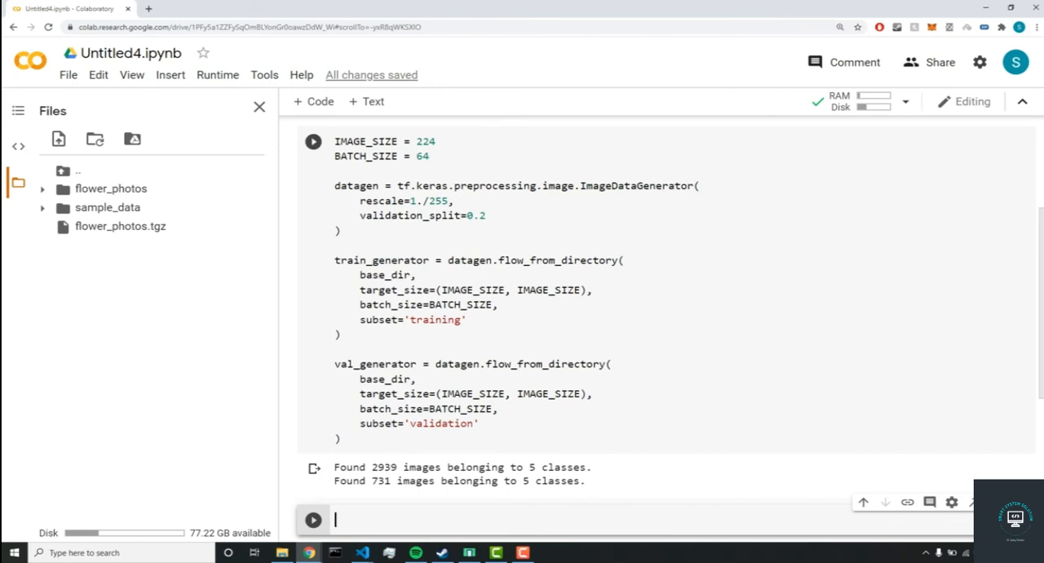
text(P)
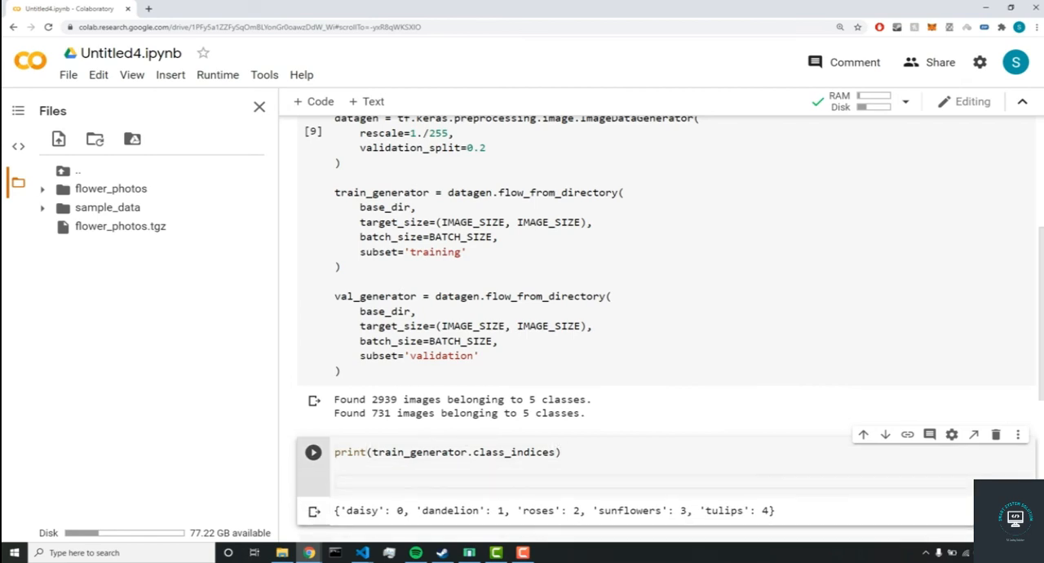
Assign labels = '\n'.join(sorted(train_generator.class_indices.keys())) beneath the print line.
text(labels)
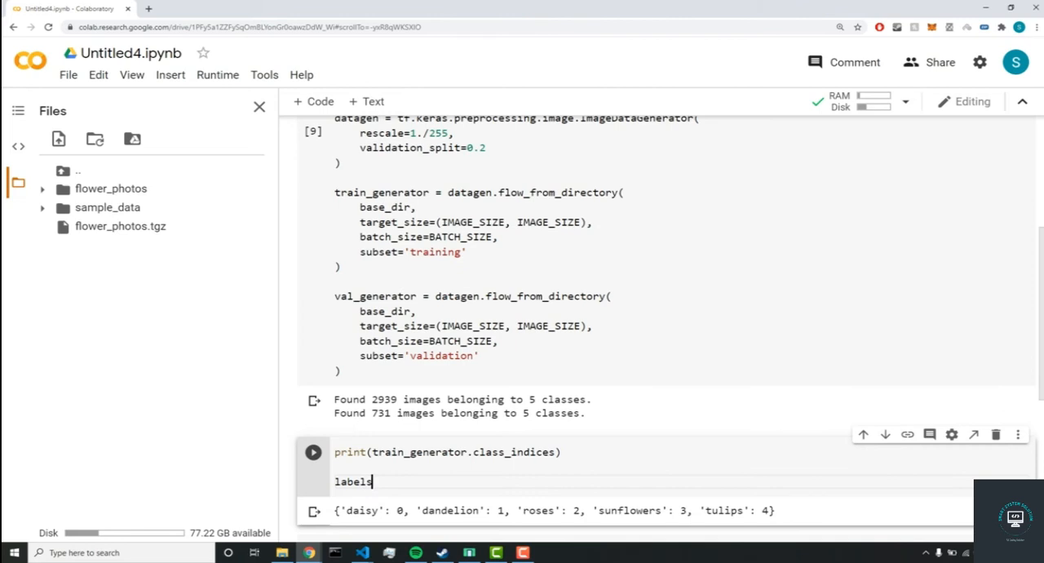
text(=)
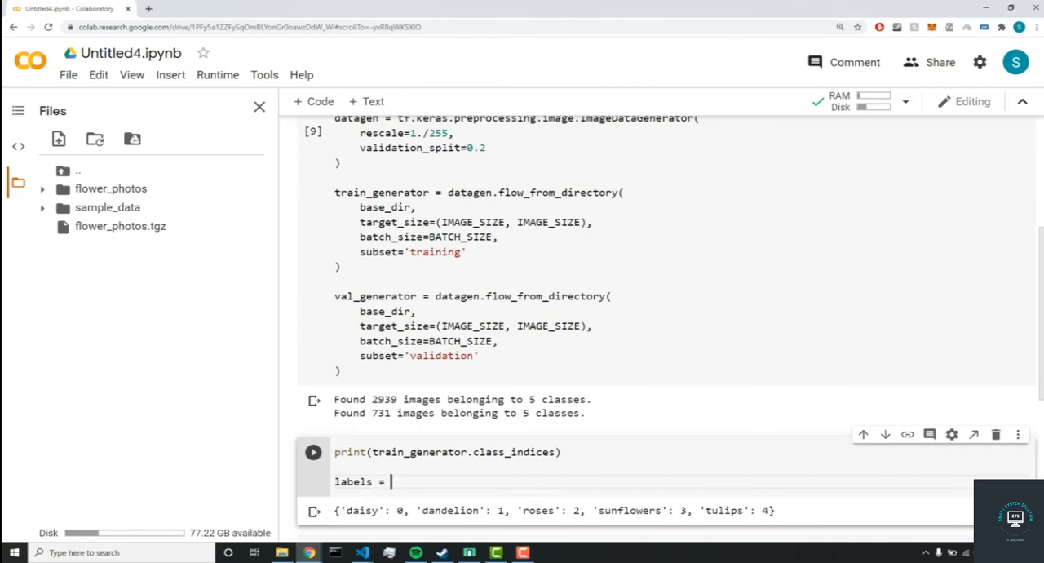
text('\n')
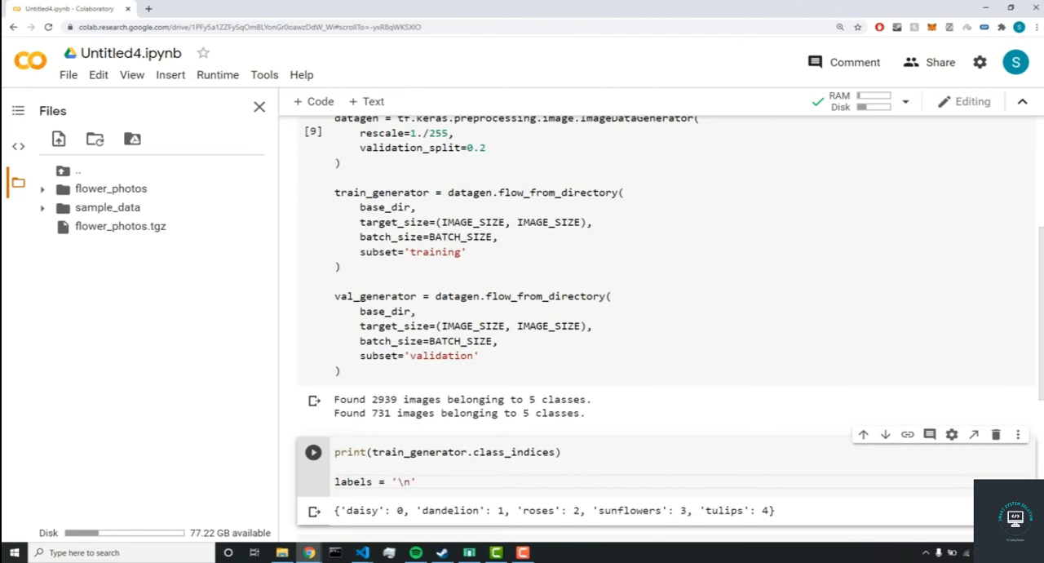
text(.joi)
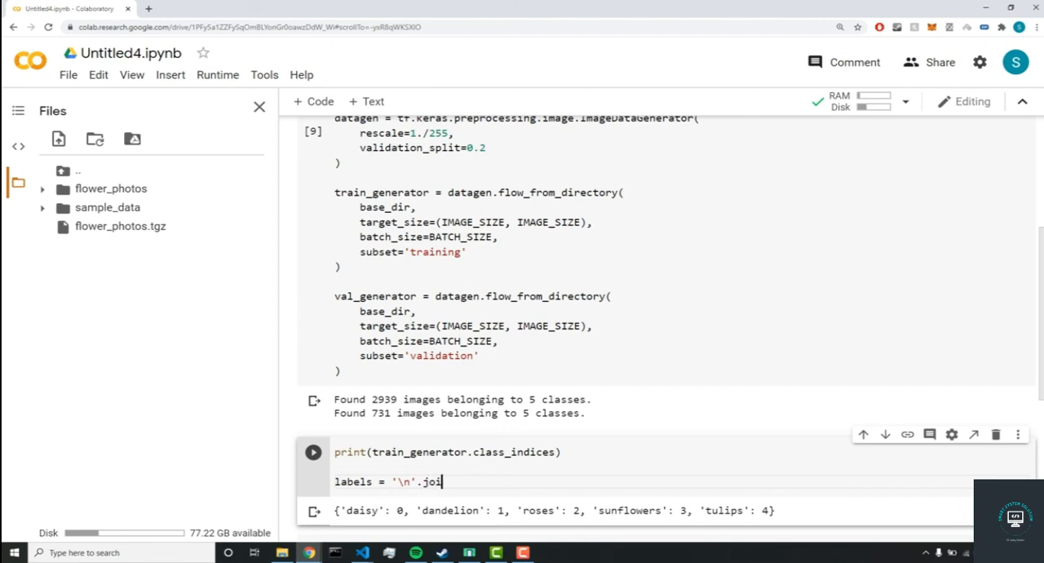
text(n(sorted)
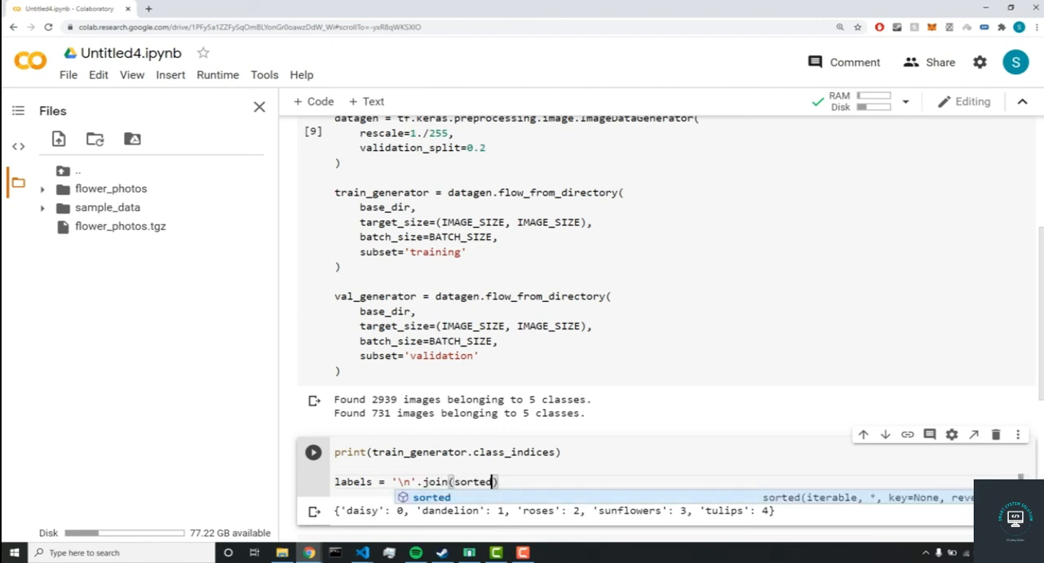
text(trai)
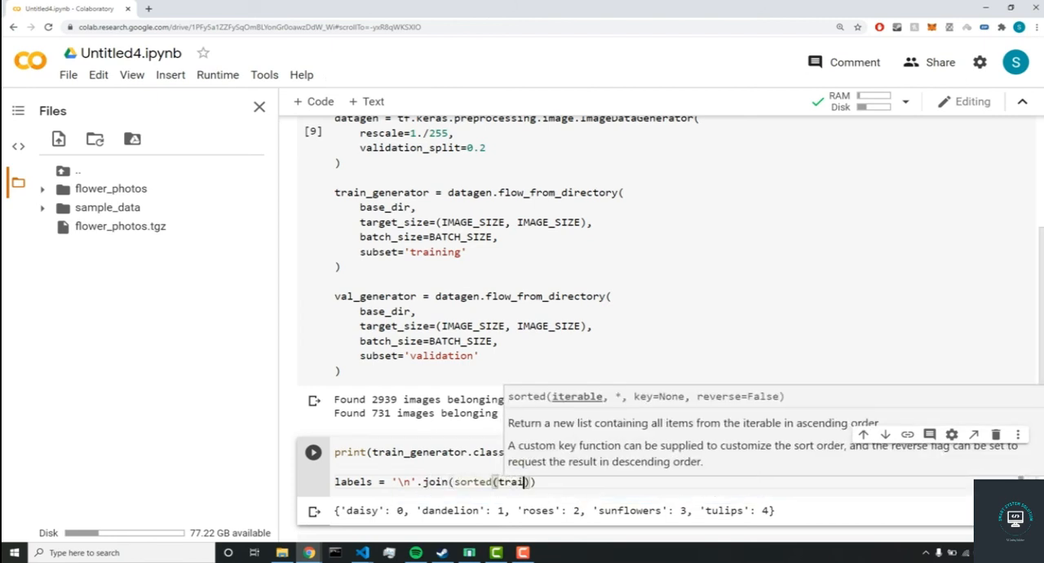
text(n_generator)
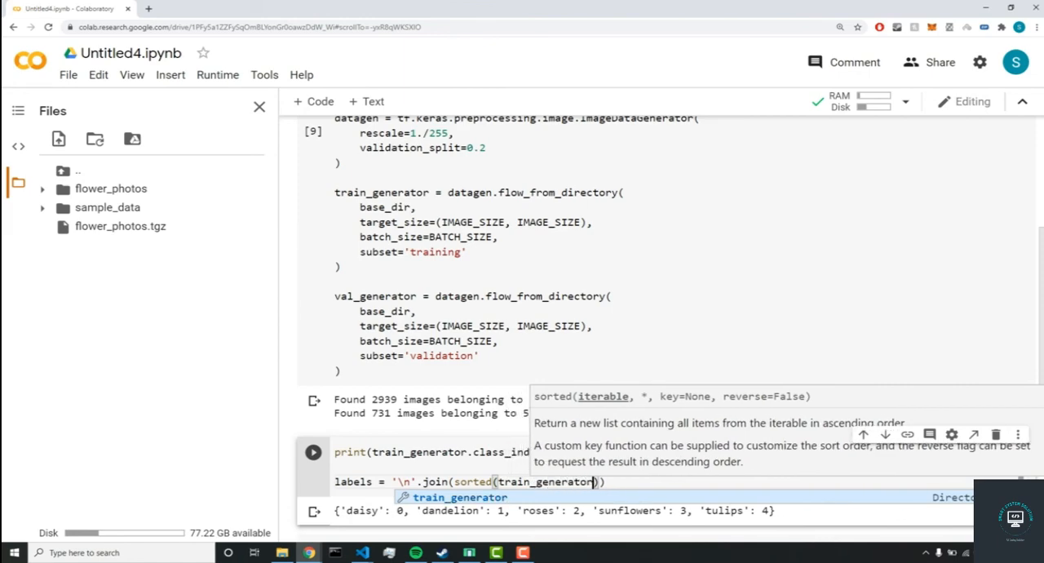
text(.class_indices)
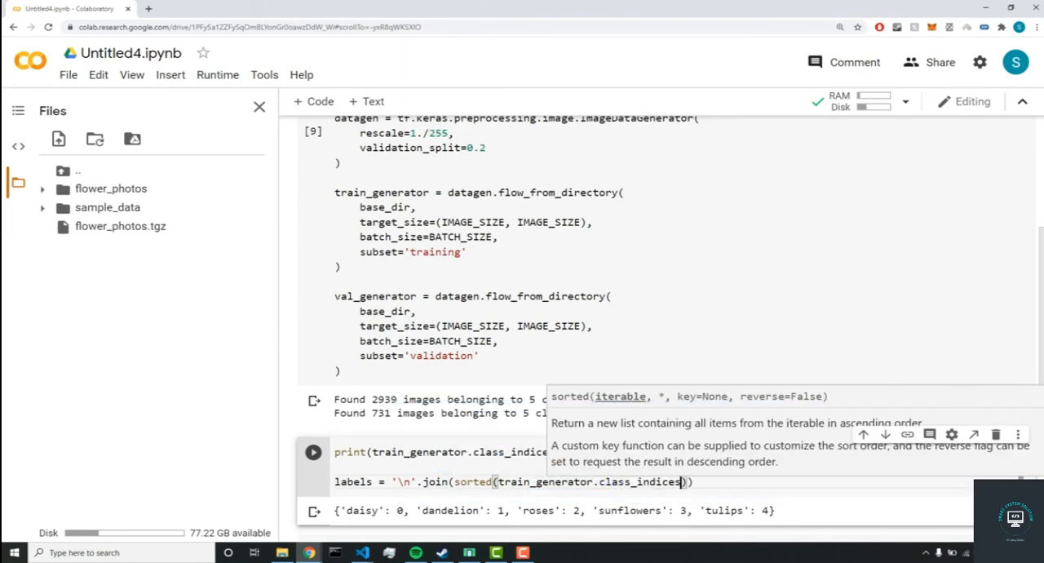
text(.keys)
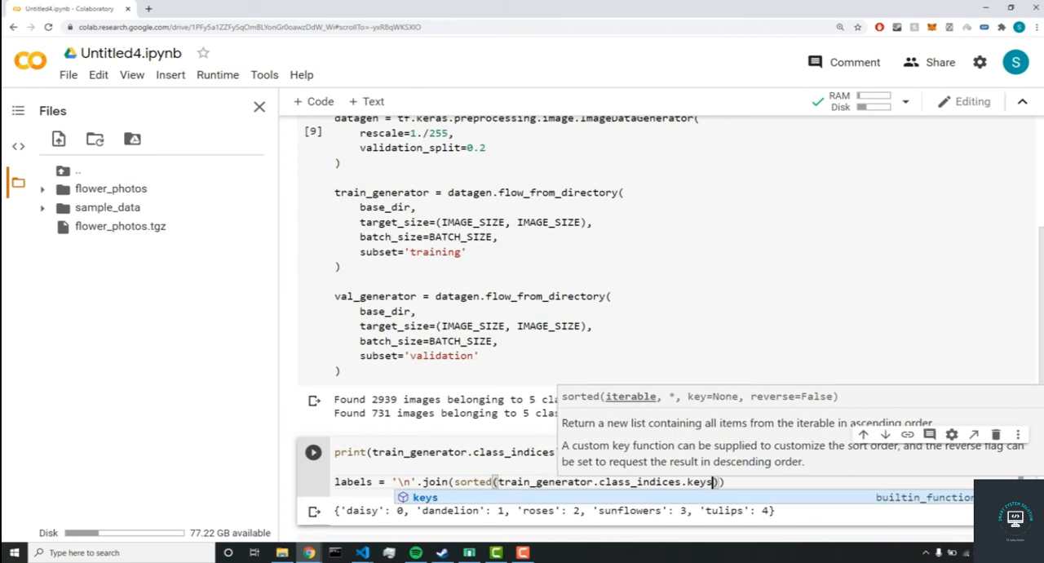
text(())
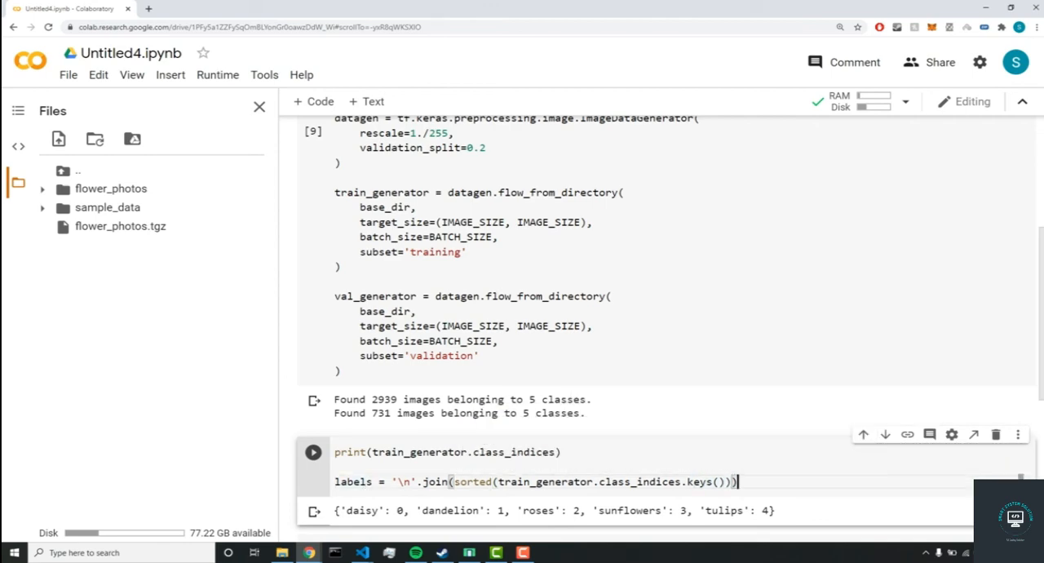
Write the with open('labels.txt', 'w') as f: block header.
text(wi)
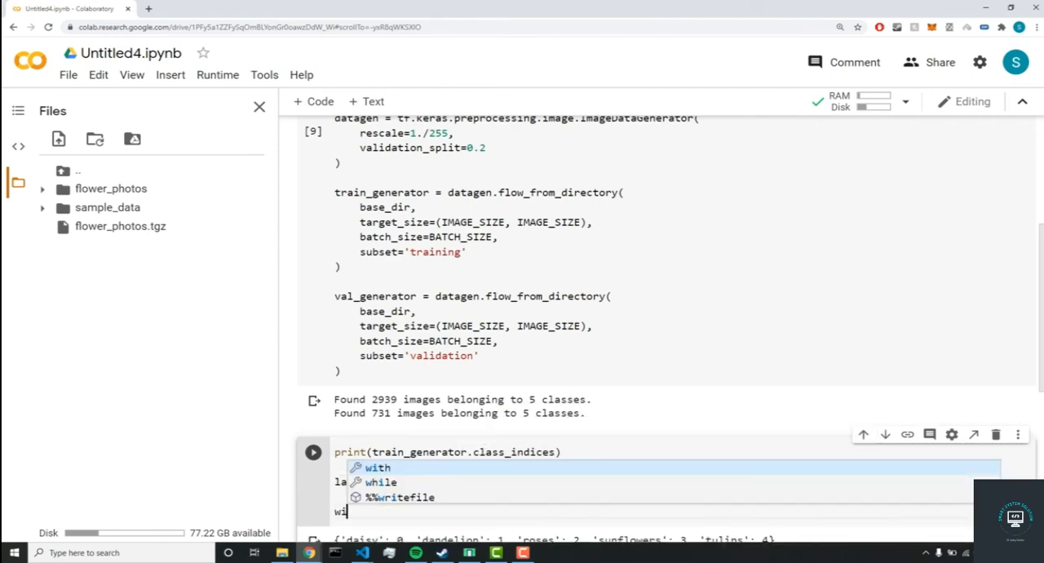
text(labels = '\n'.join(sorted(train_generator.class_indices.keys())))
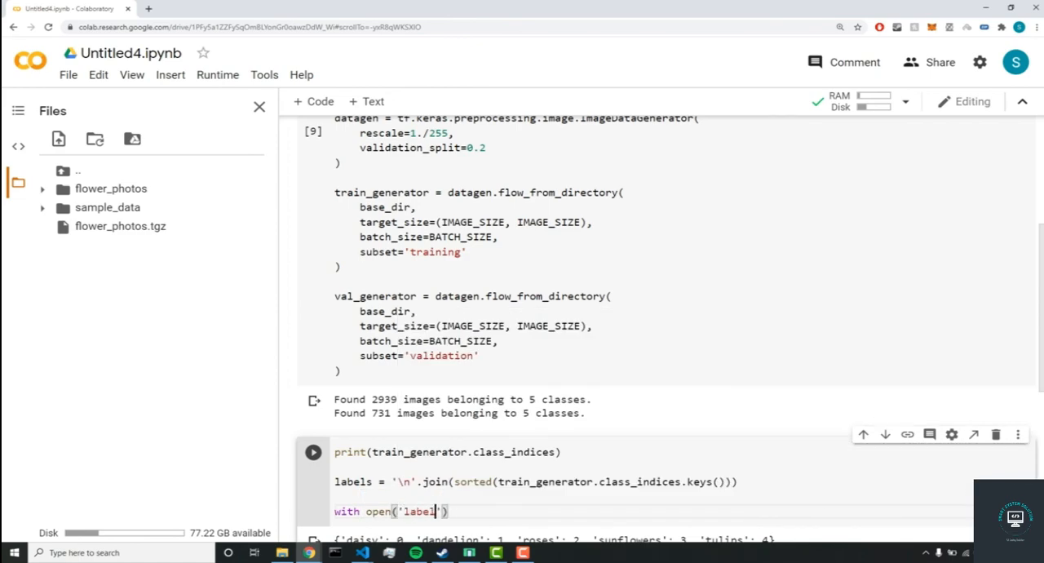
text(.txt)
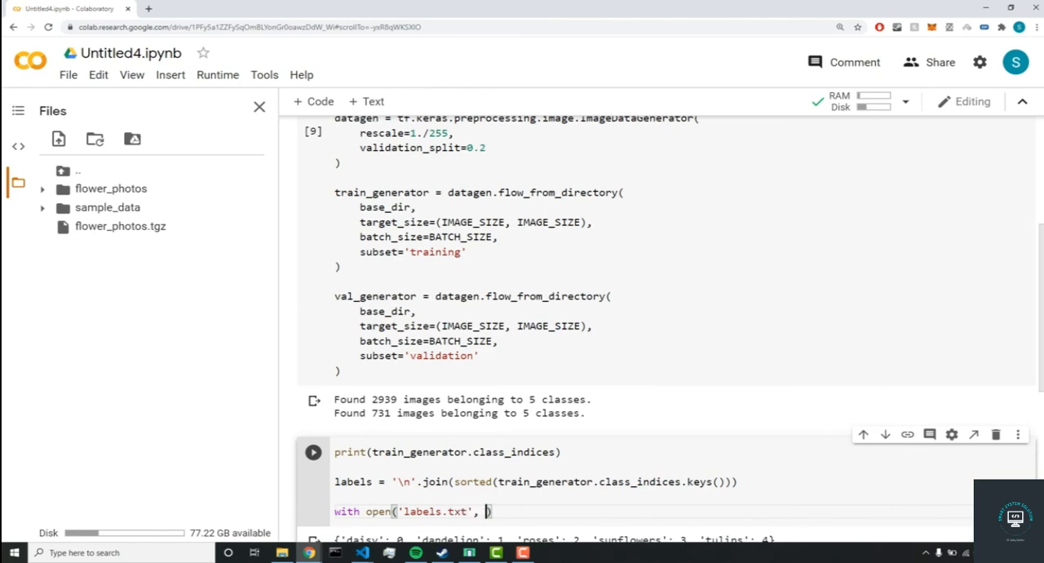
text(w')
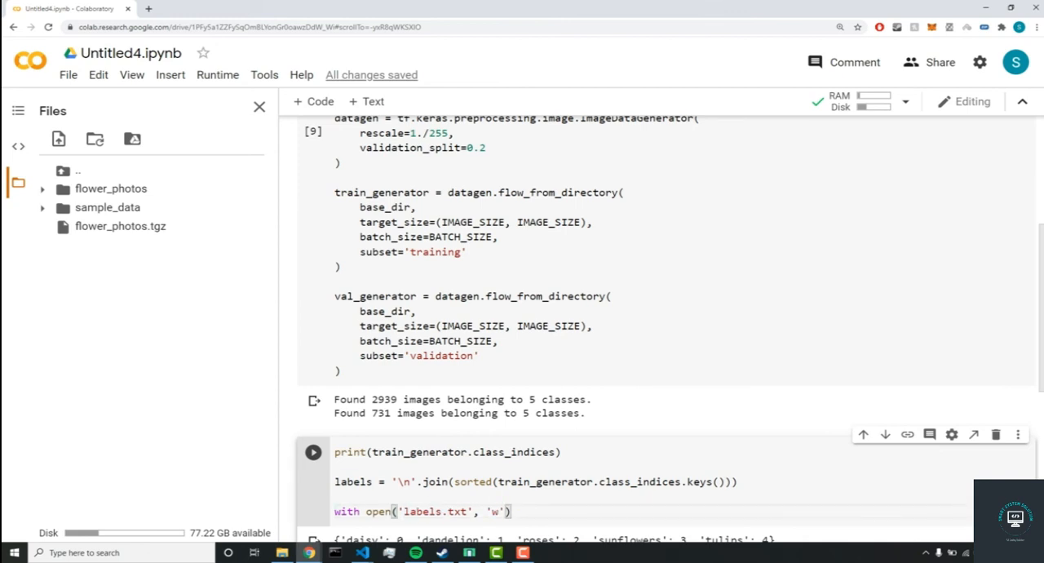
click(415, 513)
text( as)
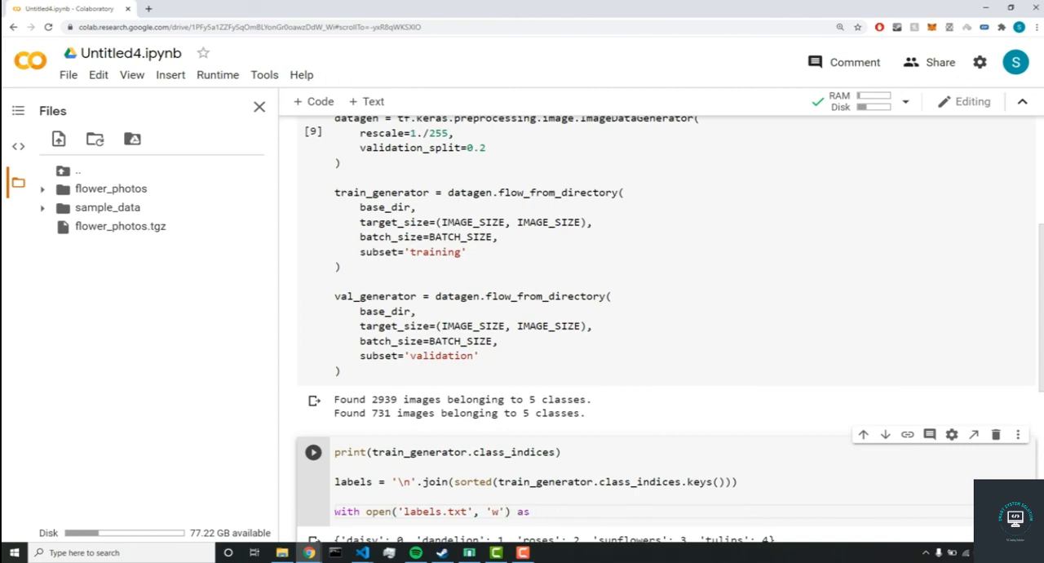
text(f:)
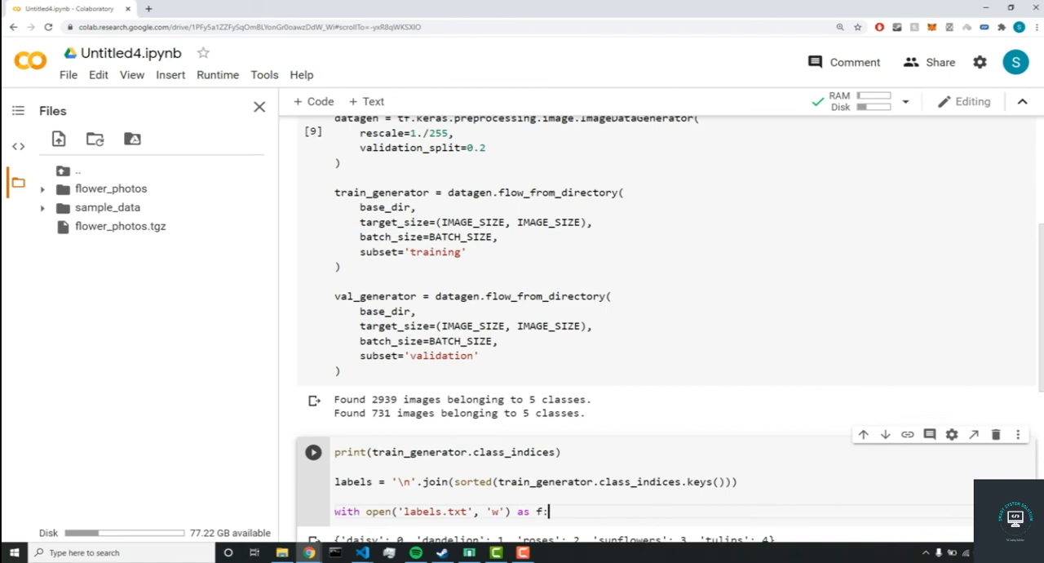
Add the indented f.write(labels) call inside the with block.
text(f.write)
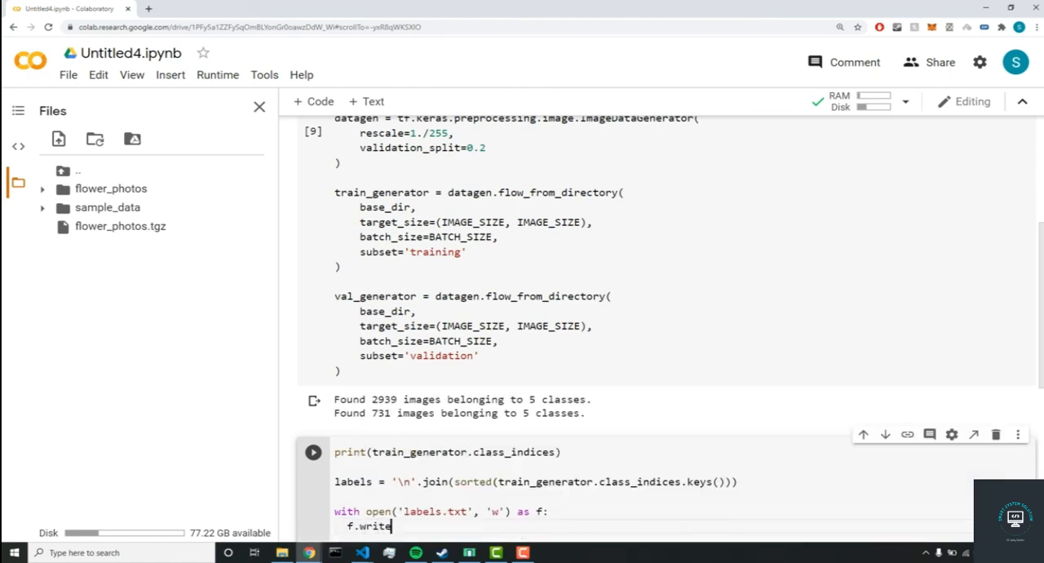
text((labels))
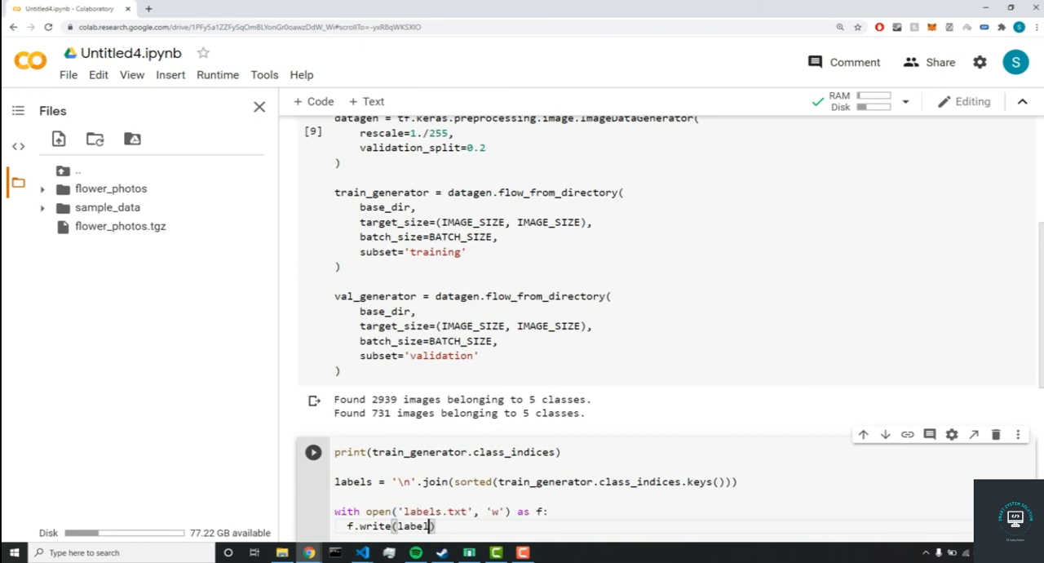